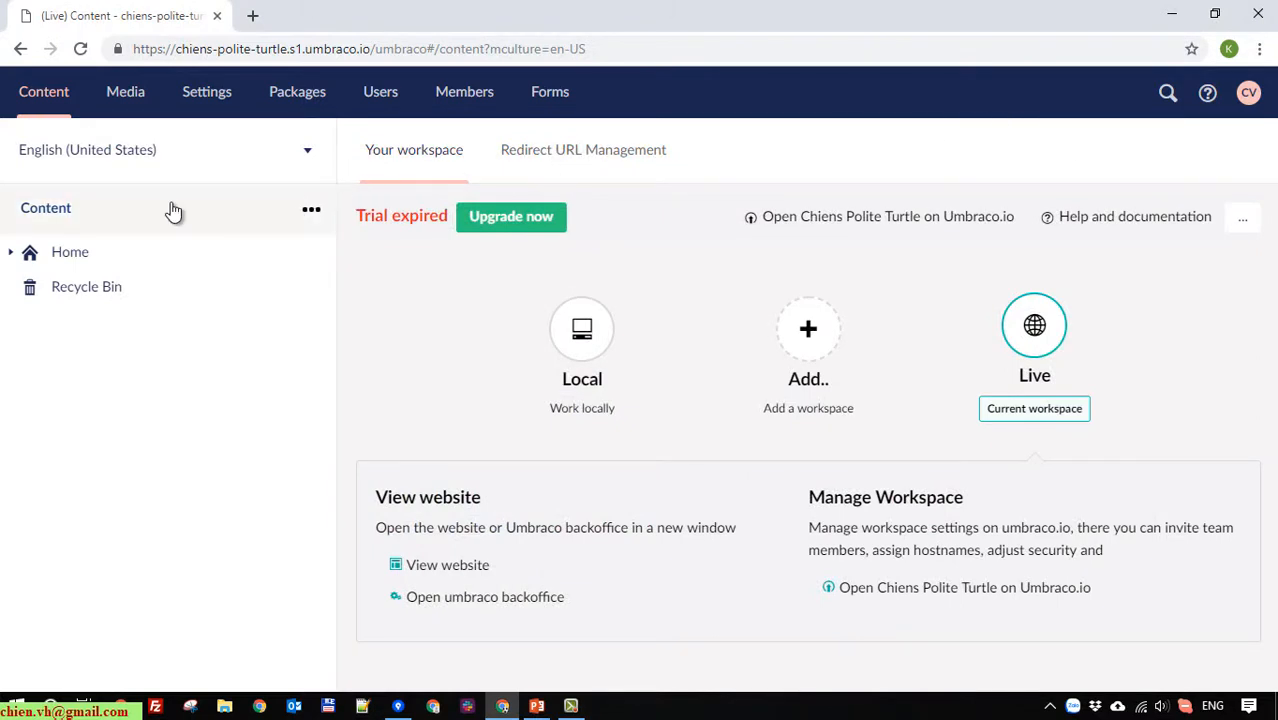
mouse_move(180, 538)
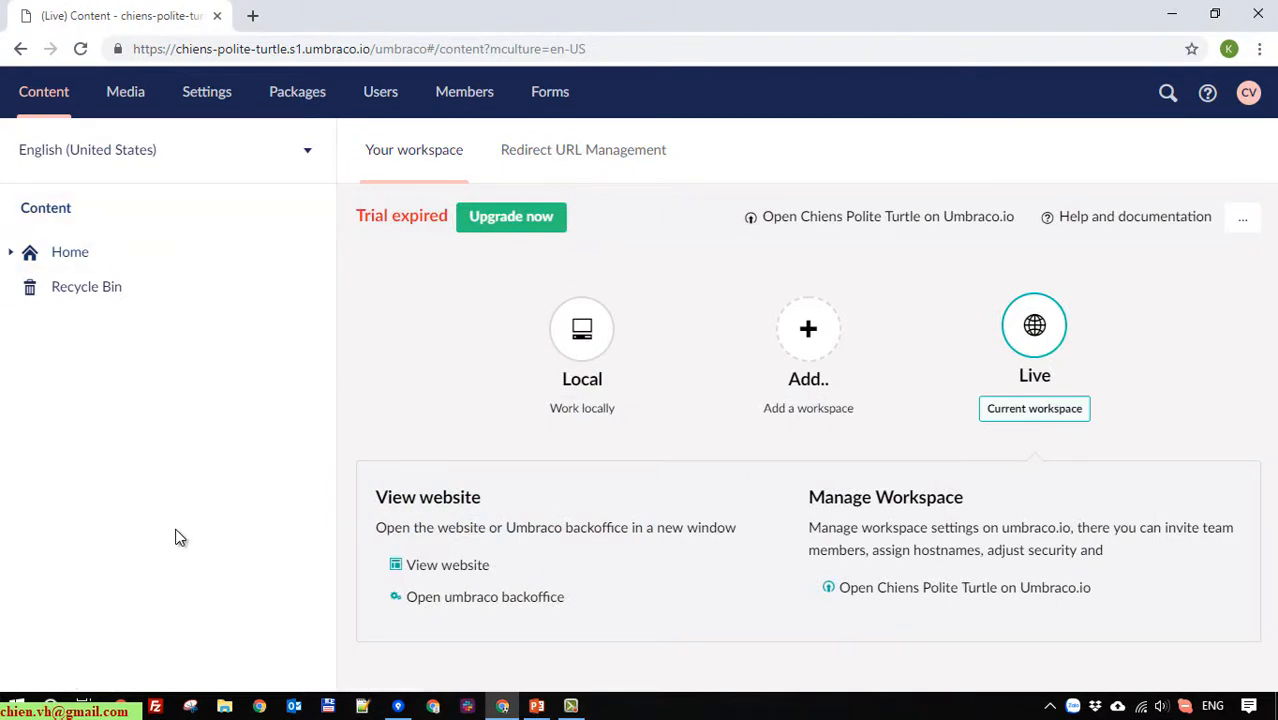
mouse_move(452, 165)
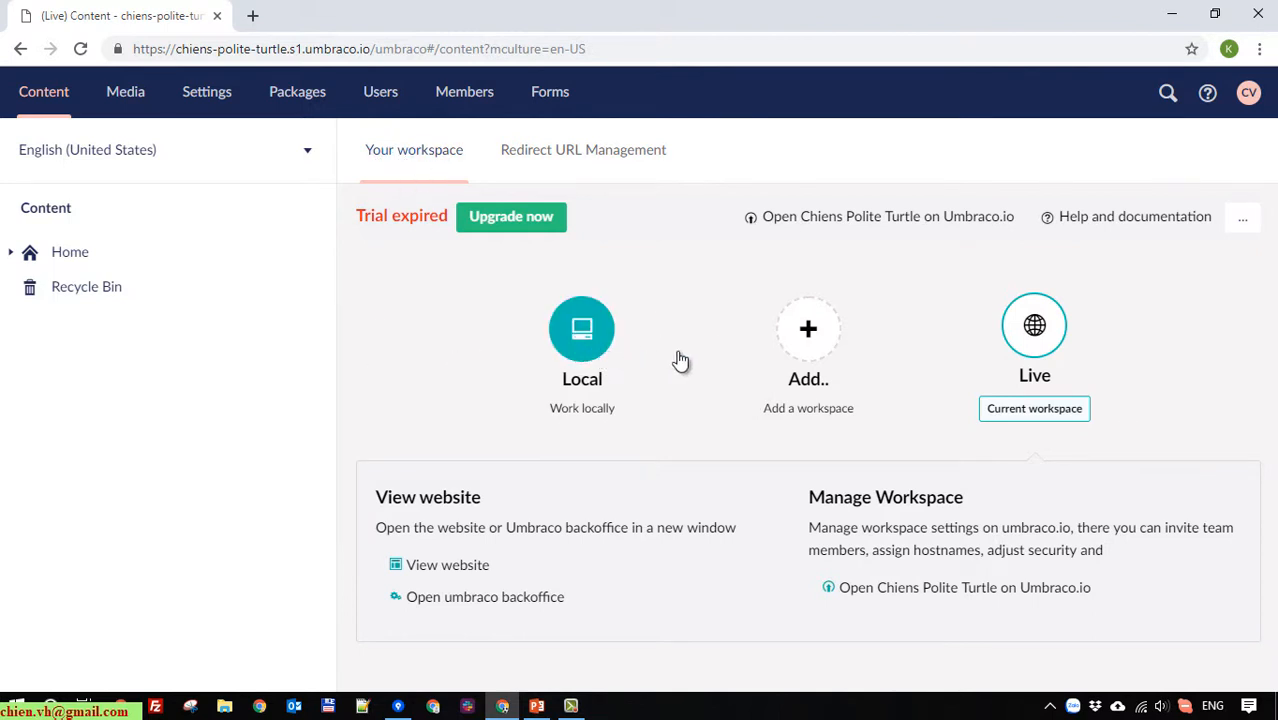
mouse_move(658, 395)
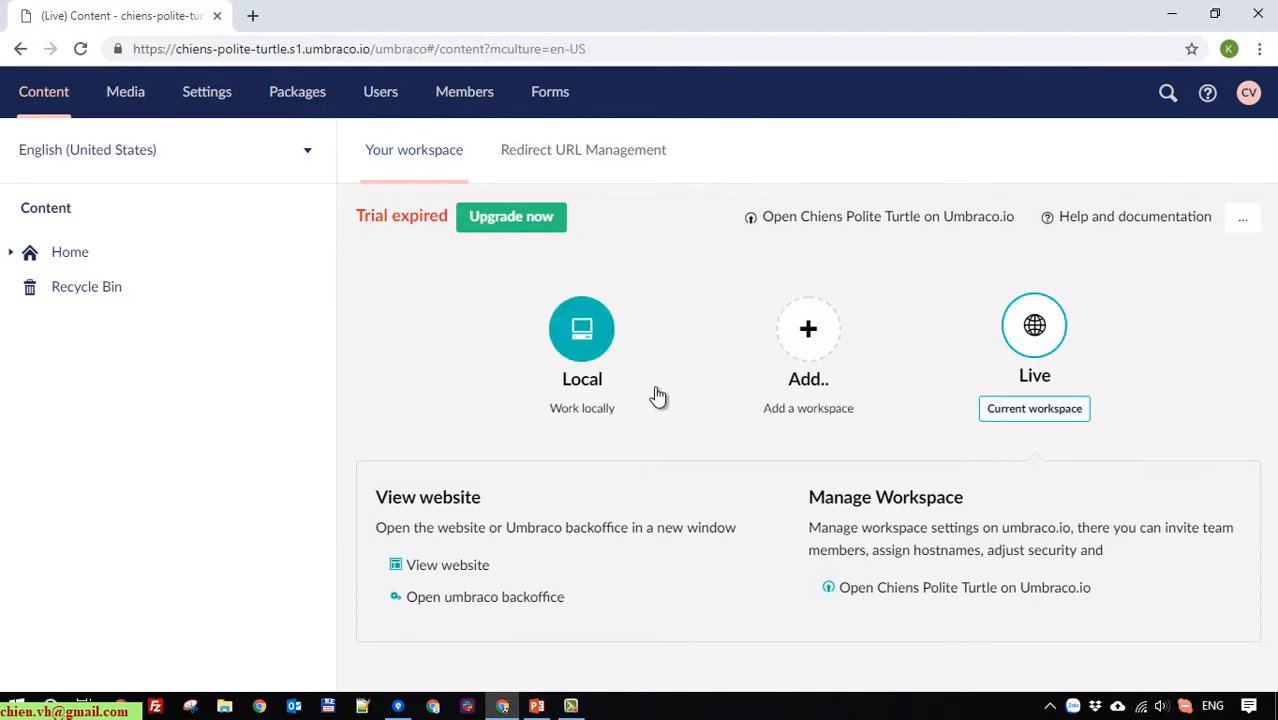
Show Umbraco Cloud's Local workspace options: Visual Studio, Grunt or Gulp, and git.
left_click(582, 330)
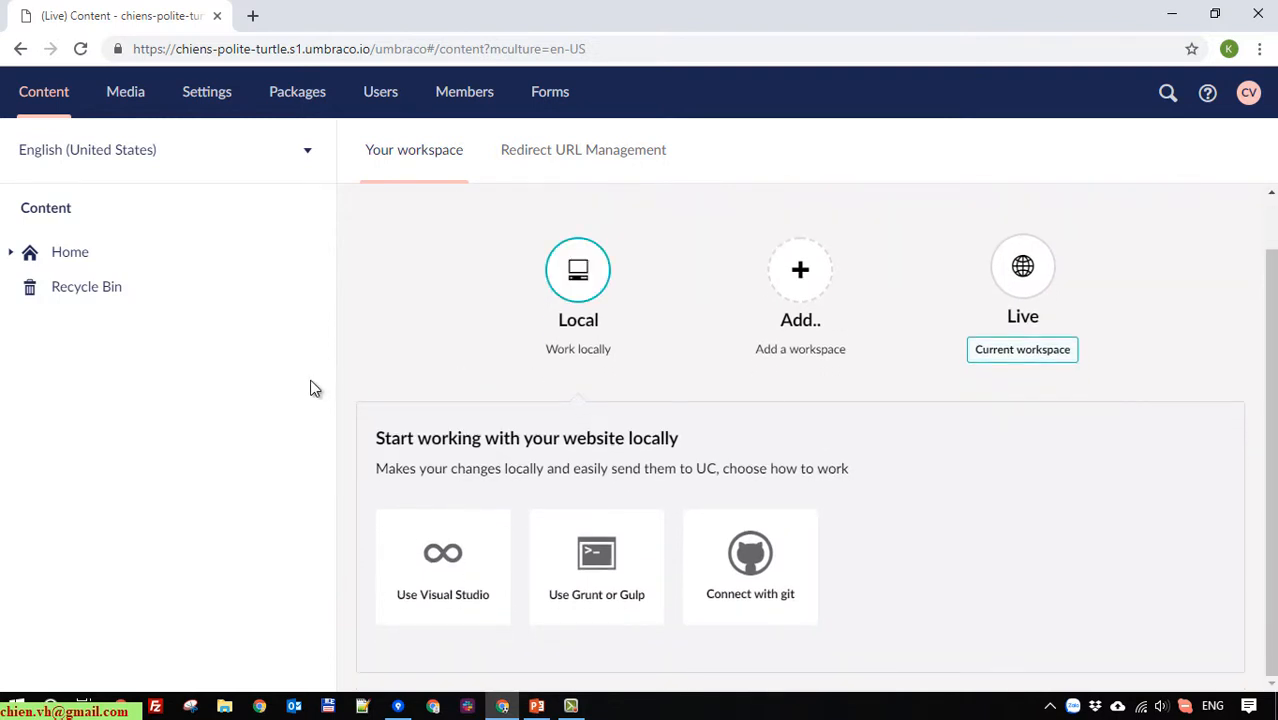
mouse_move(410, 461)
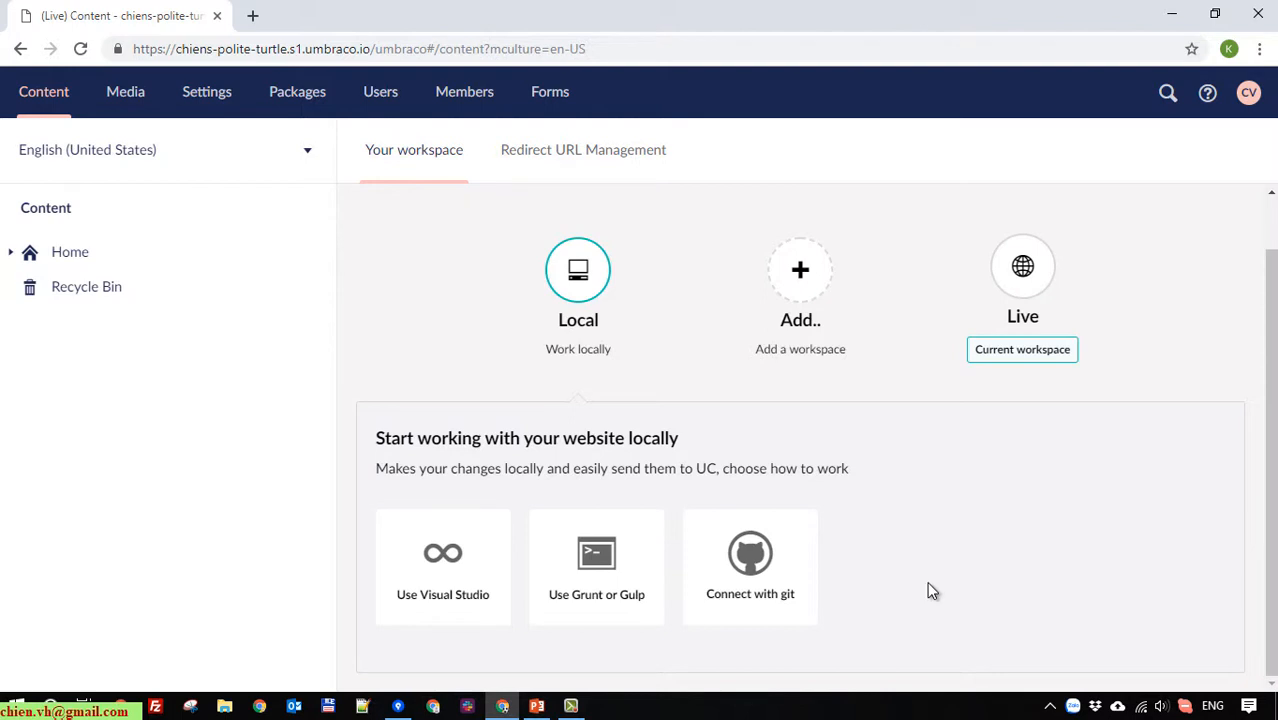
Choose 'Connect with git' to reveal the Git Clone instructions and workspace clone URL.
left_click(750, 565)
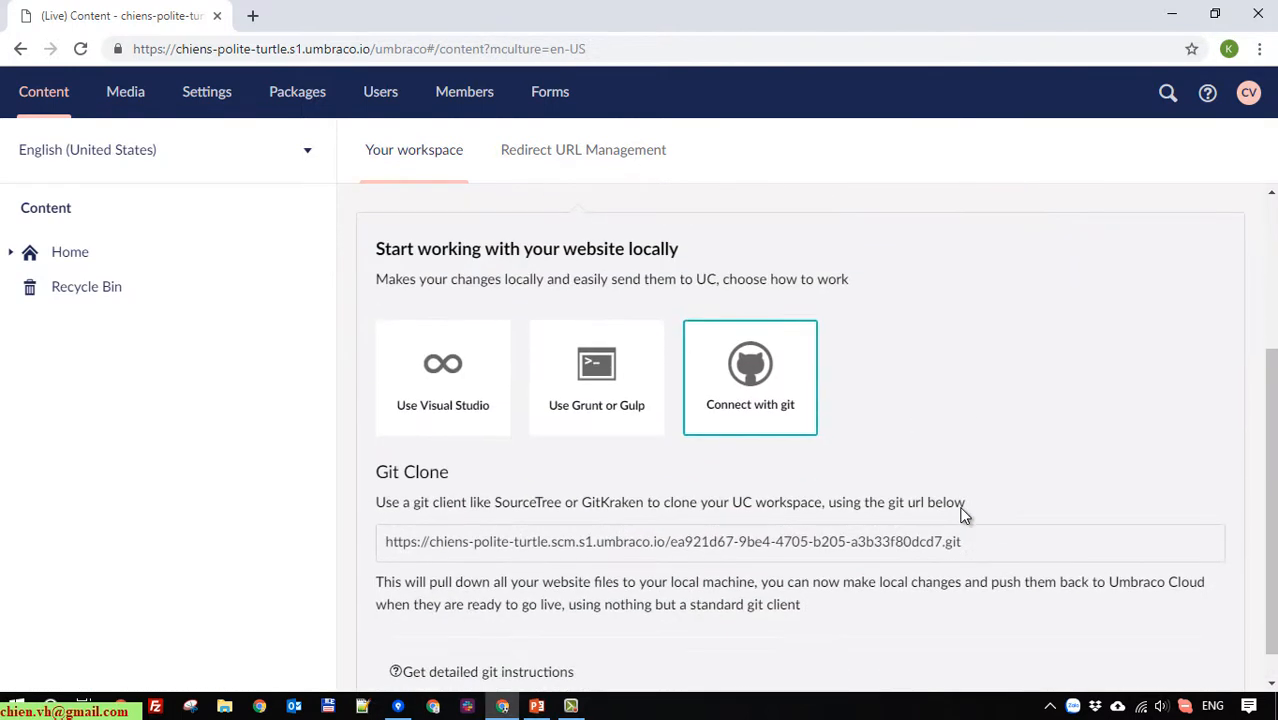
scroll("down", 3)
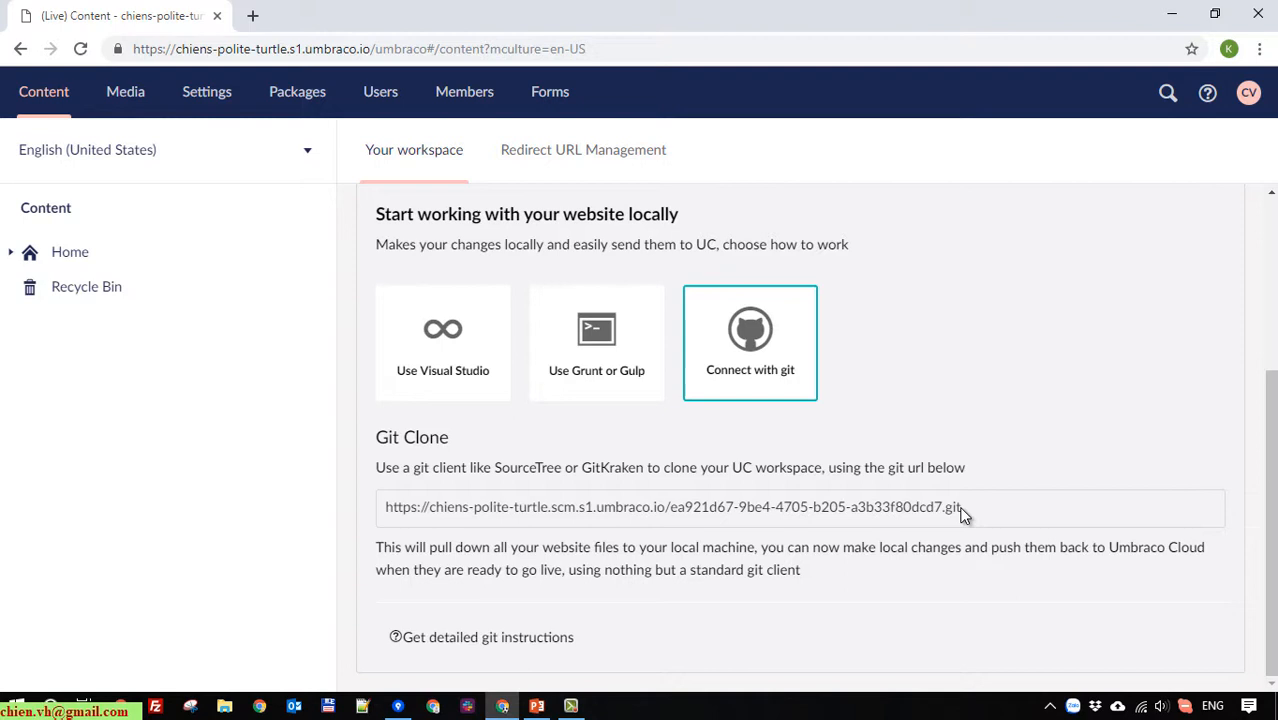
mouse_move(983, 518)
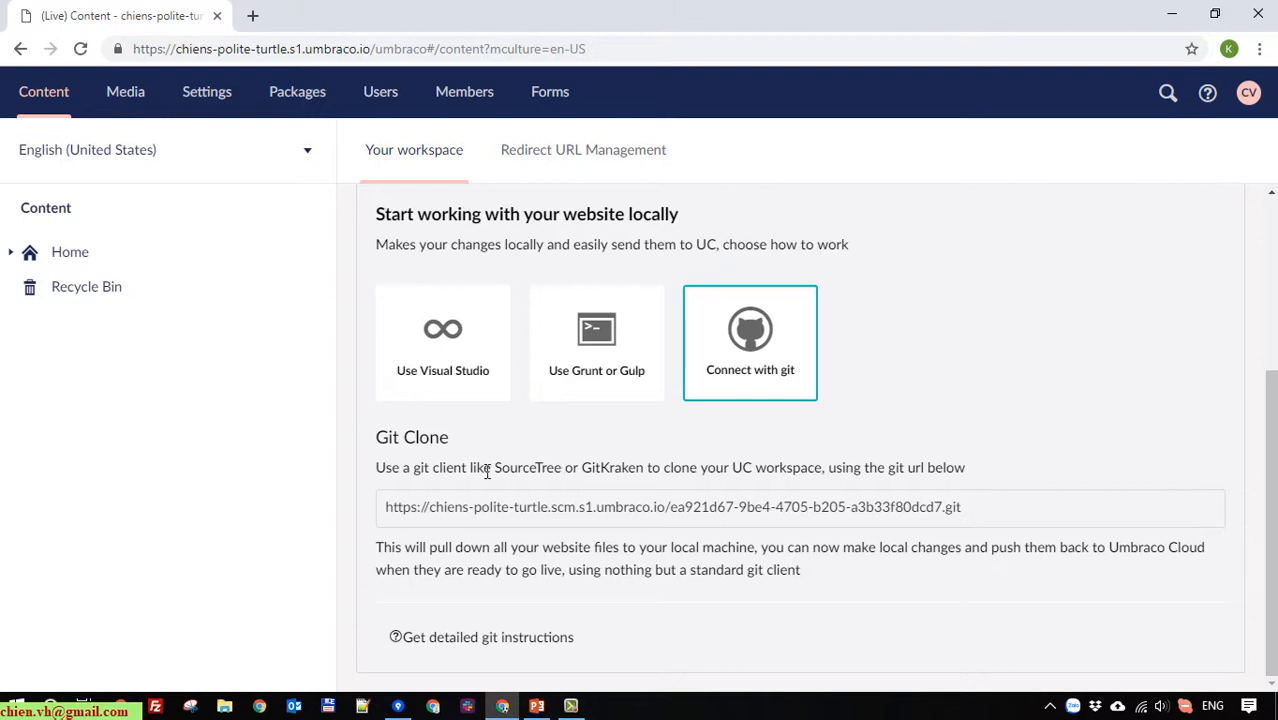
mouse_move(616, 463)
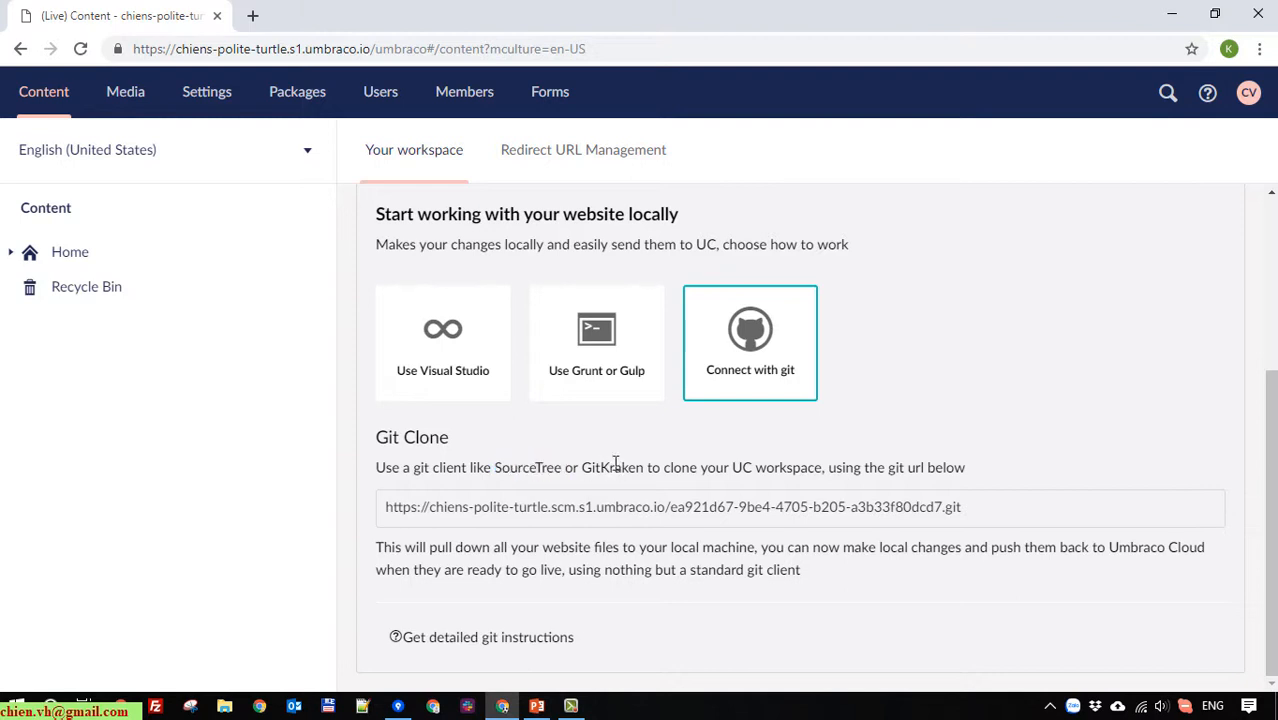
double_click(613, 467)
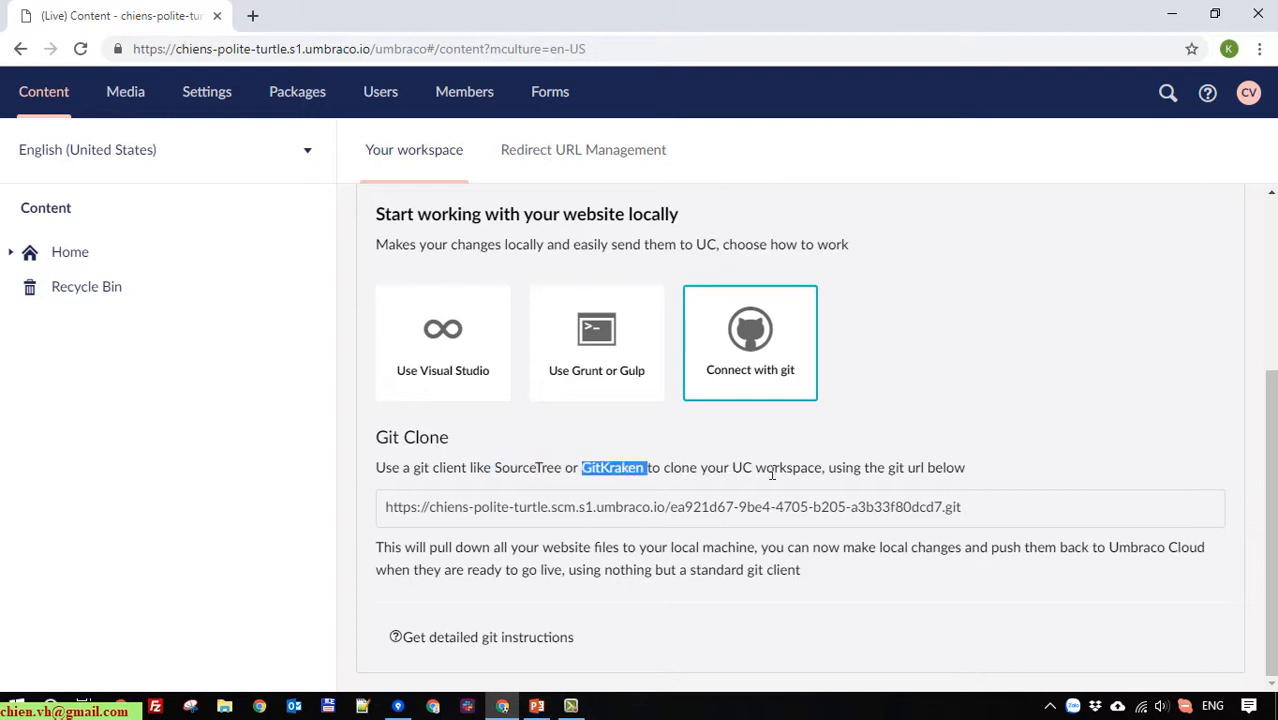
mouse_move(1020, 518)
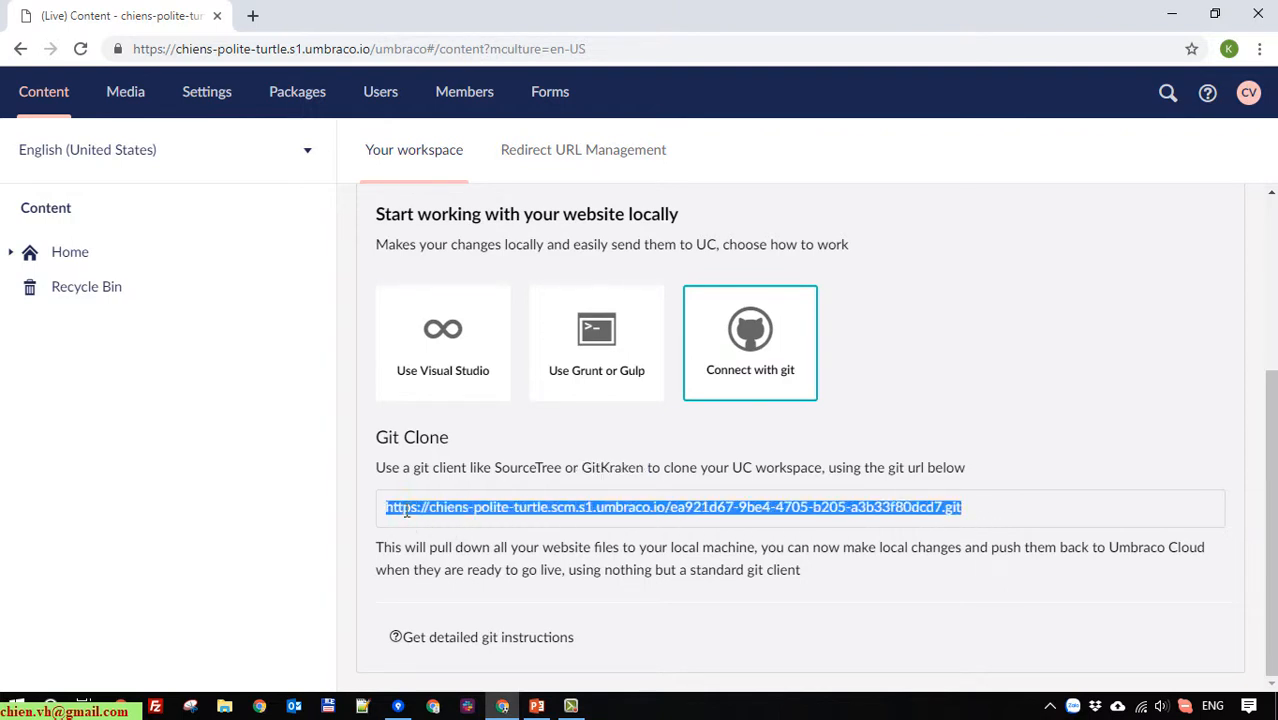
mouse_move(1042, 446)
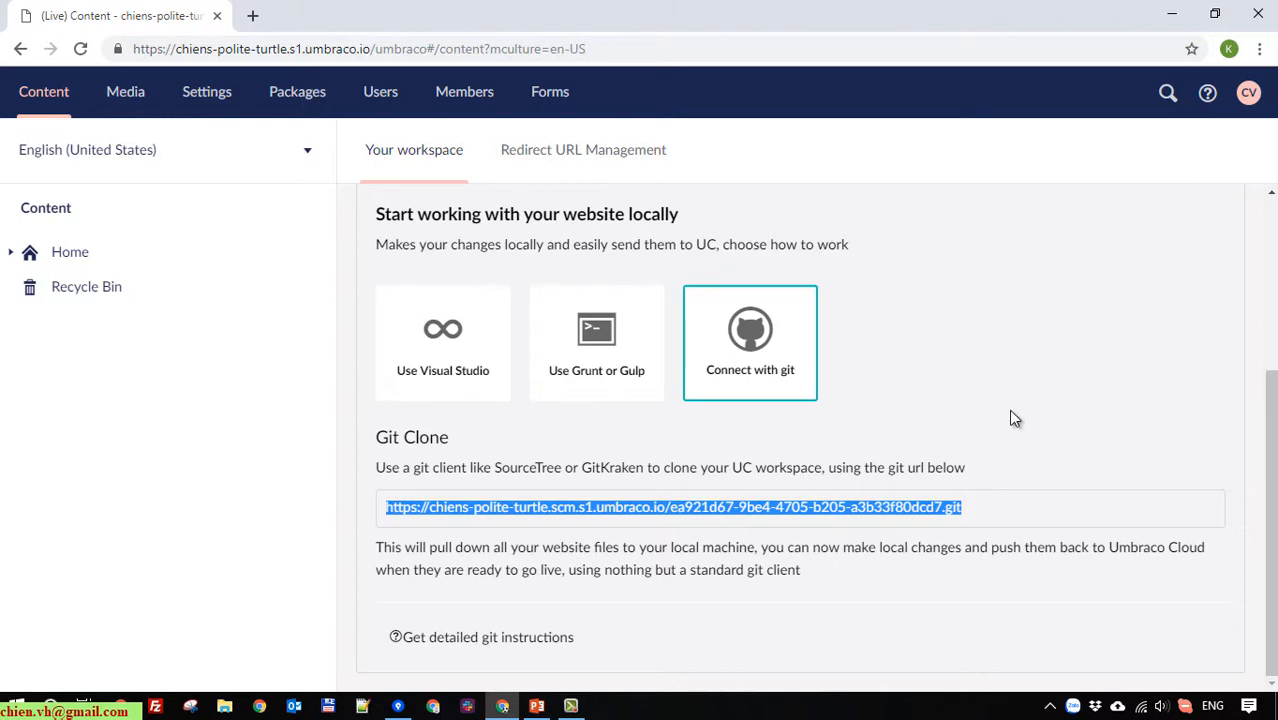
mouse_move(1018, 413)
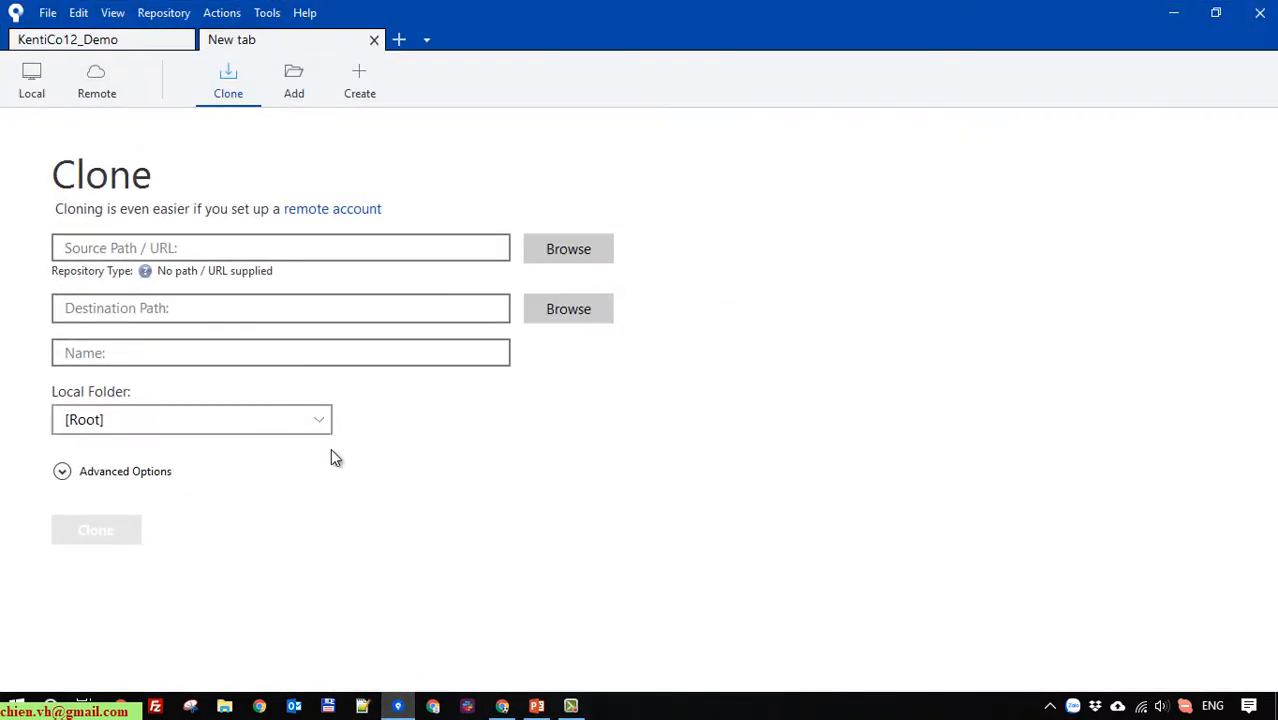
Paste the copied Umbraco workspace git URL into the Clone form's Source Path / URL.
right_click(280, 248)
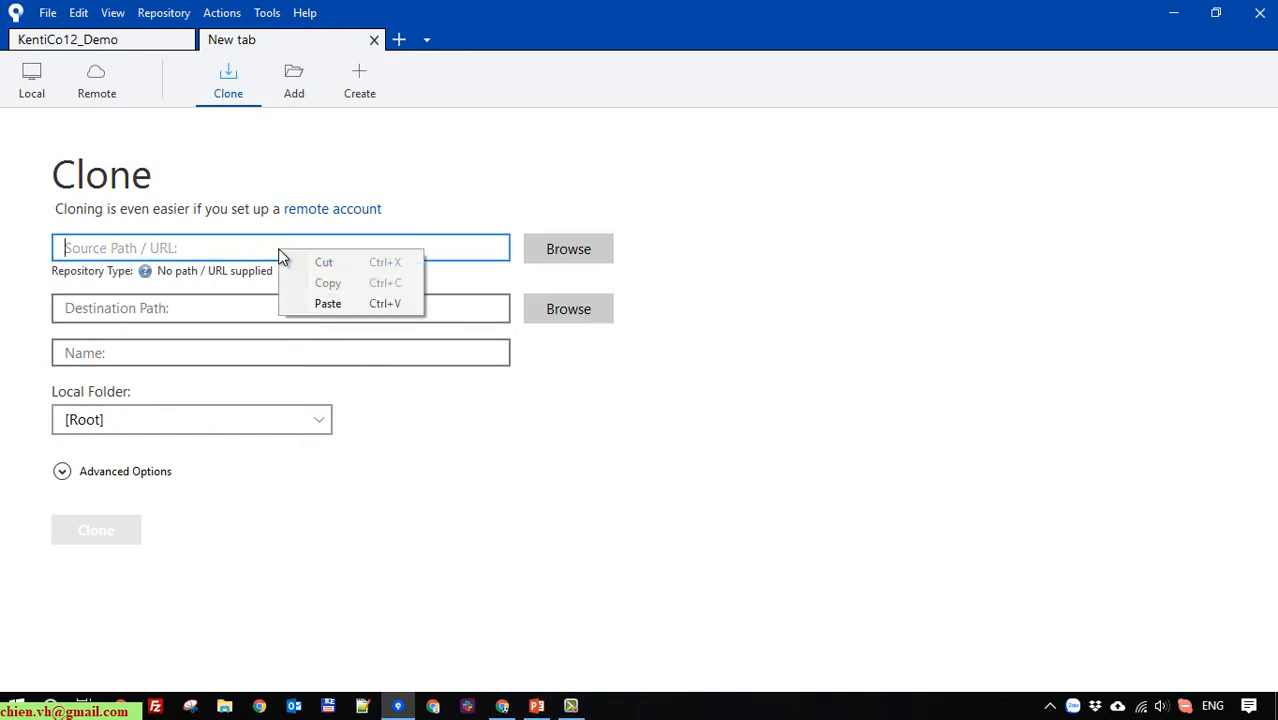
mouse_move(283, 50)
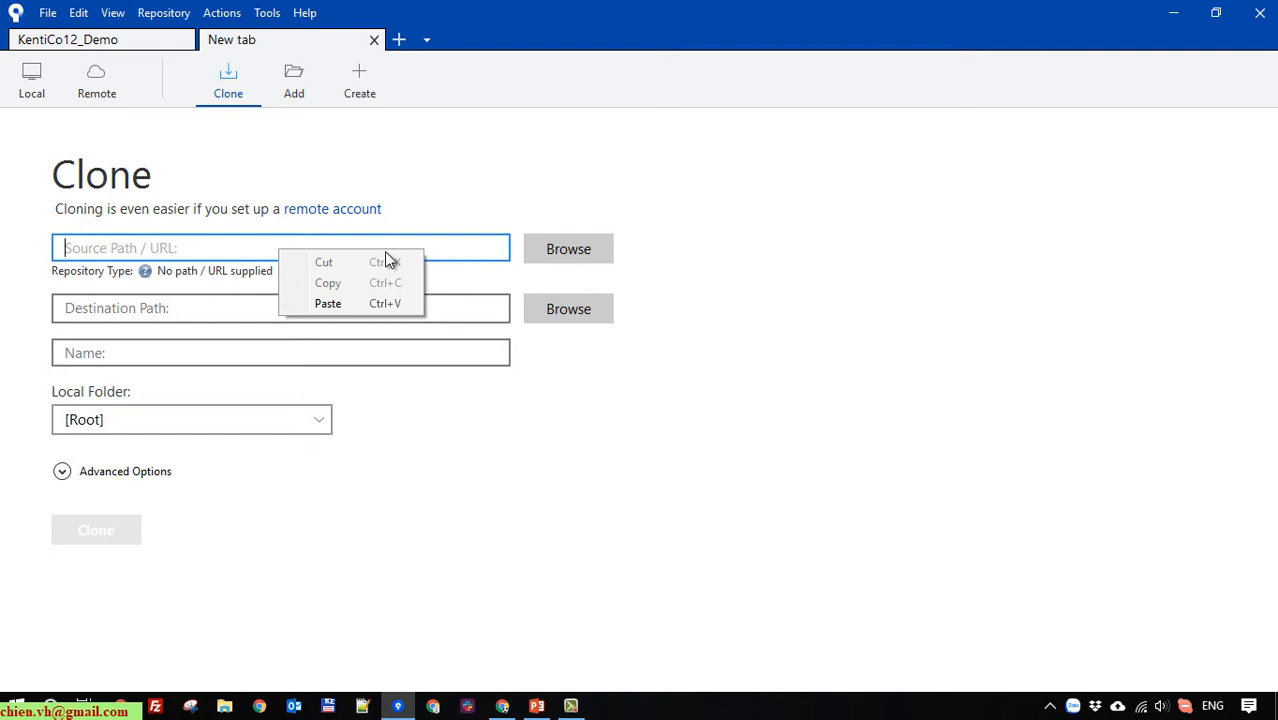
mouse_move(327, 303)
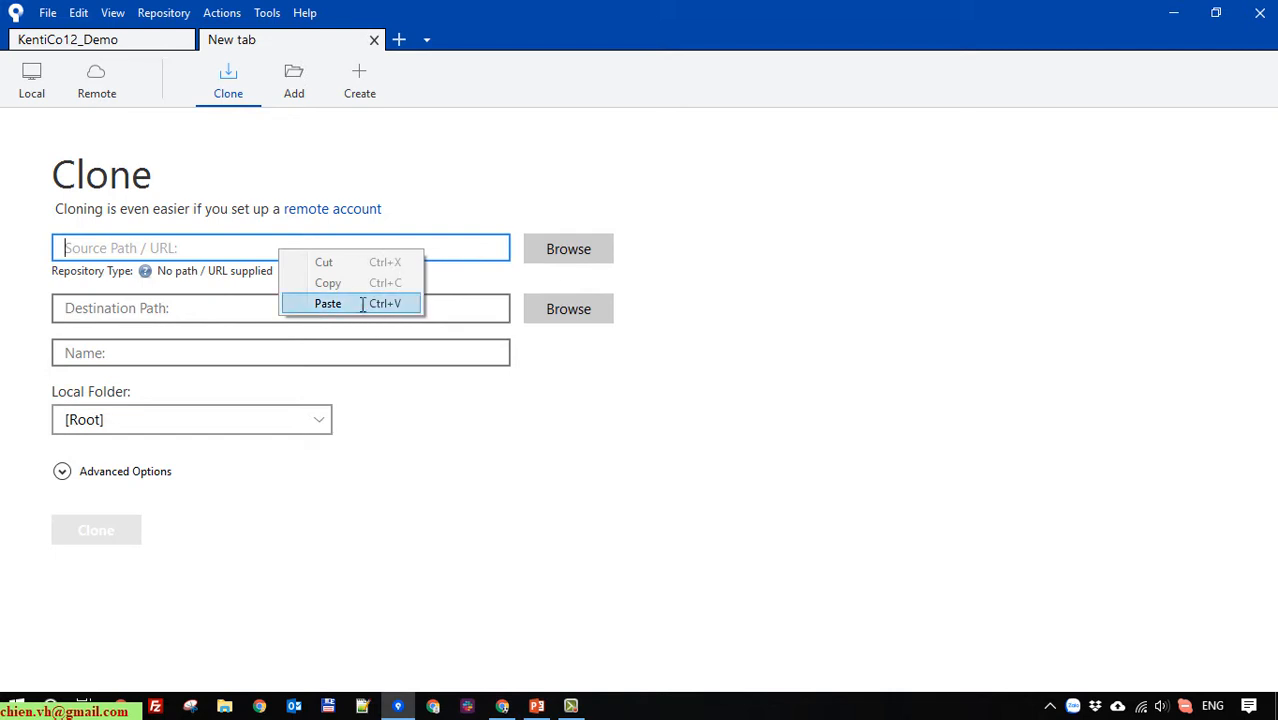
left_click(327, 303)
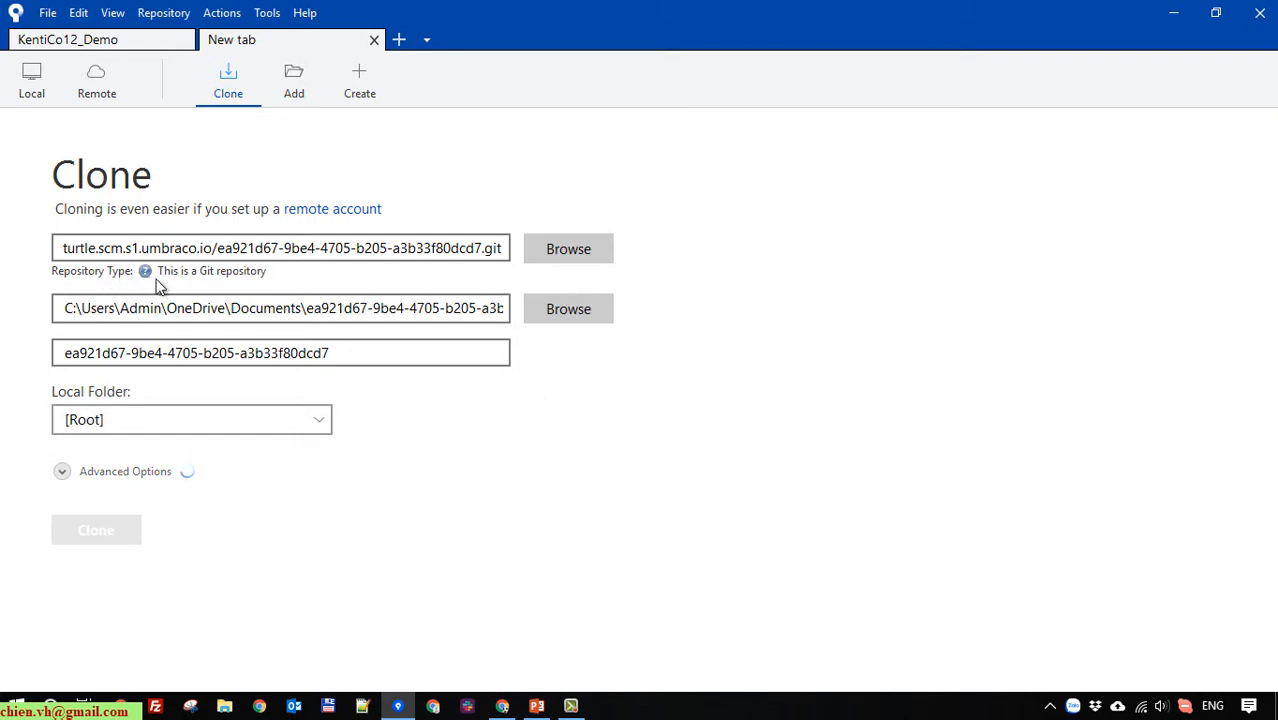
mouse_move(276, 278)
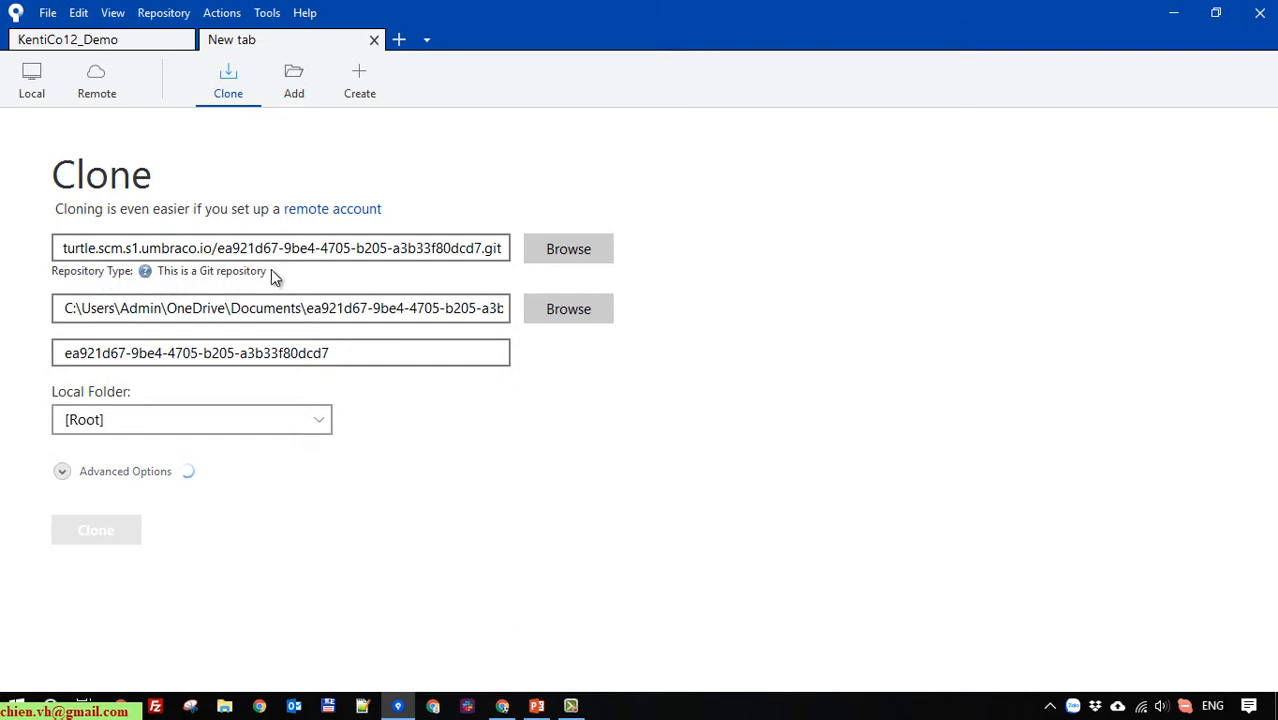
left_click(280, 308)
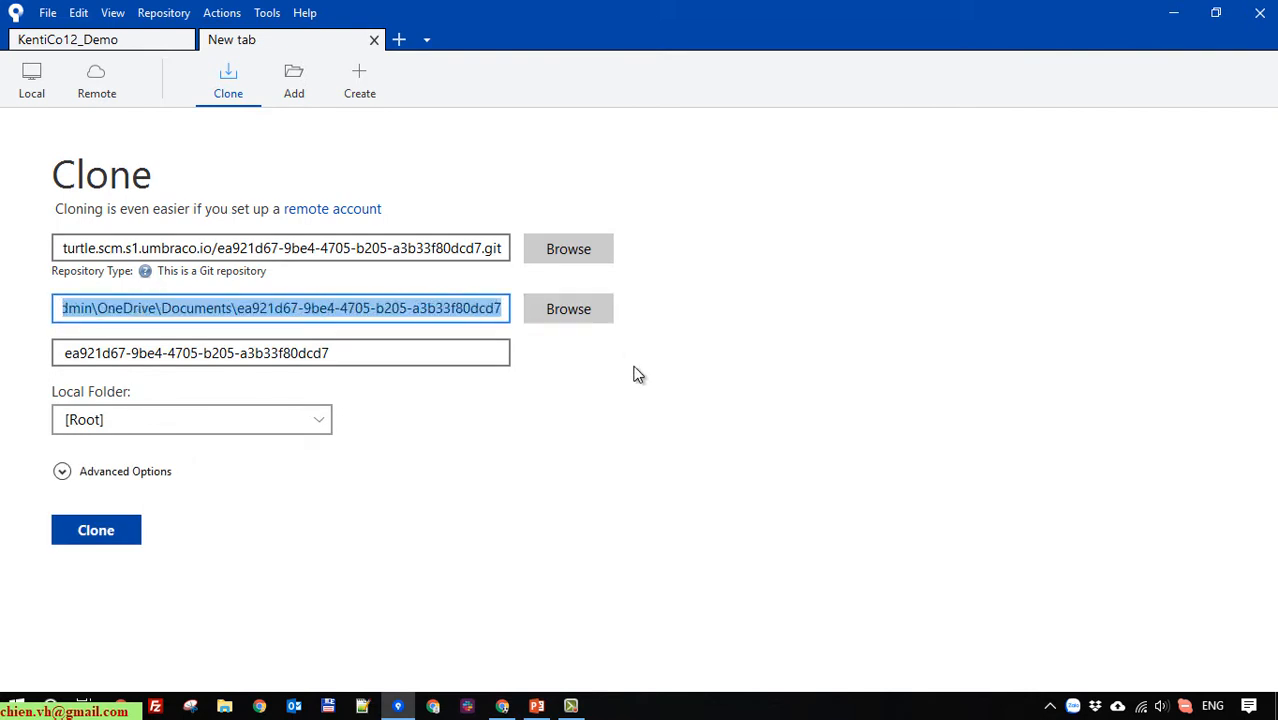
Create and select a new Umbraco8Cloud folder under E:\Umbraco8 as the clone destination.
left_click(568, 308)
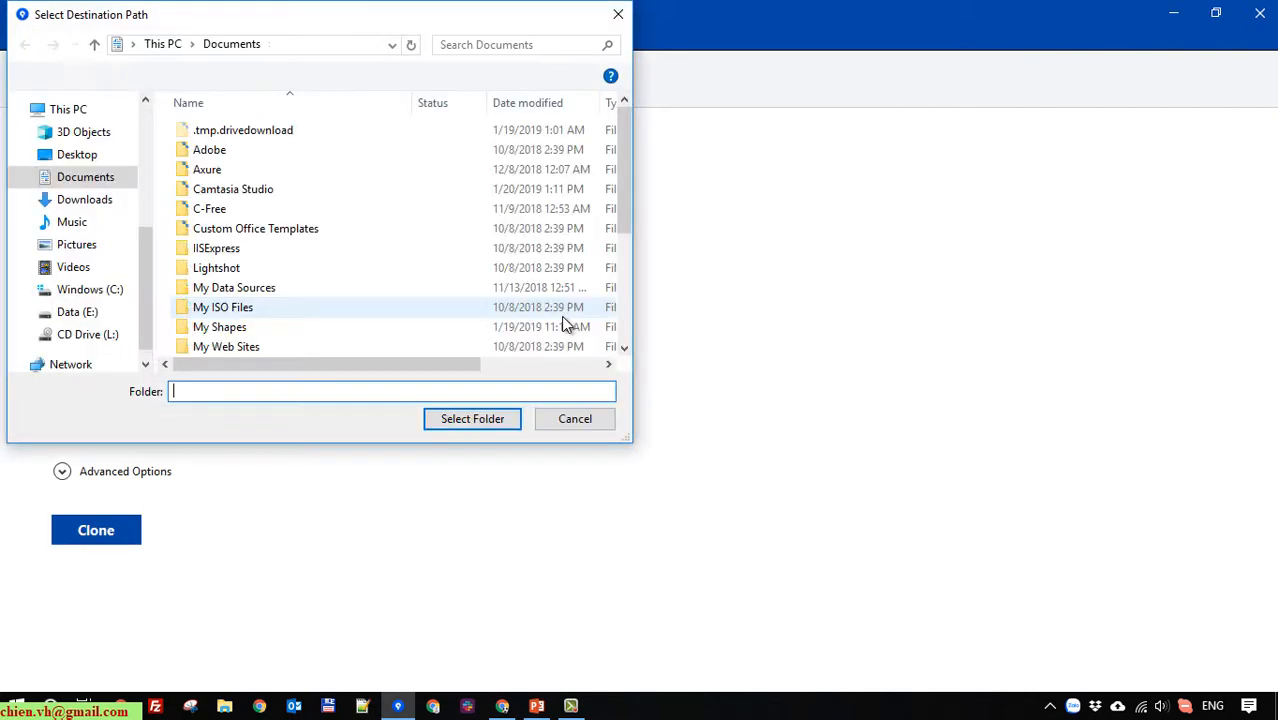
left_click(77, 311)
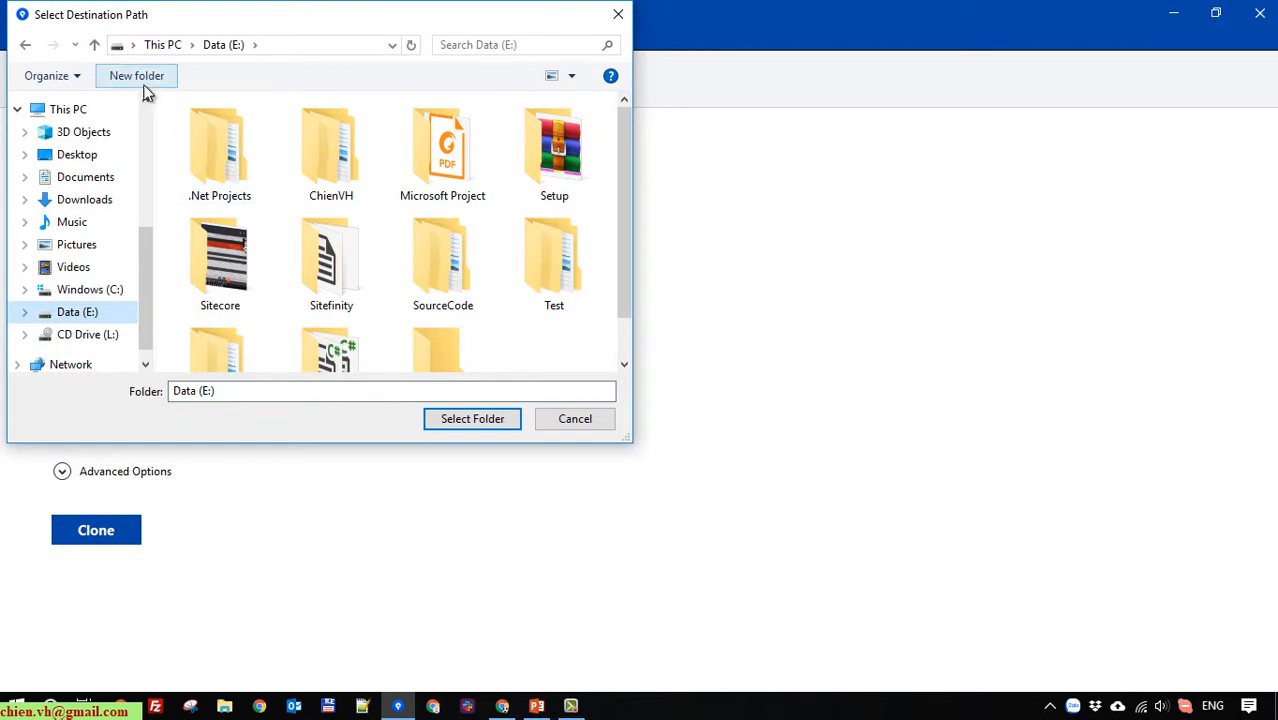
scroll("down", 3)
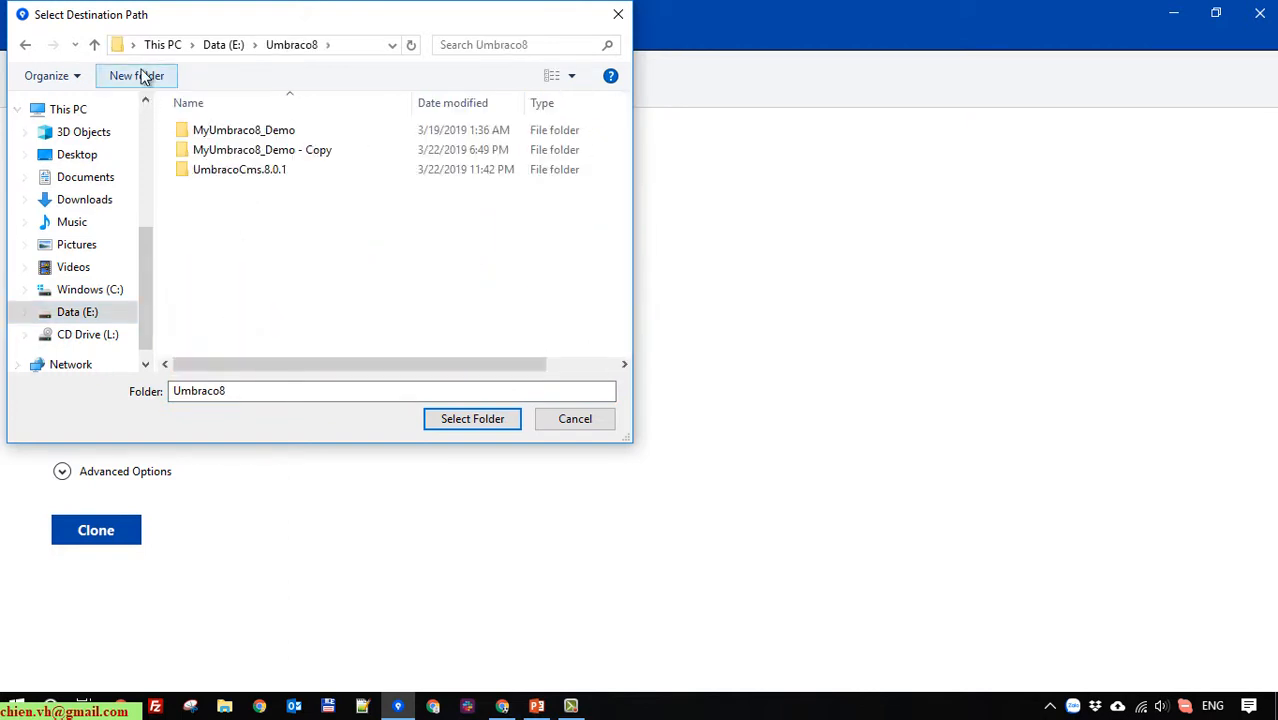
left_click(136, 75)
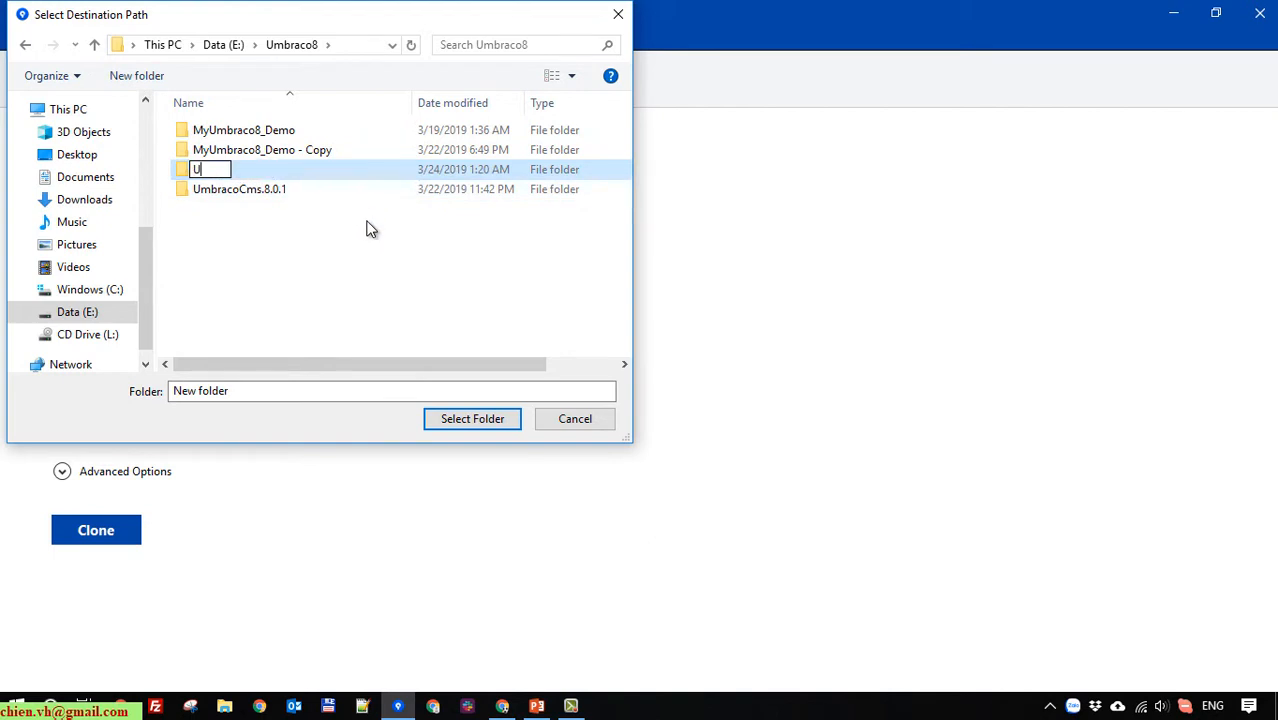
type("mbraco8")
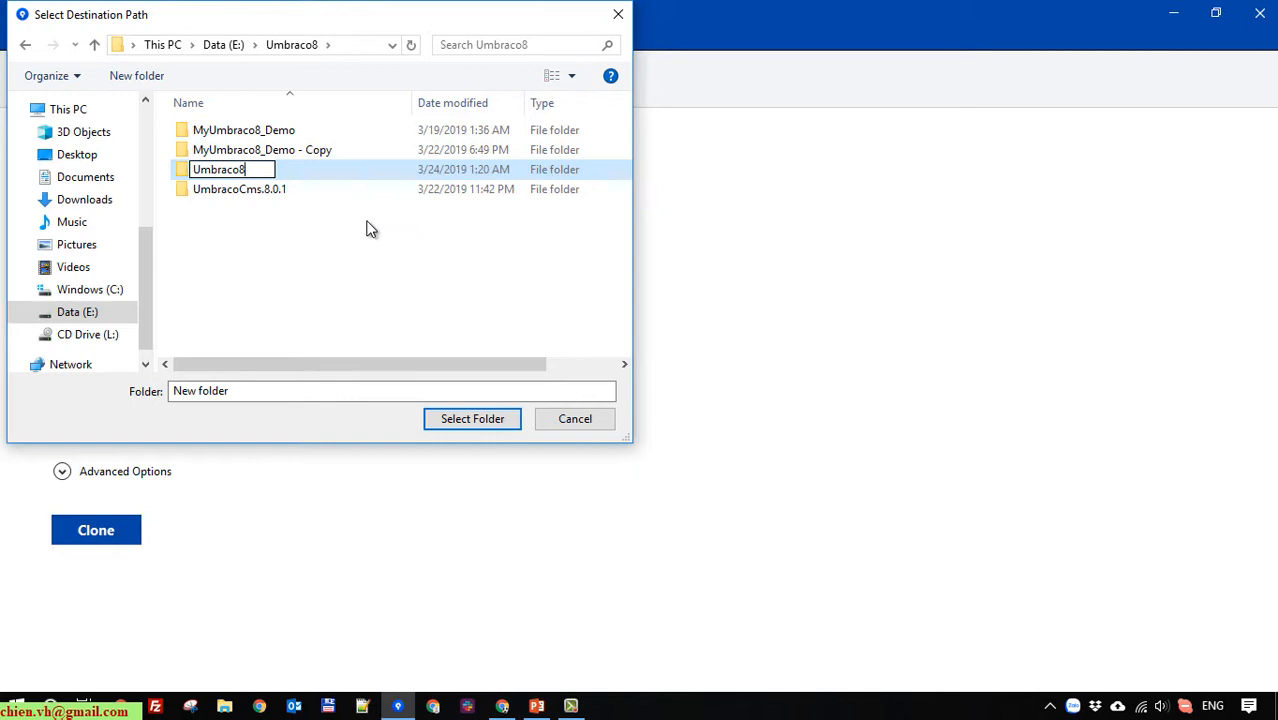
type("Cloud")
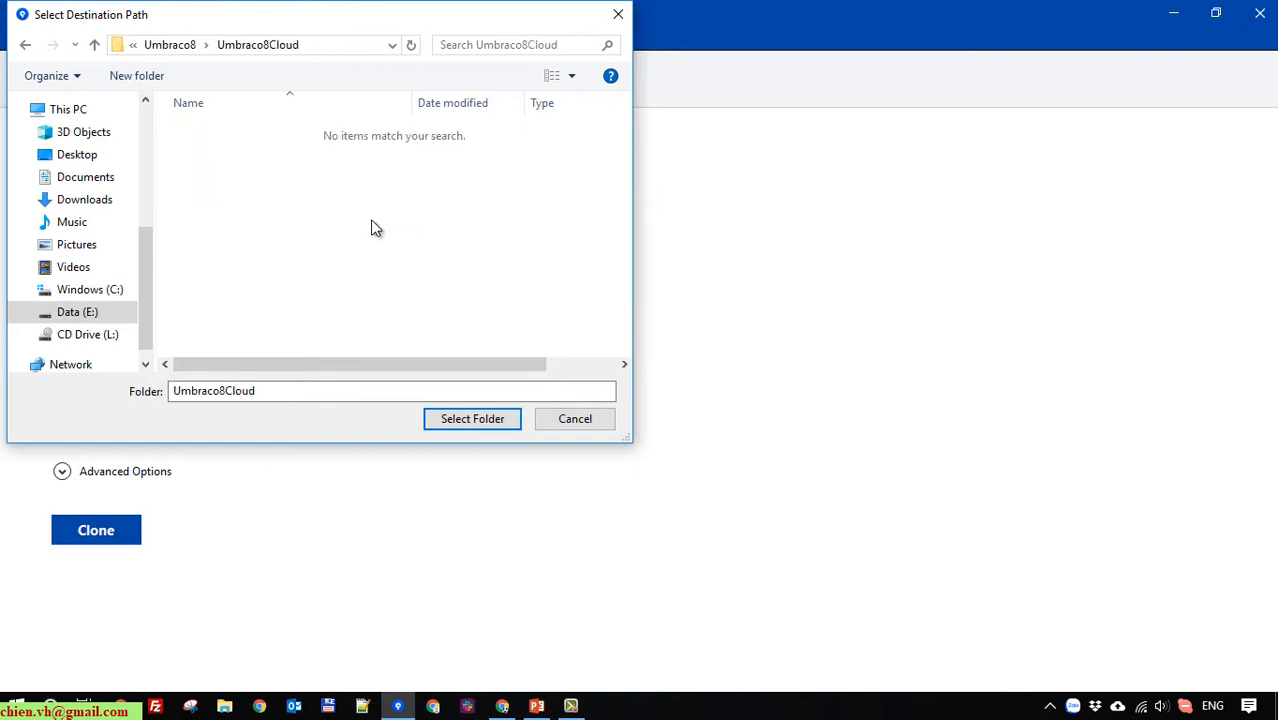
left_click(472, 418)
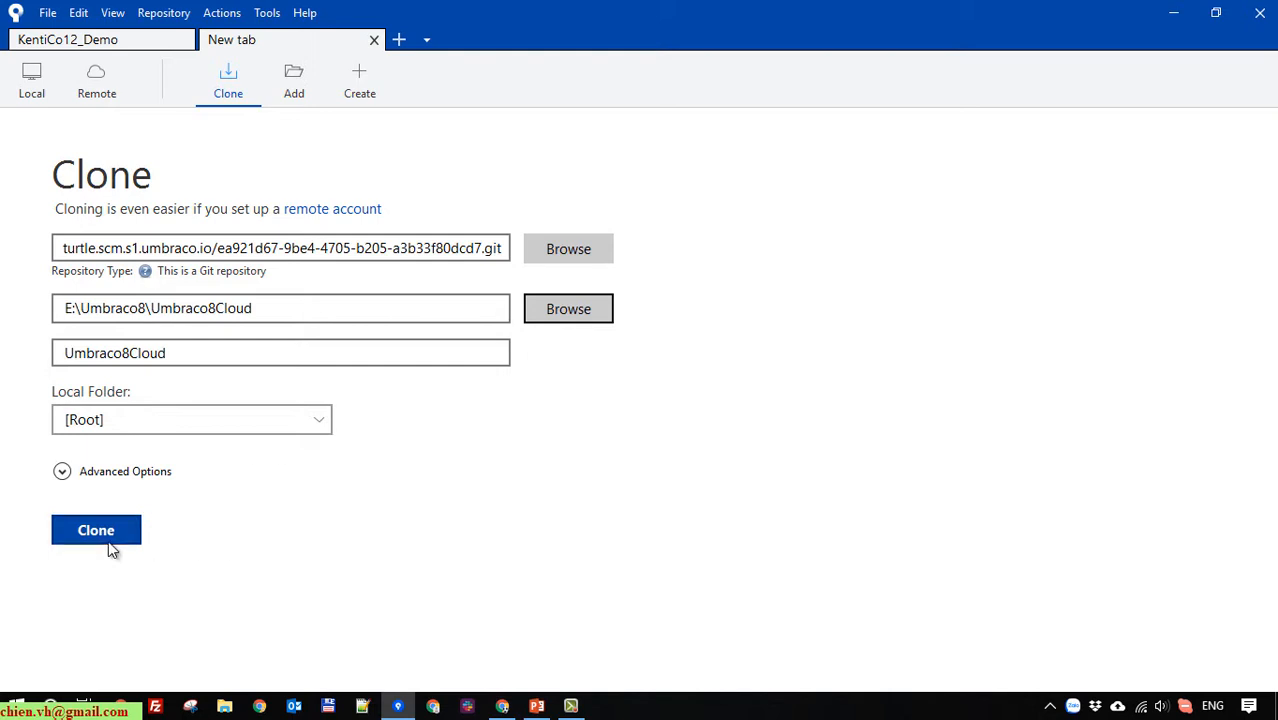
mouse_move(160, 530)
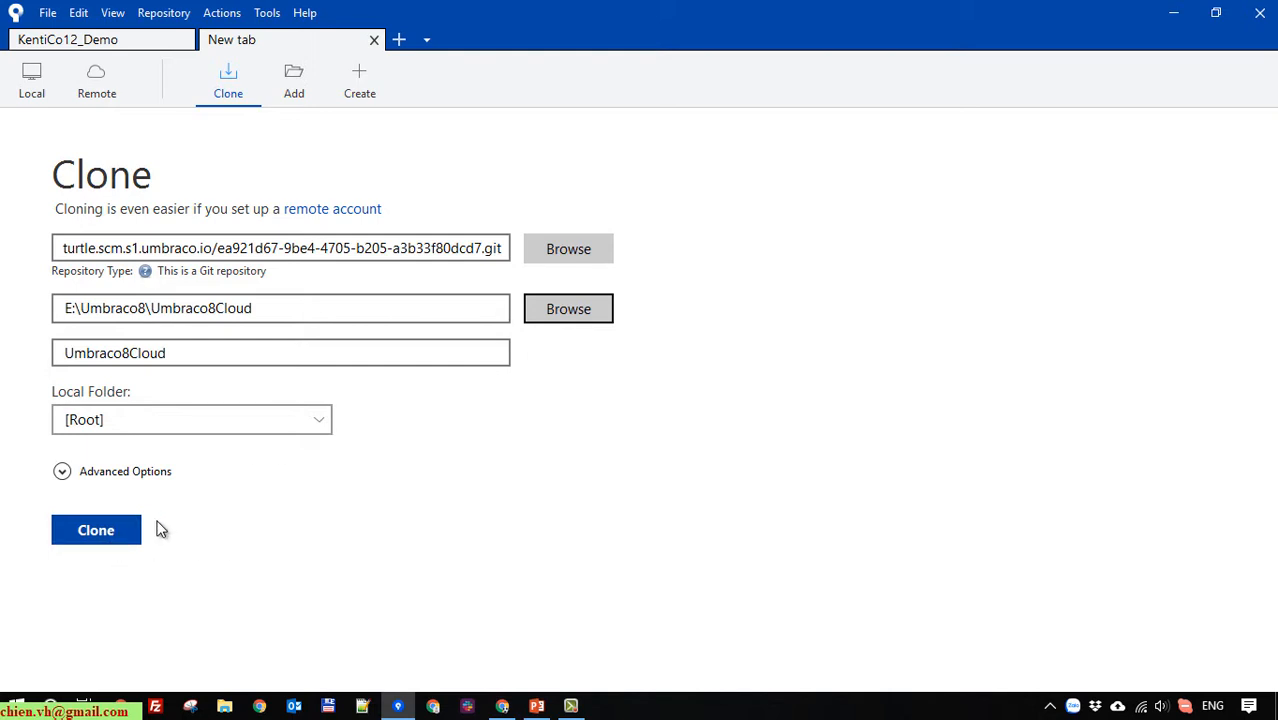
Clone the repository into E:\Umbraco8\Umbraco8Cloud and view the full clone output.
left_click(95, 530)
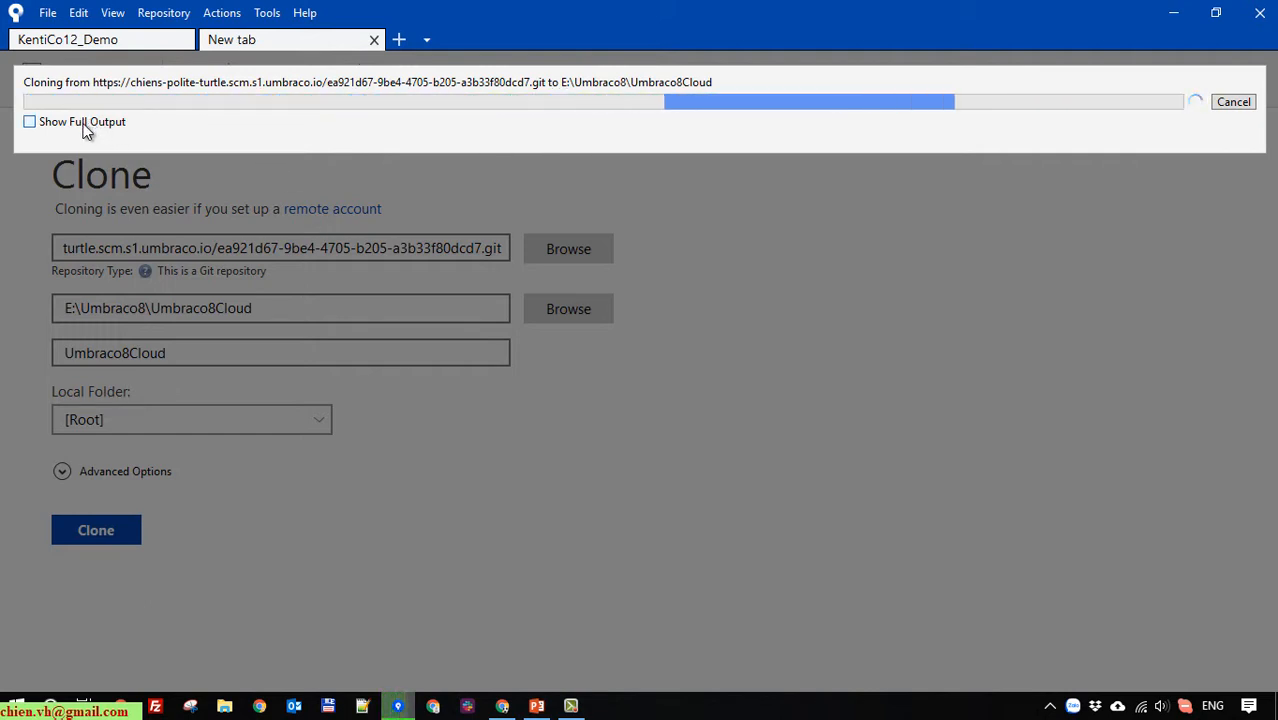
left_click(29, 121)
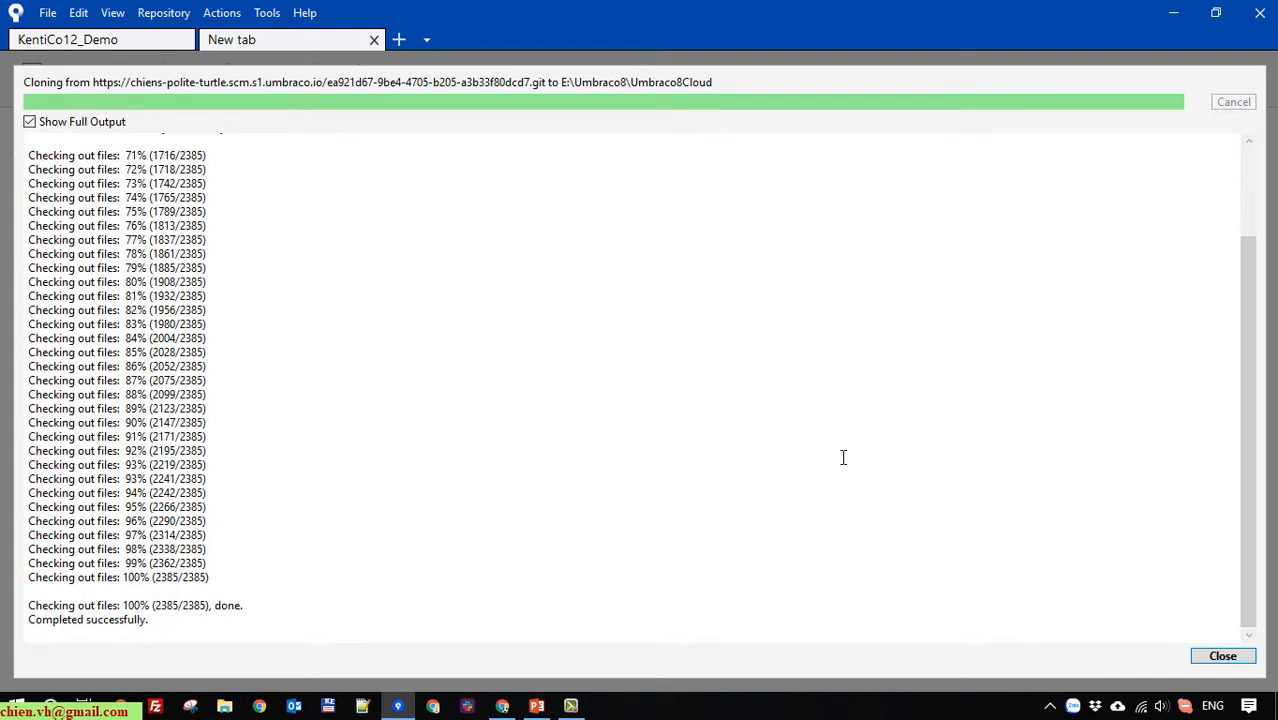
mouse_move(154, 620)
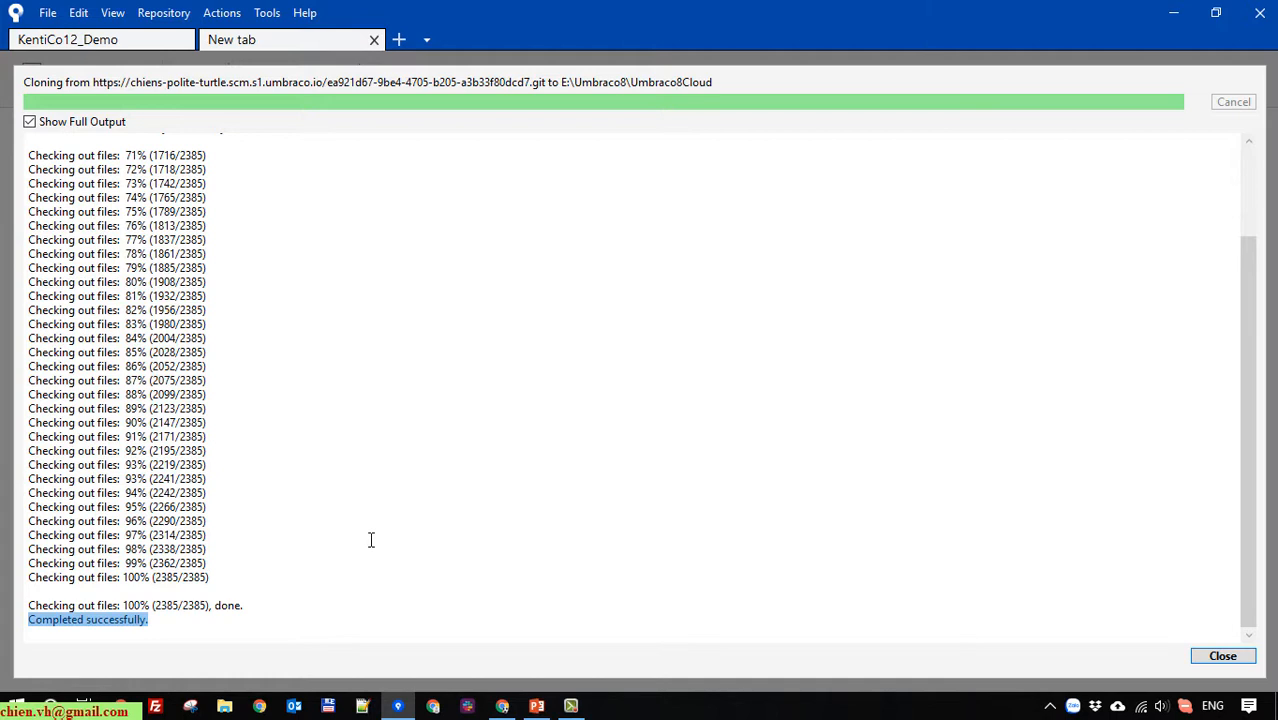
mouse_move(445, 496)
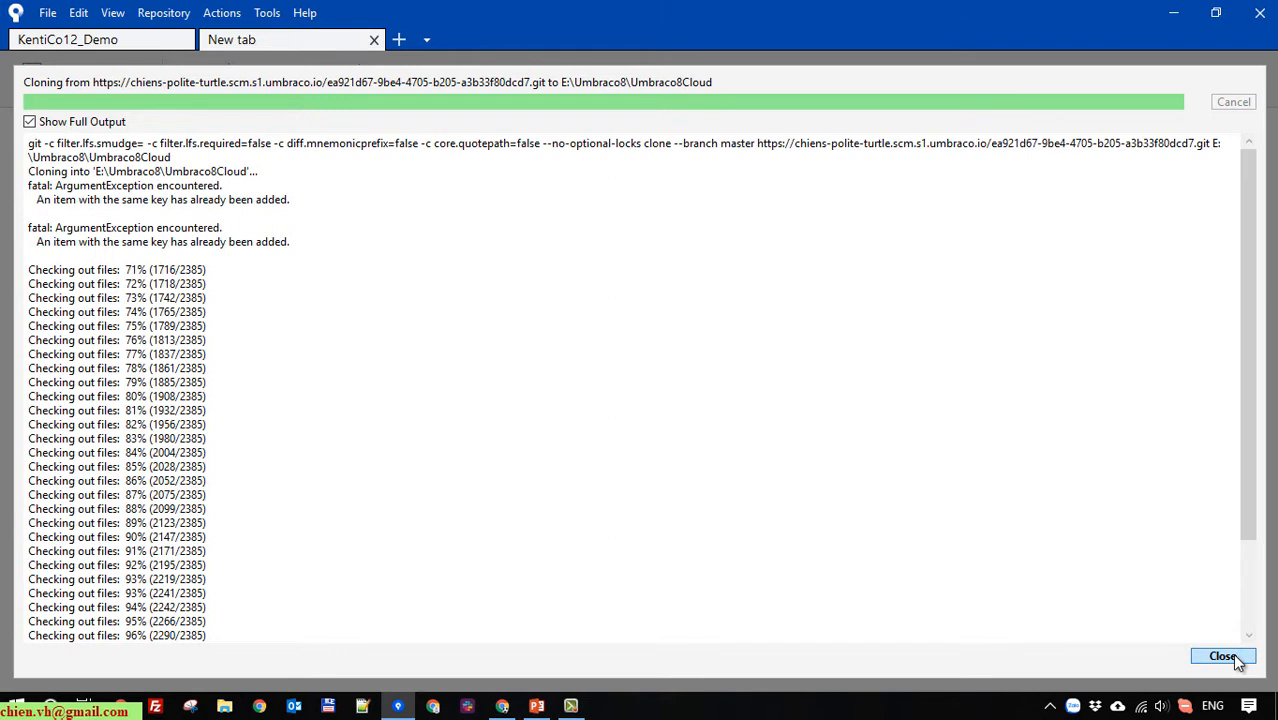
Close the clone output and browse the master commit History, topped by 'update 2'.
left_click(1222, 656)
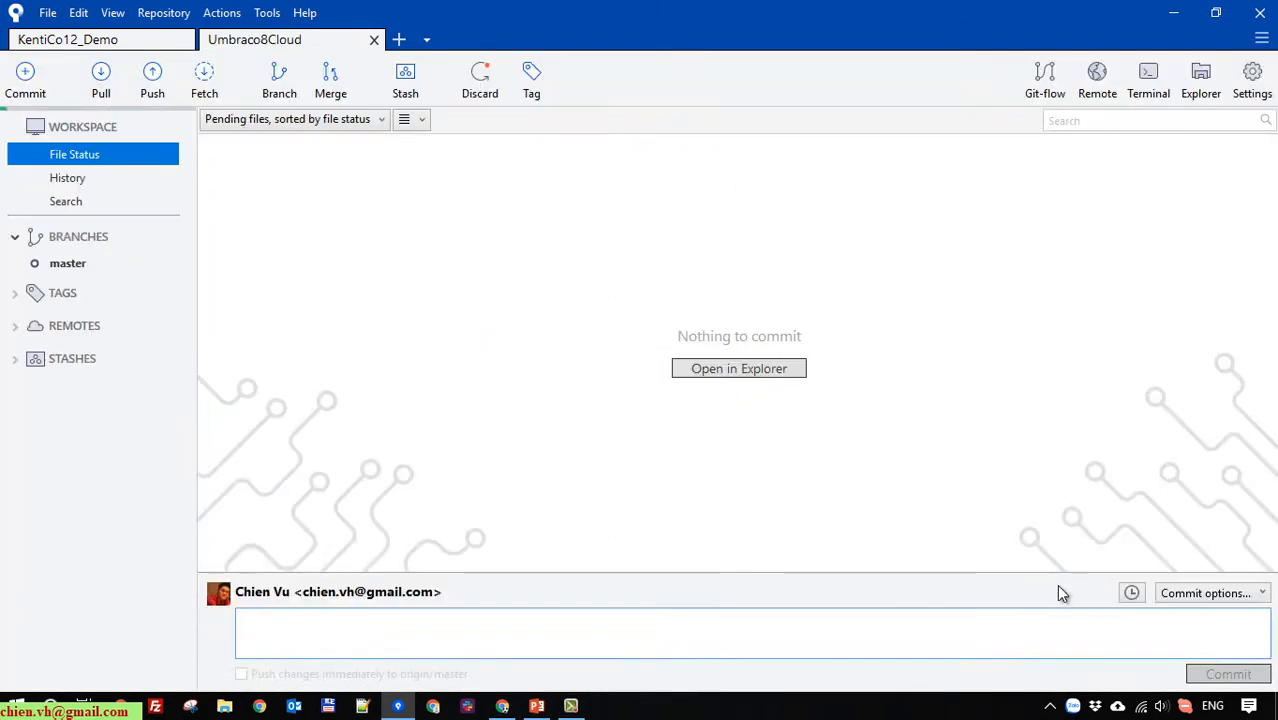
mouse_move(1053, 578)
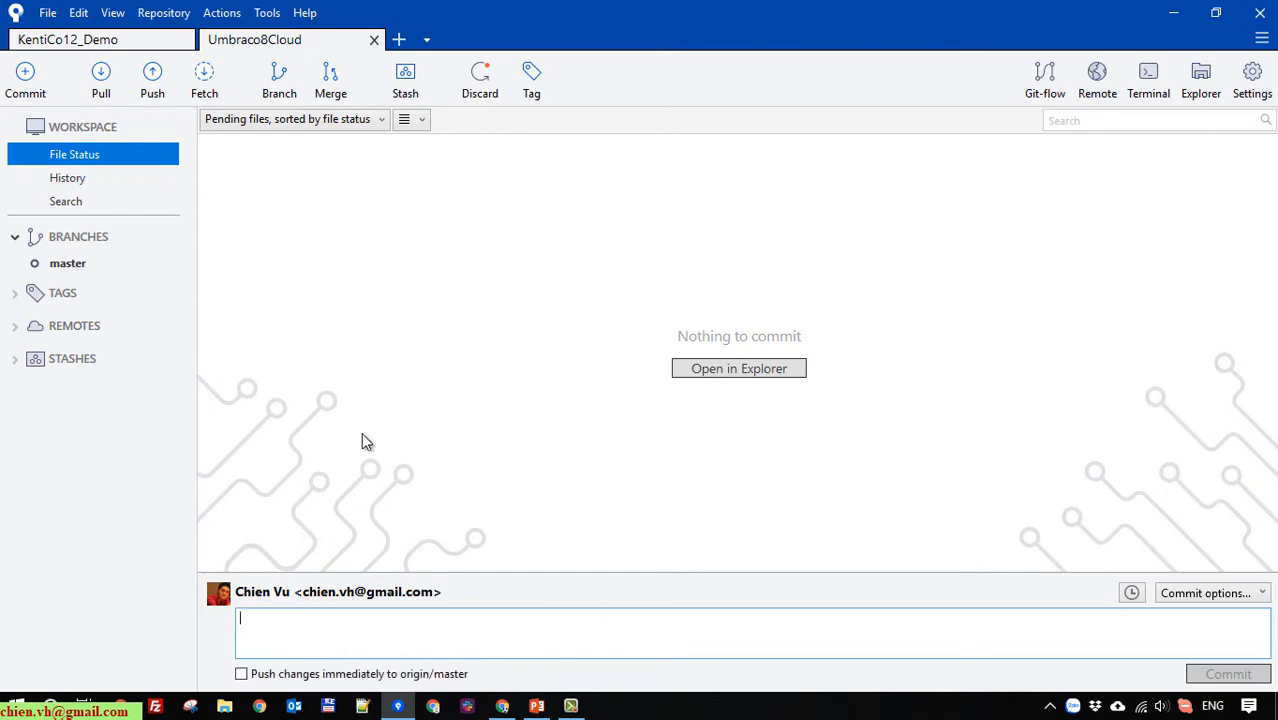
left_click(67, 177)
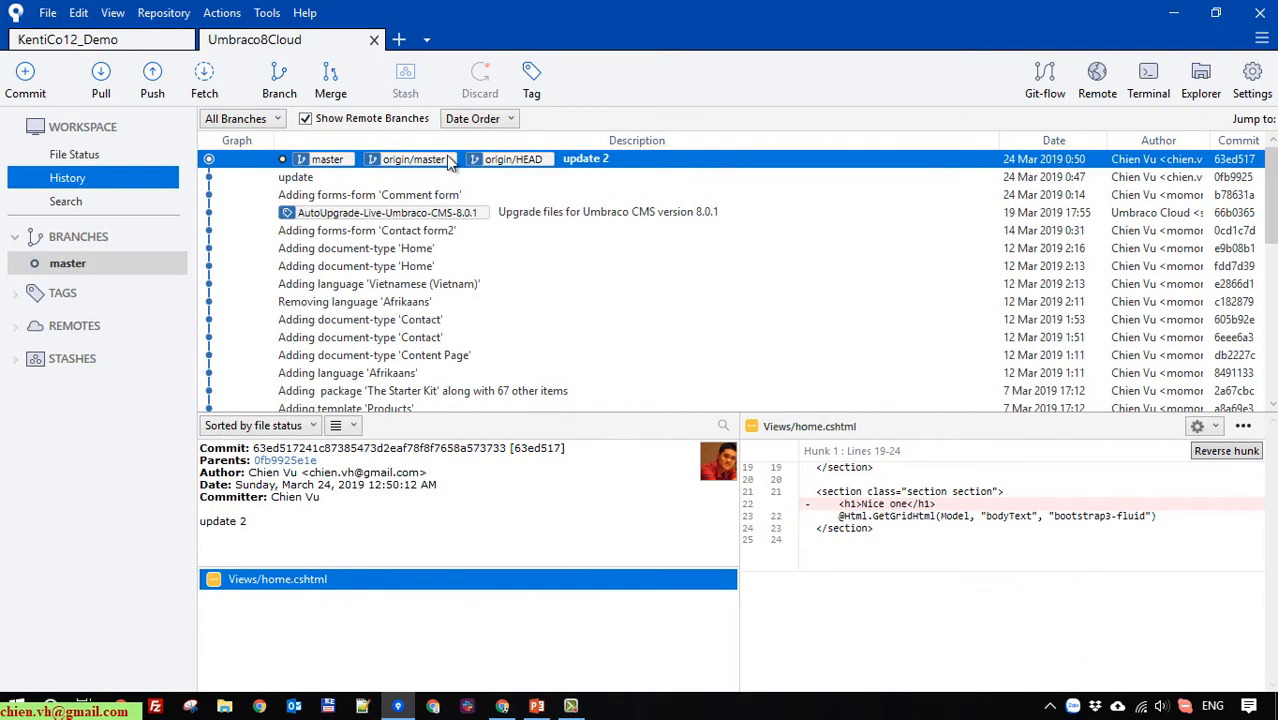
scroll("down", 3)
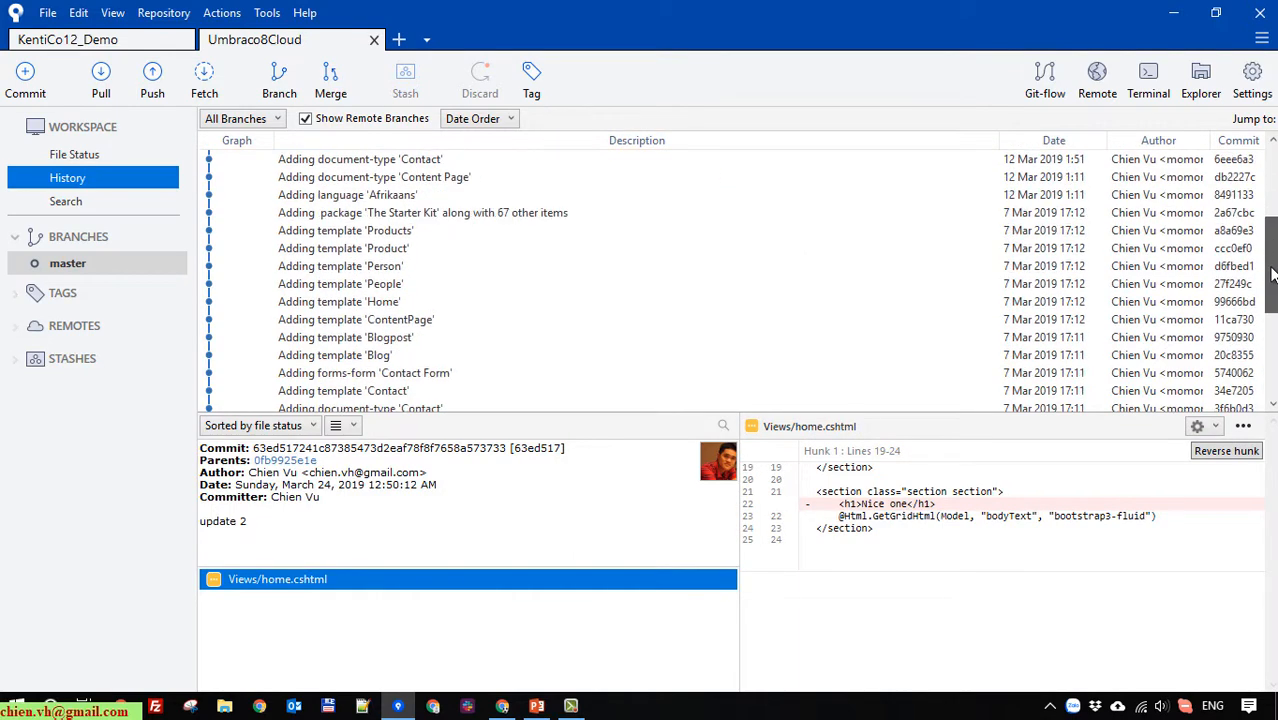
scroll("down", 3)
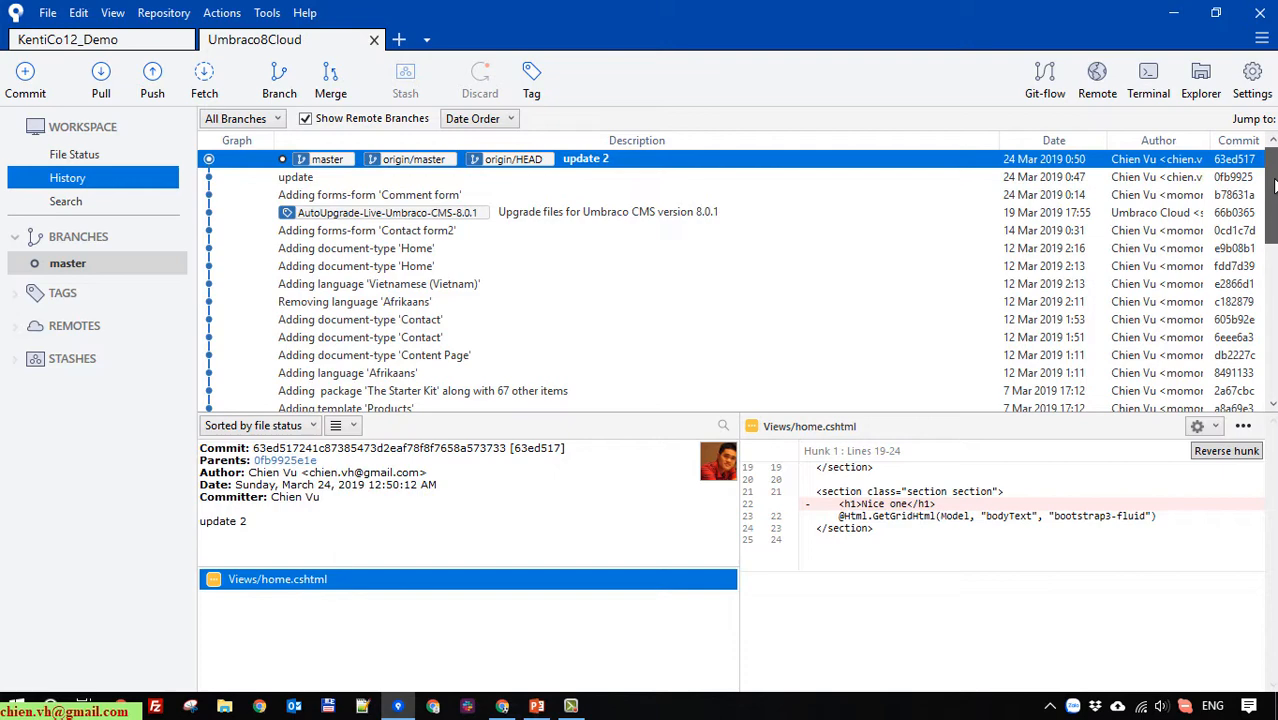
scroll("down", 3)
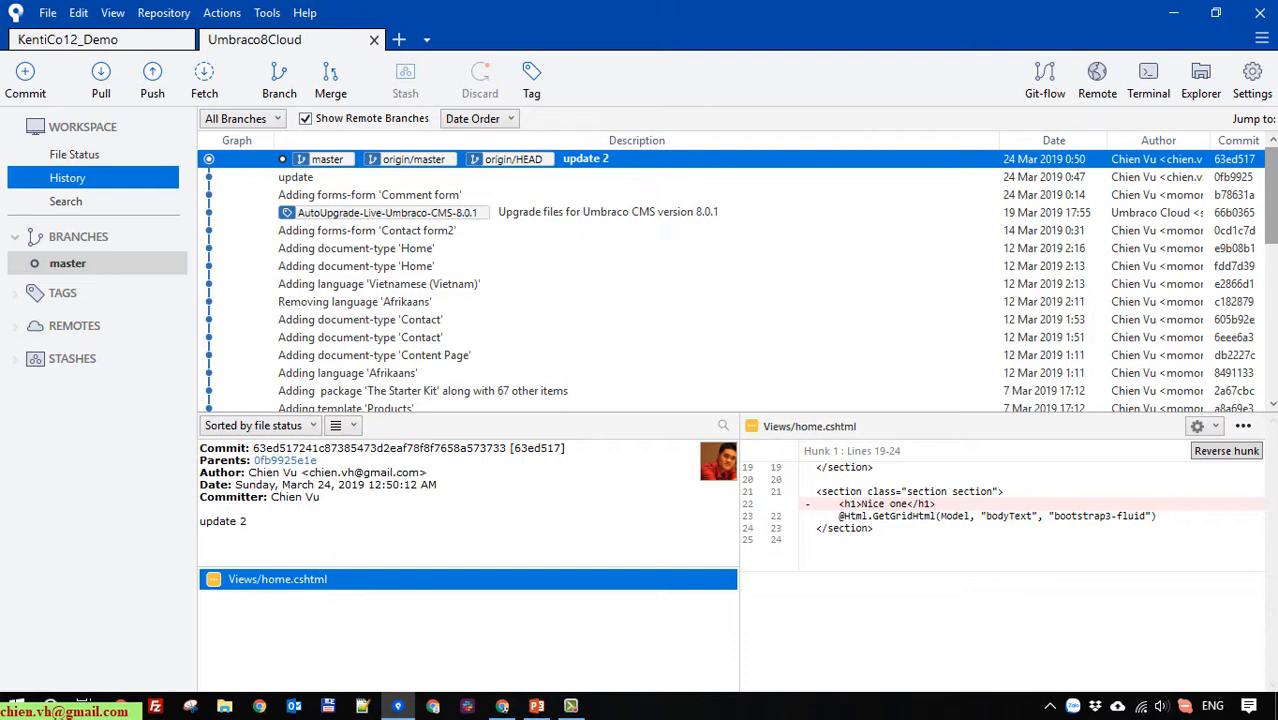
mouse_move(1085, 247)
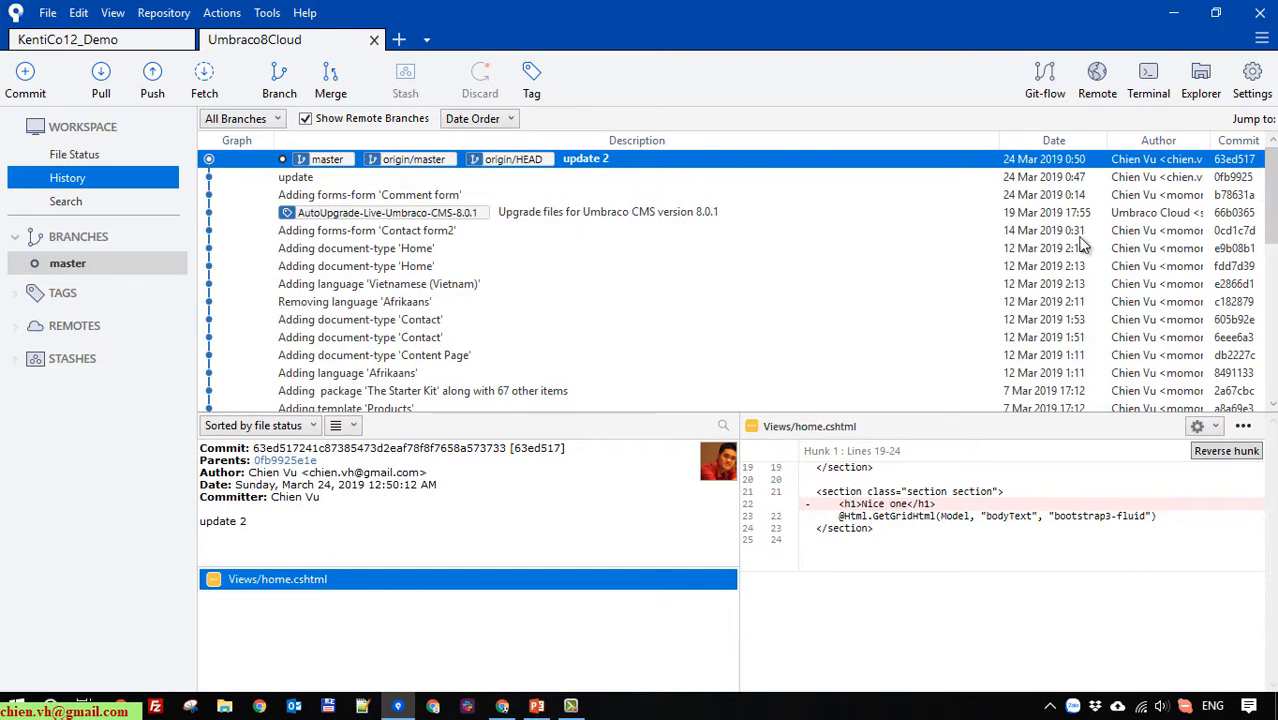
mouse_move(1036, 216)
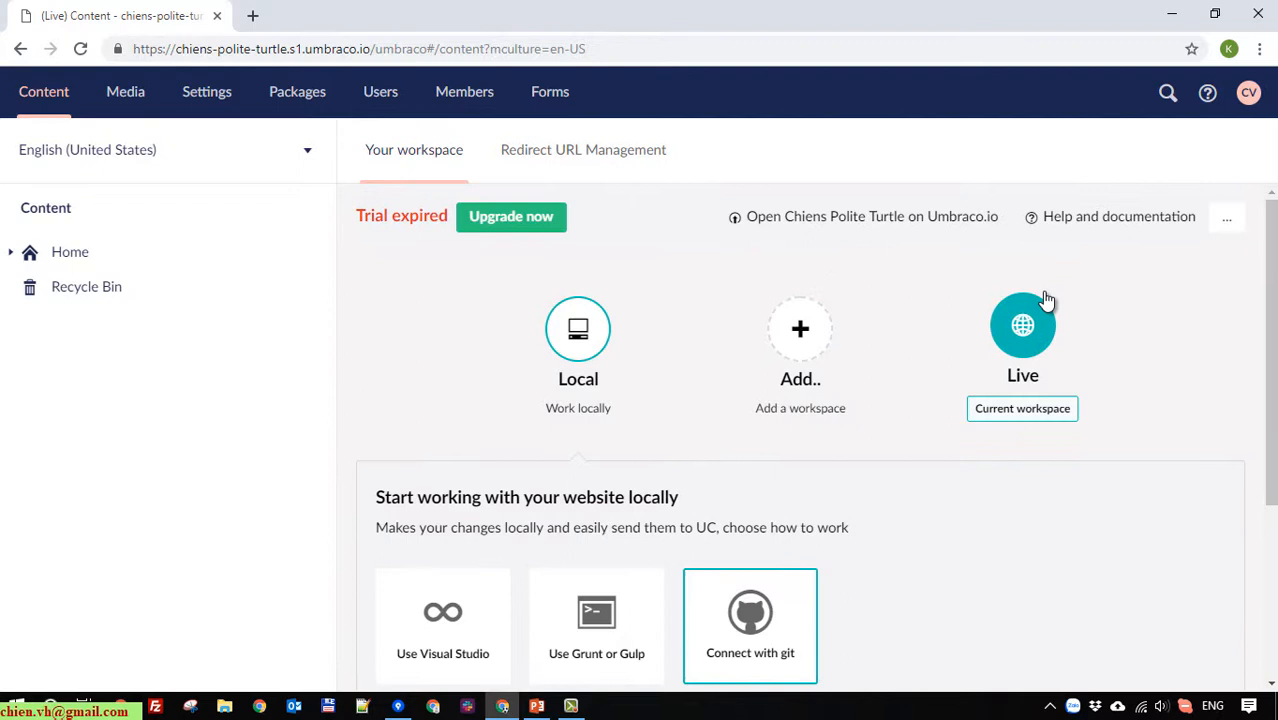
Delete the Comment form from the backoffice Forms folder, leaving Contact Form and Contact form2.
left_click(549, 91)
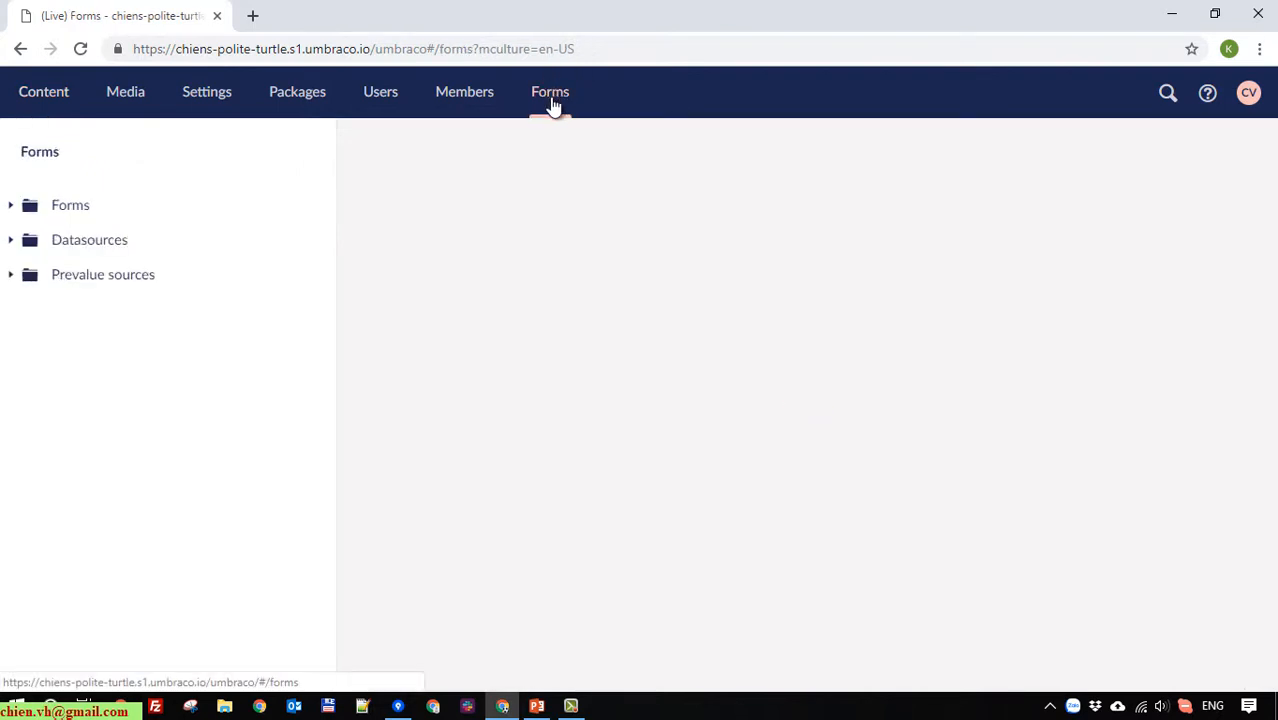
left_click(549, 91)
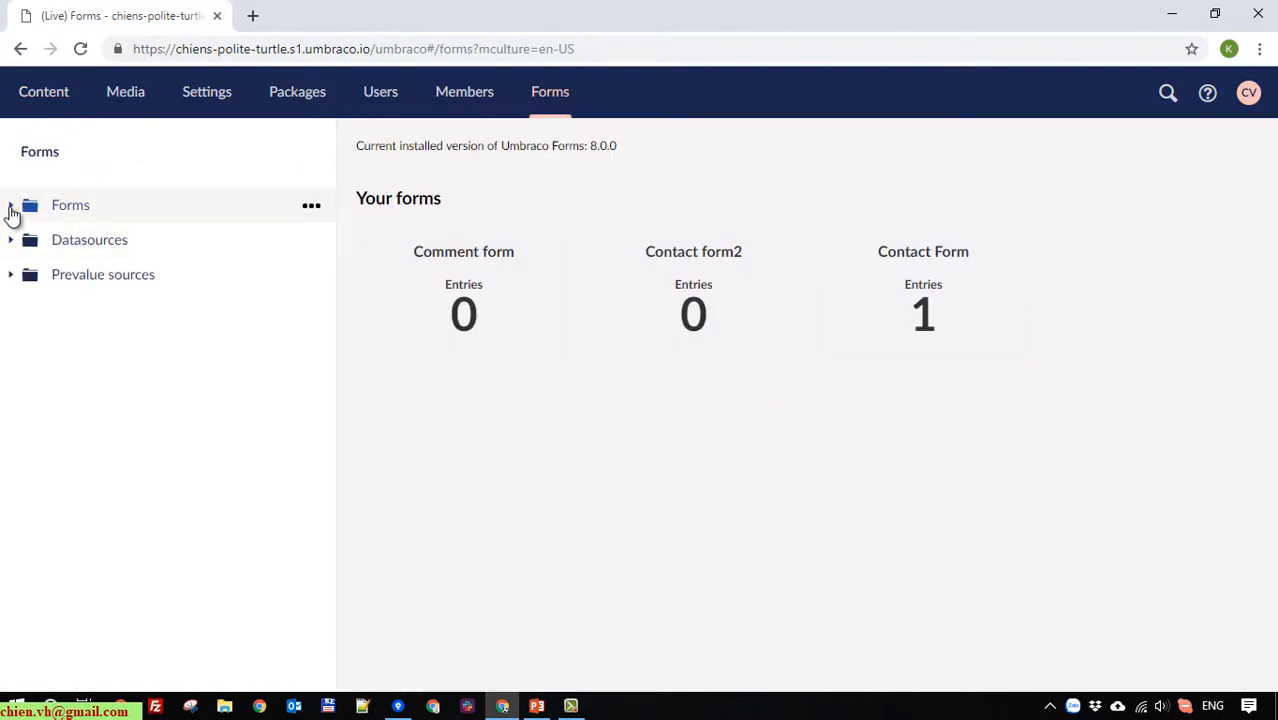
left_click(10, 205)
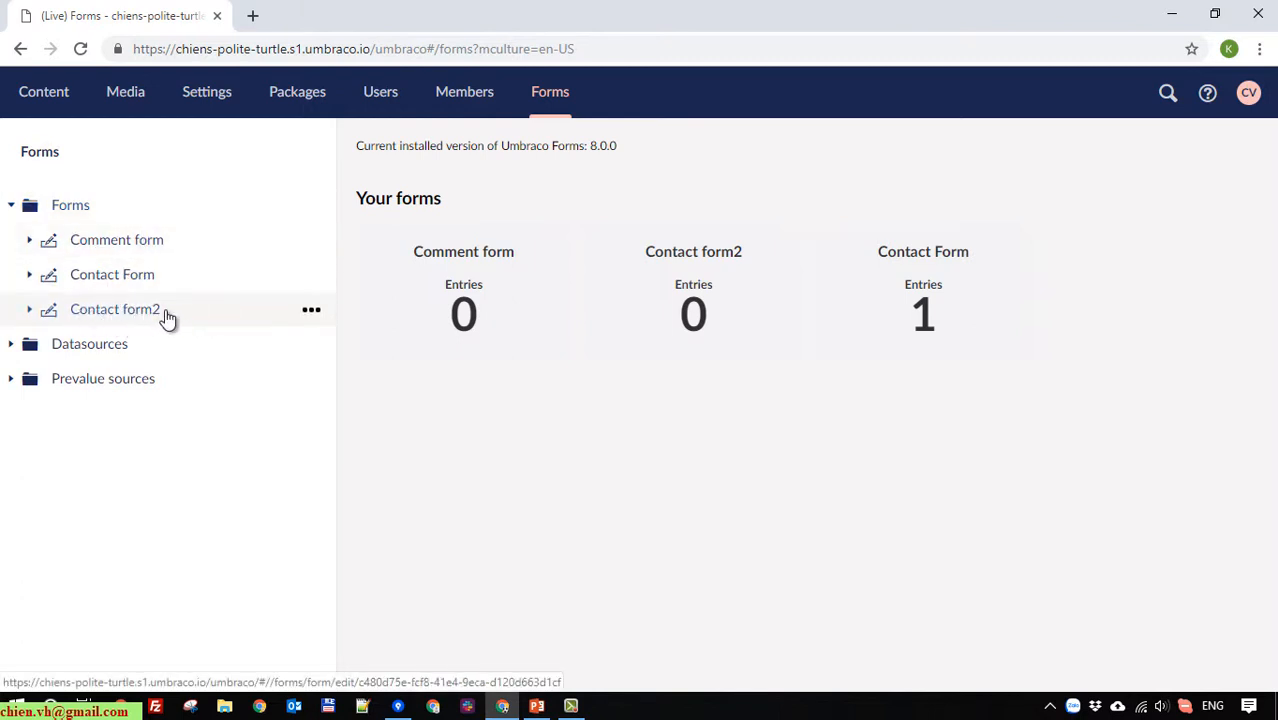
left_click(116, 239)
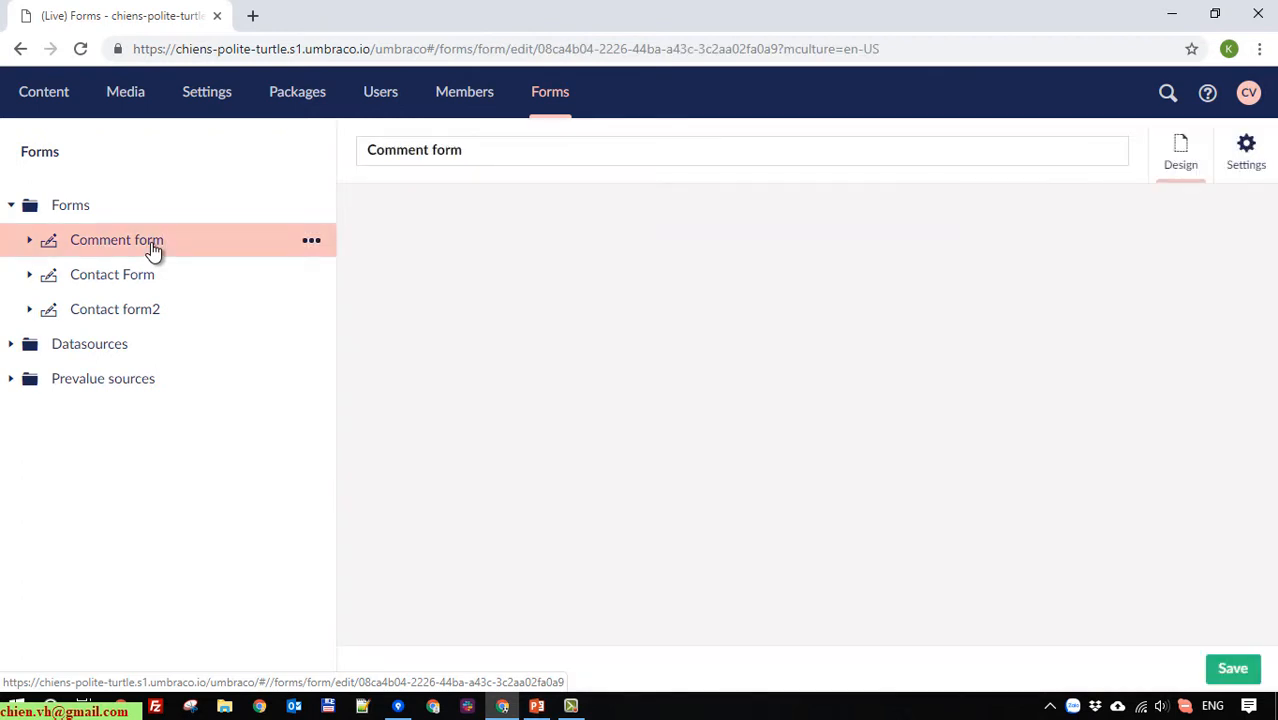
left_click(116, 240)
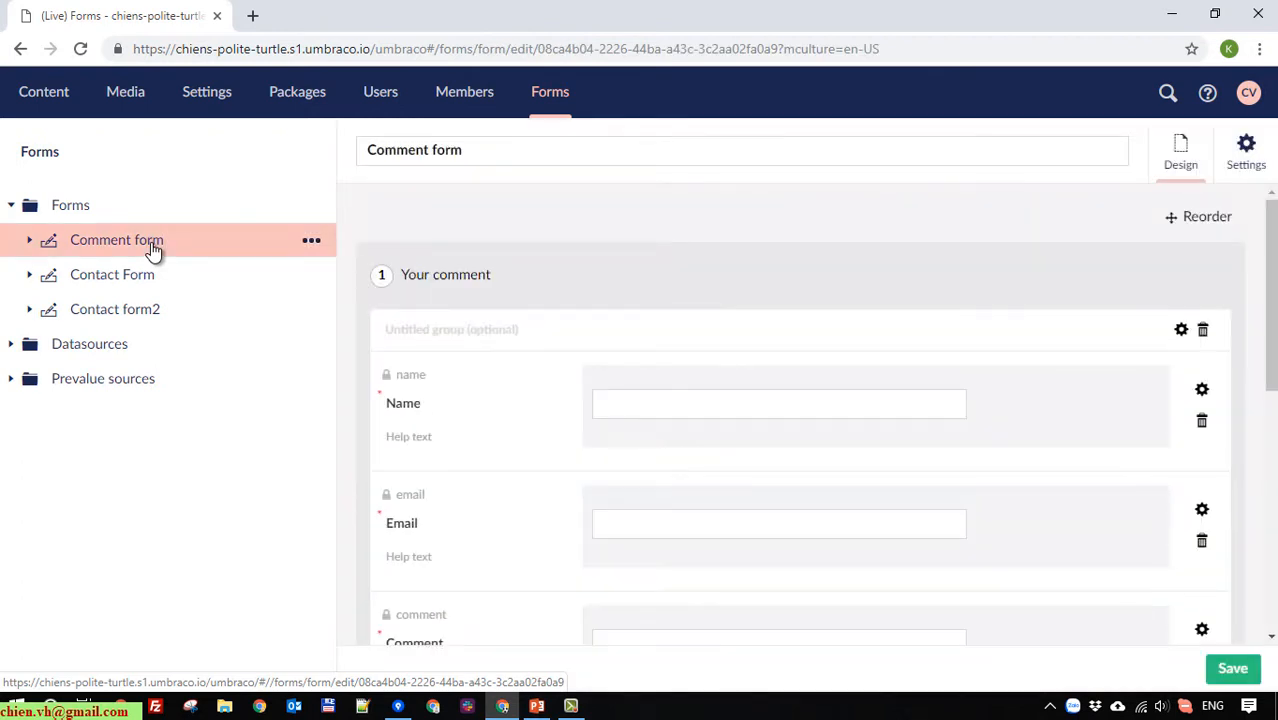
left_click(311, 240)
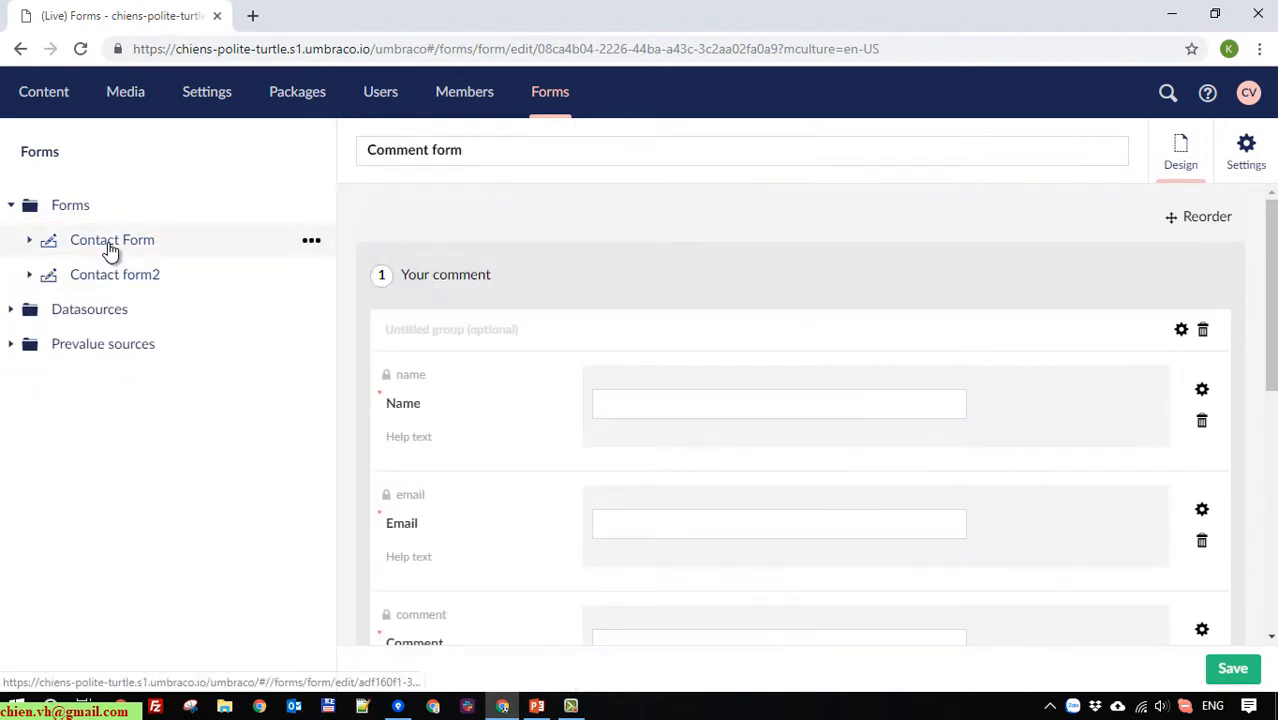
left_click(112, 239)
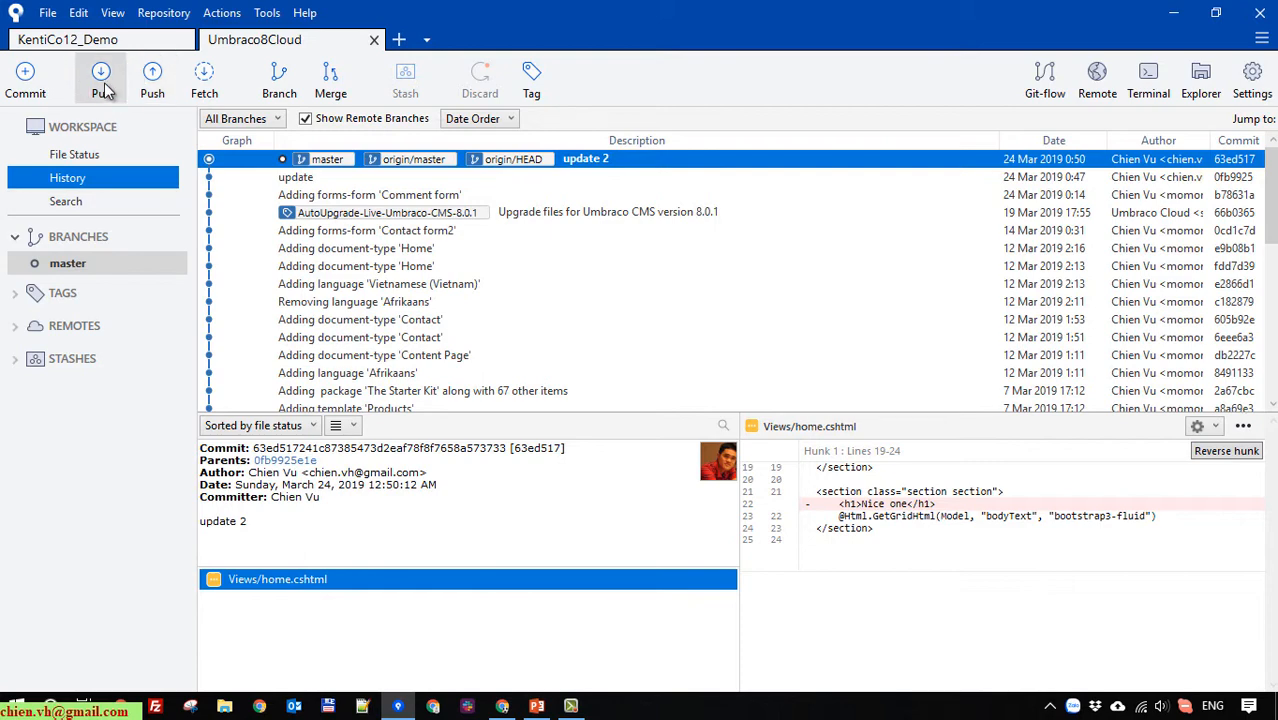
Pull cloud changes and inspect the new 'Removing forms-form Comment form' commit.
left_click(100, 75)
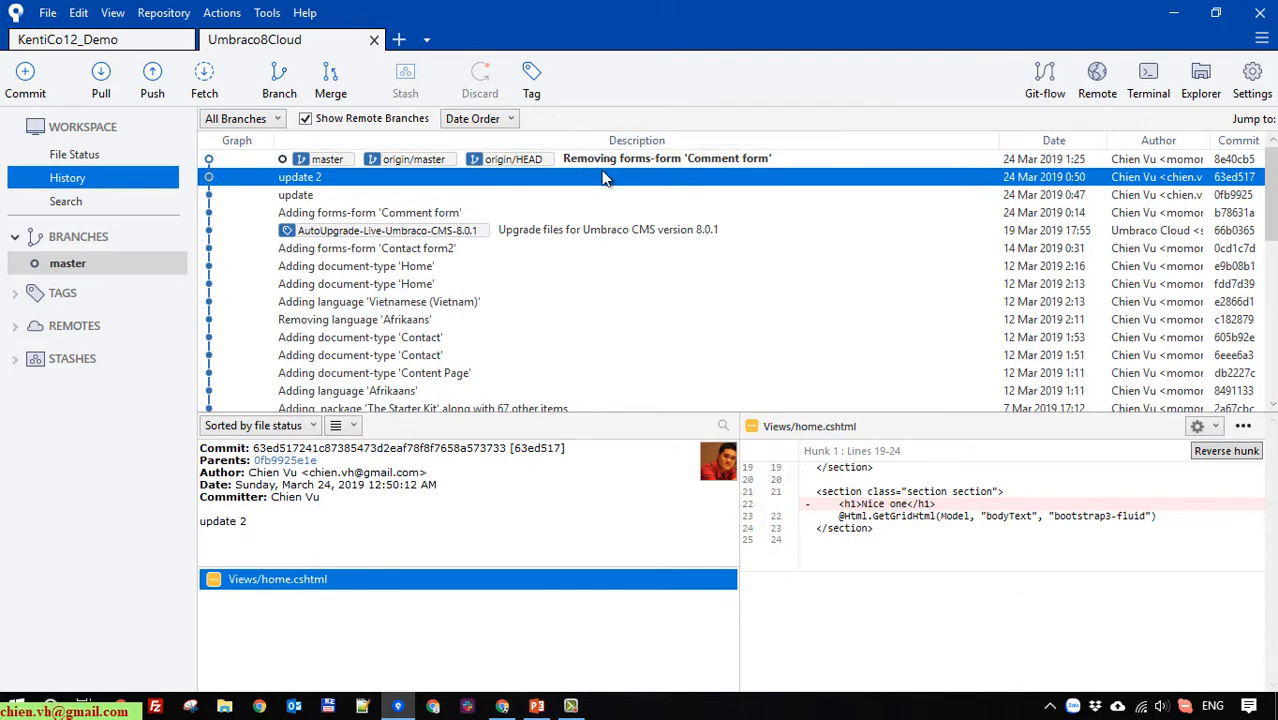
mouse_move(597, 167)
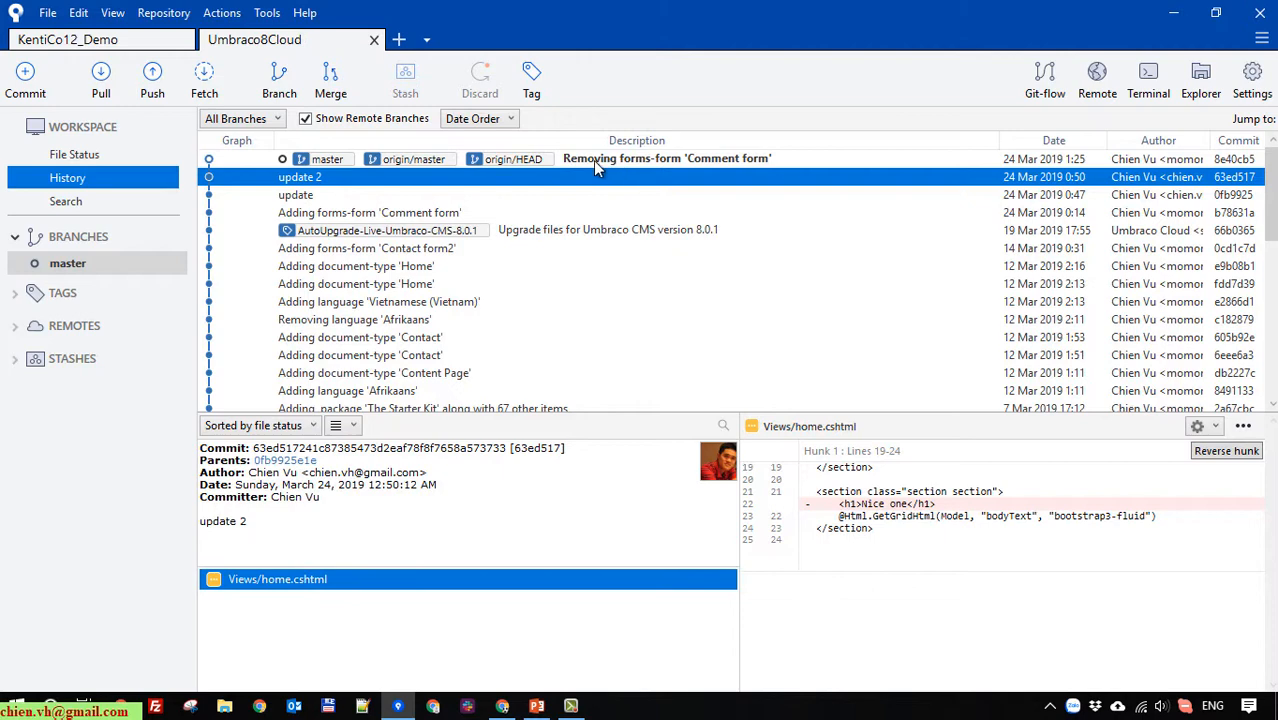
mouse_move(757, 168)
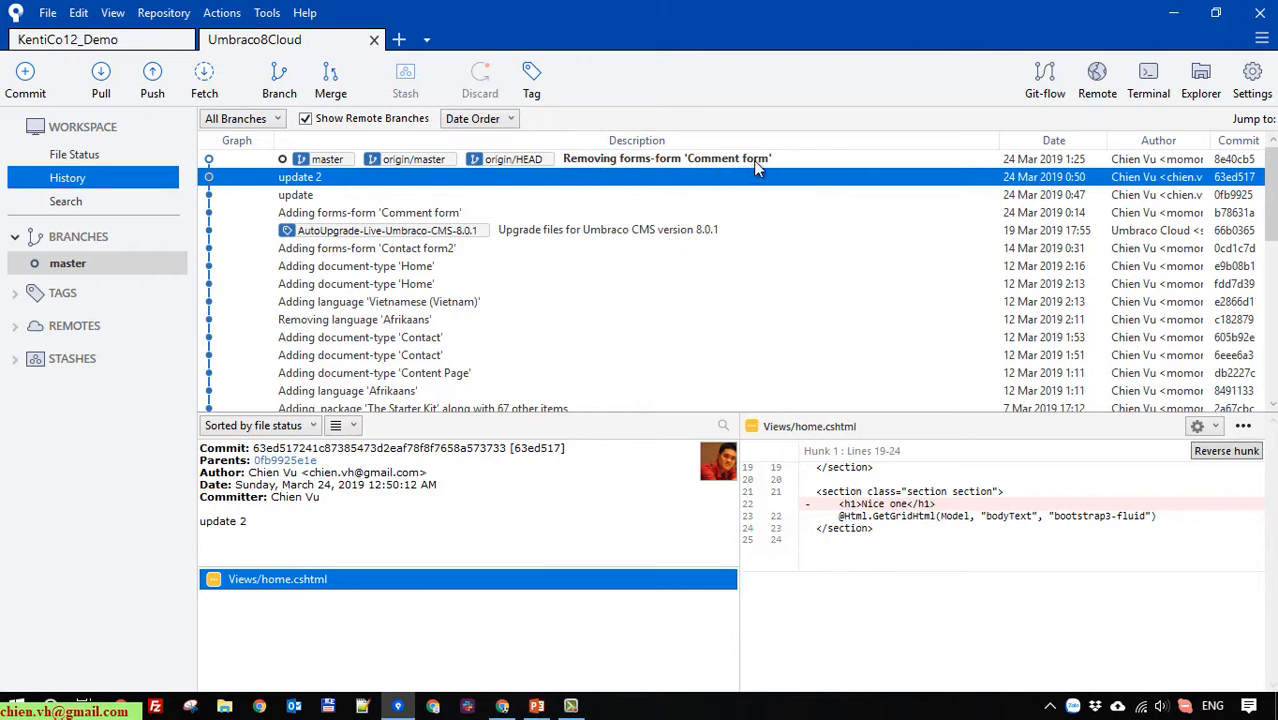
left_click(666, 158)
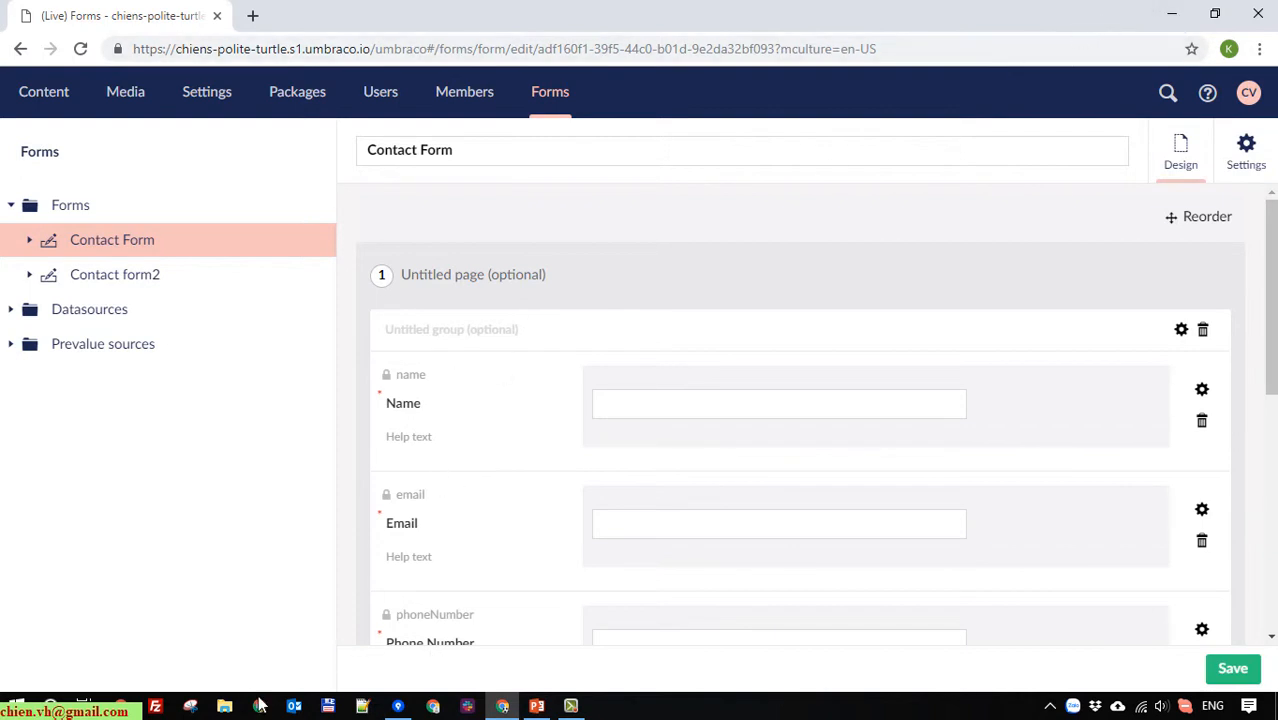
Open the E:\Umbraco8\Umbraco8Cloud folder in File Explorer to view the site files.
left_click(252, 15)
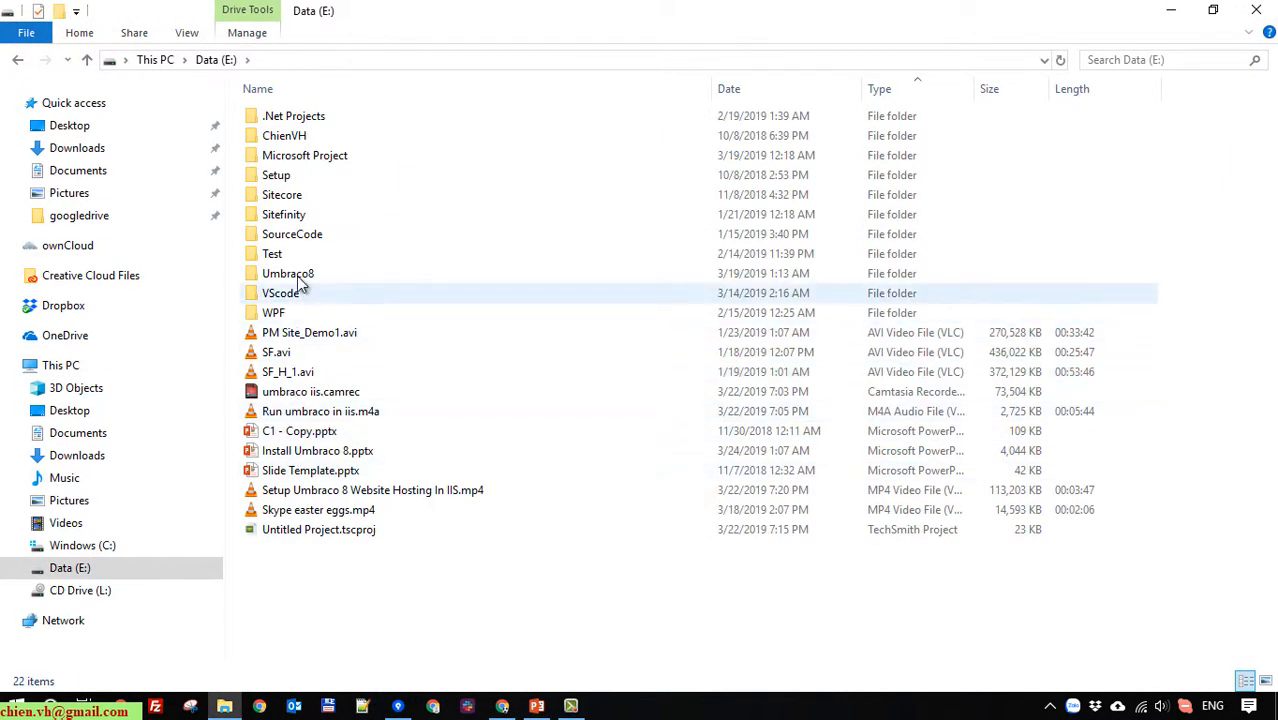
double_click(288, 273)
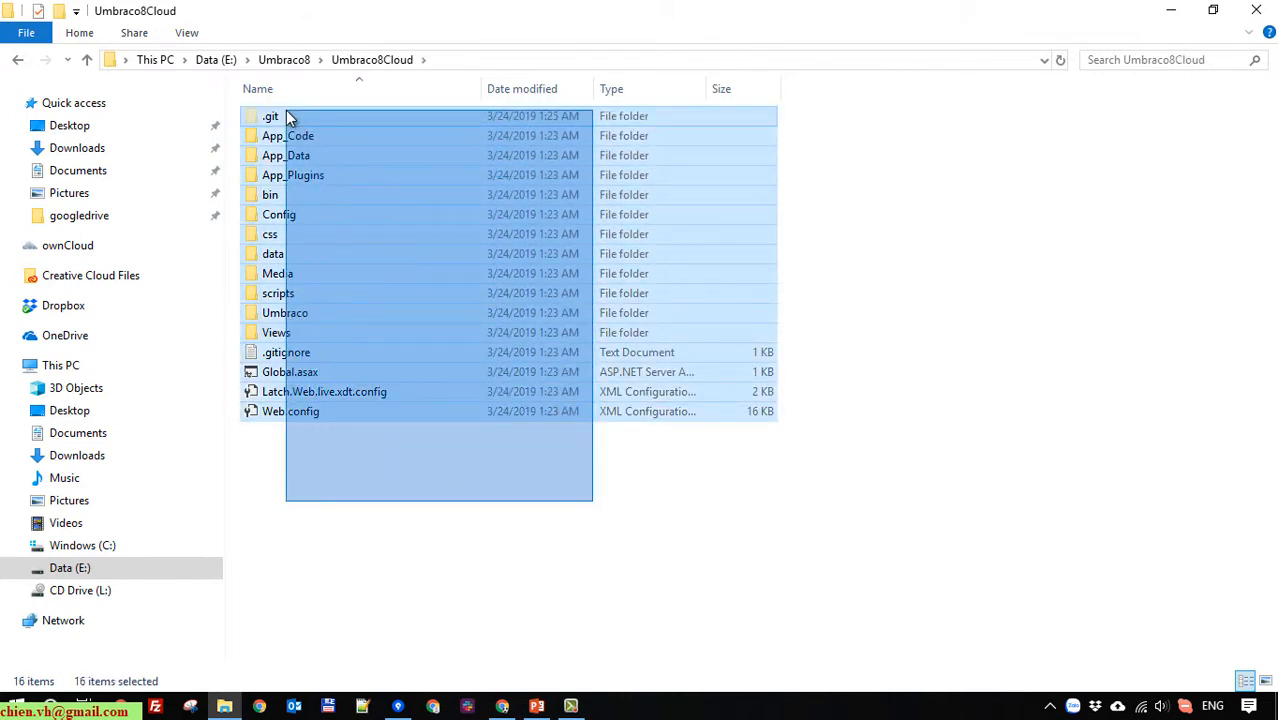
left_click(547, 508)
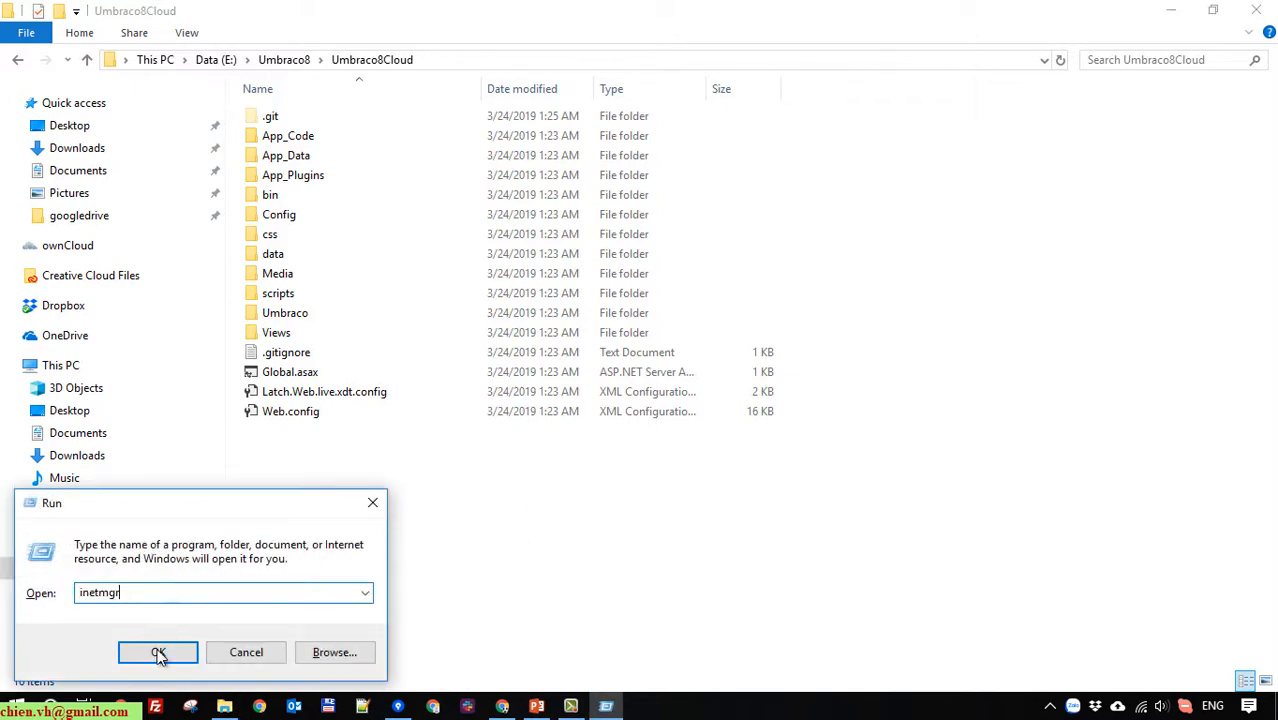
In IIS Manager, start adding a new website named umbracocloud.local.
left_click(157, 652)
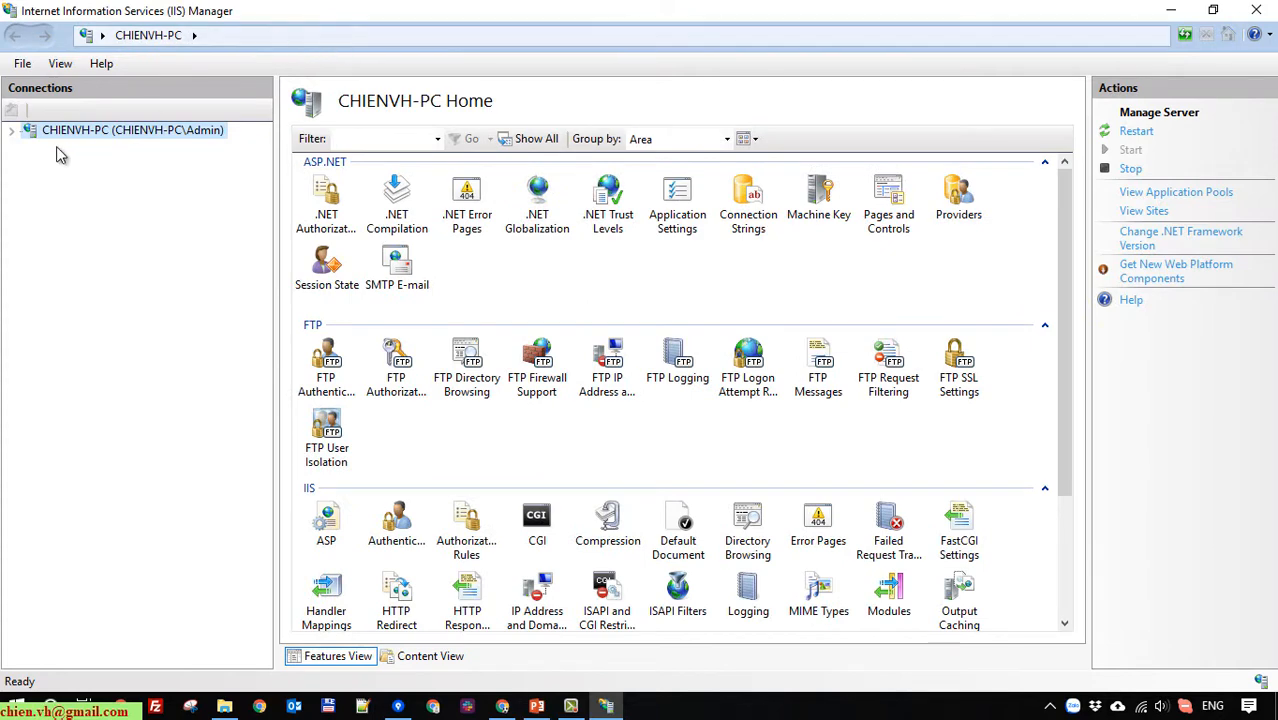
left_click(12, 130)
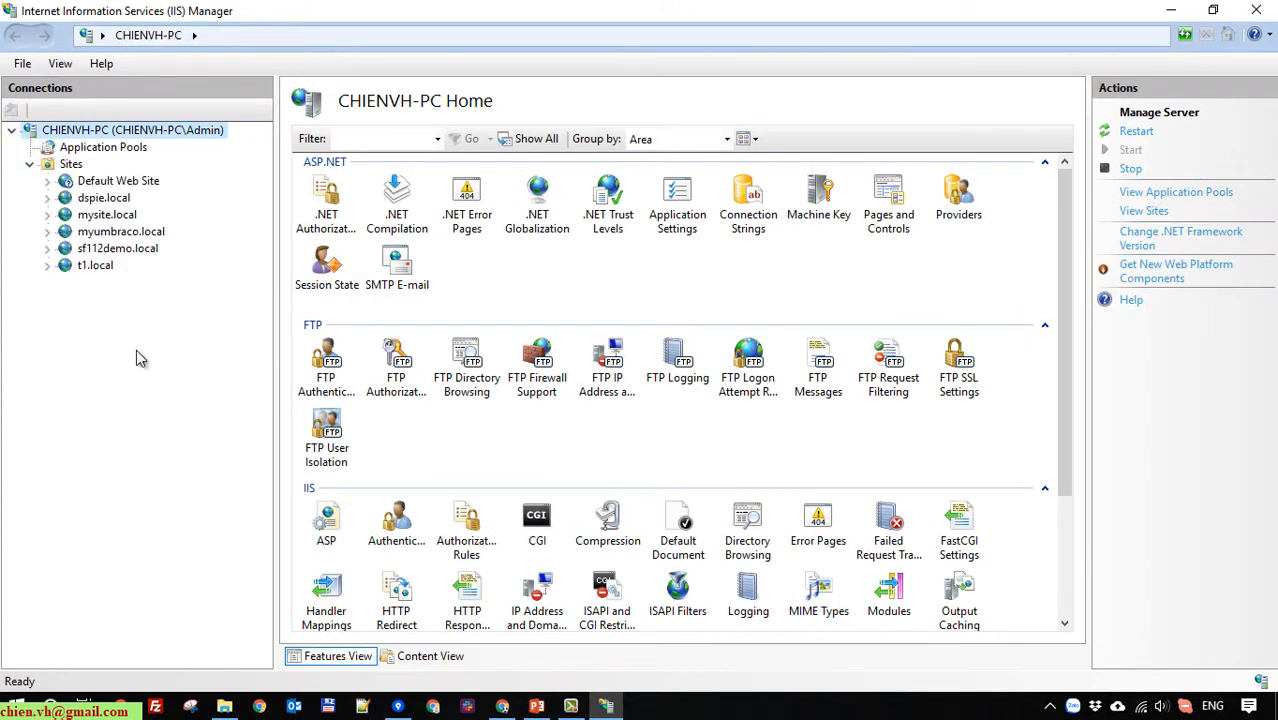
right_click(71, 163)
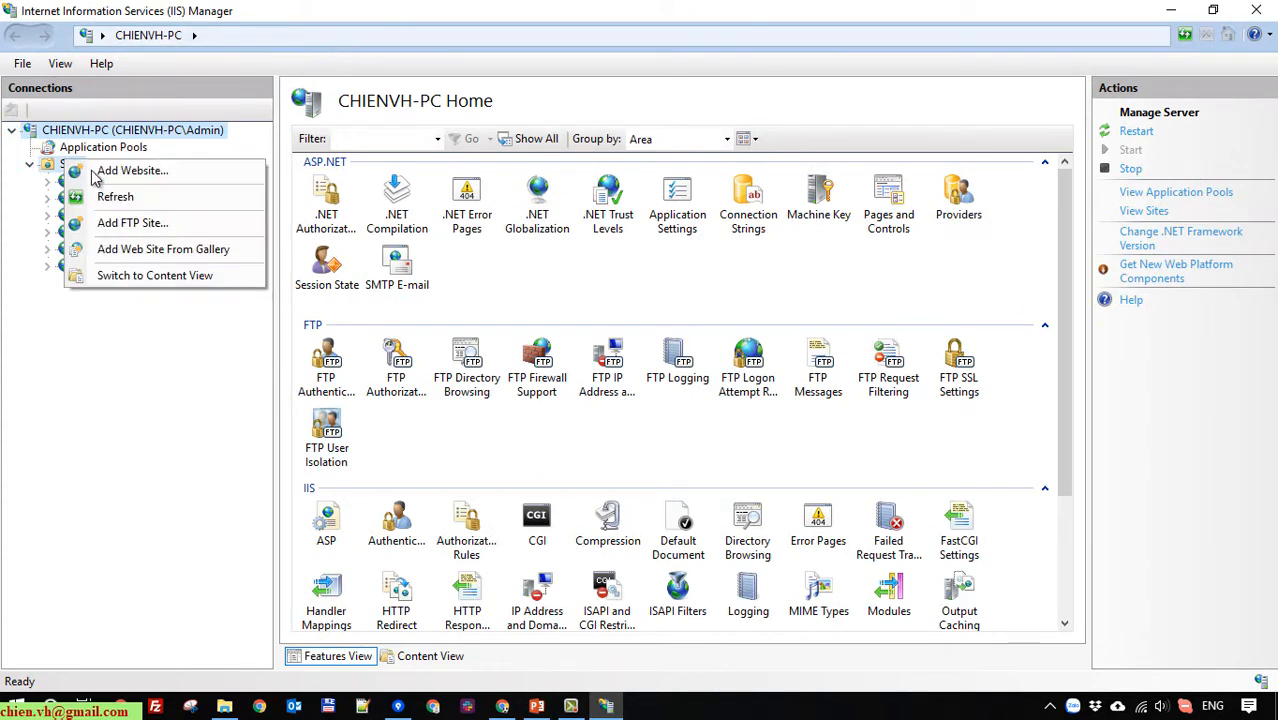
left_click(132, 170)
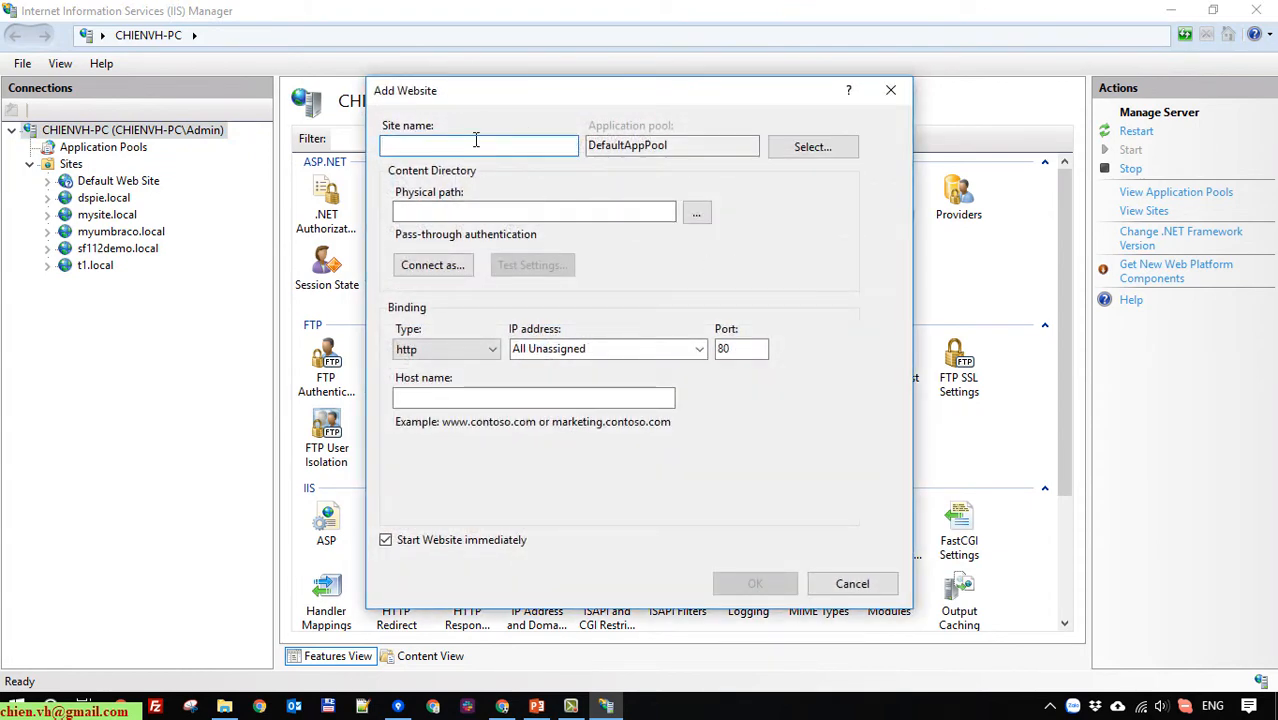
type("umbra")
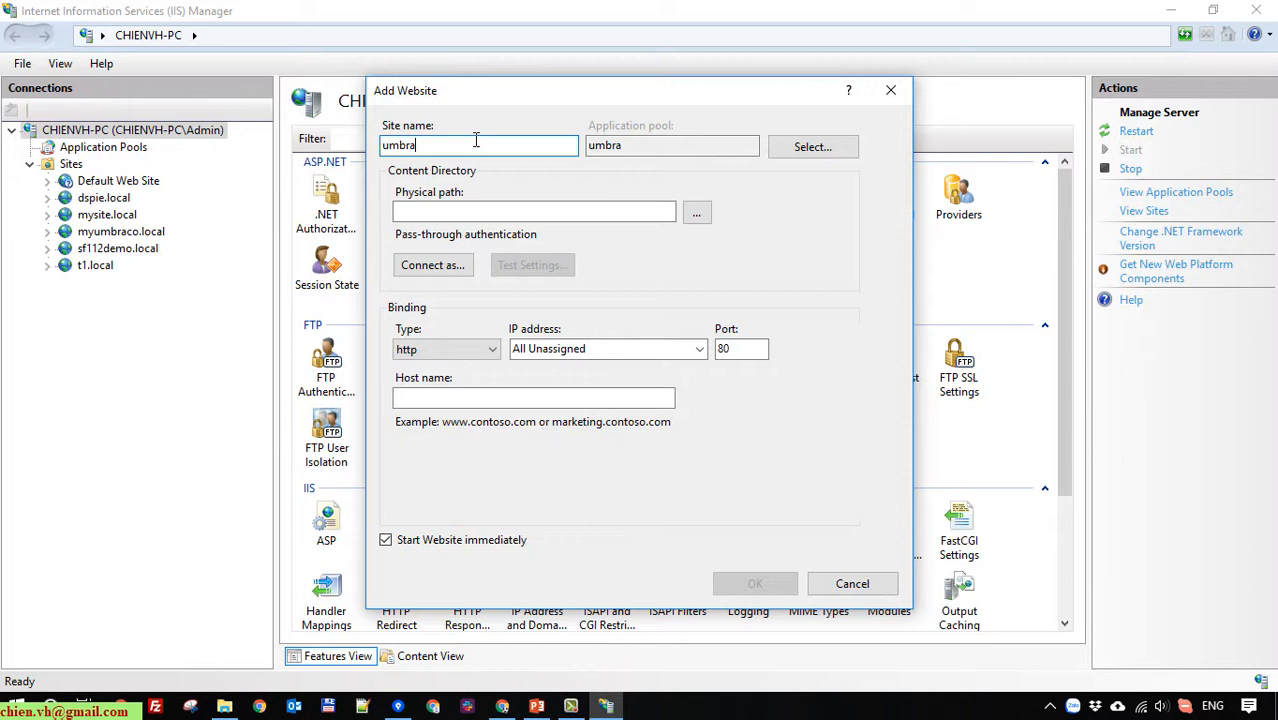
type("cocloud.local")
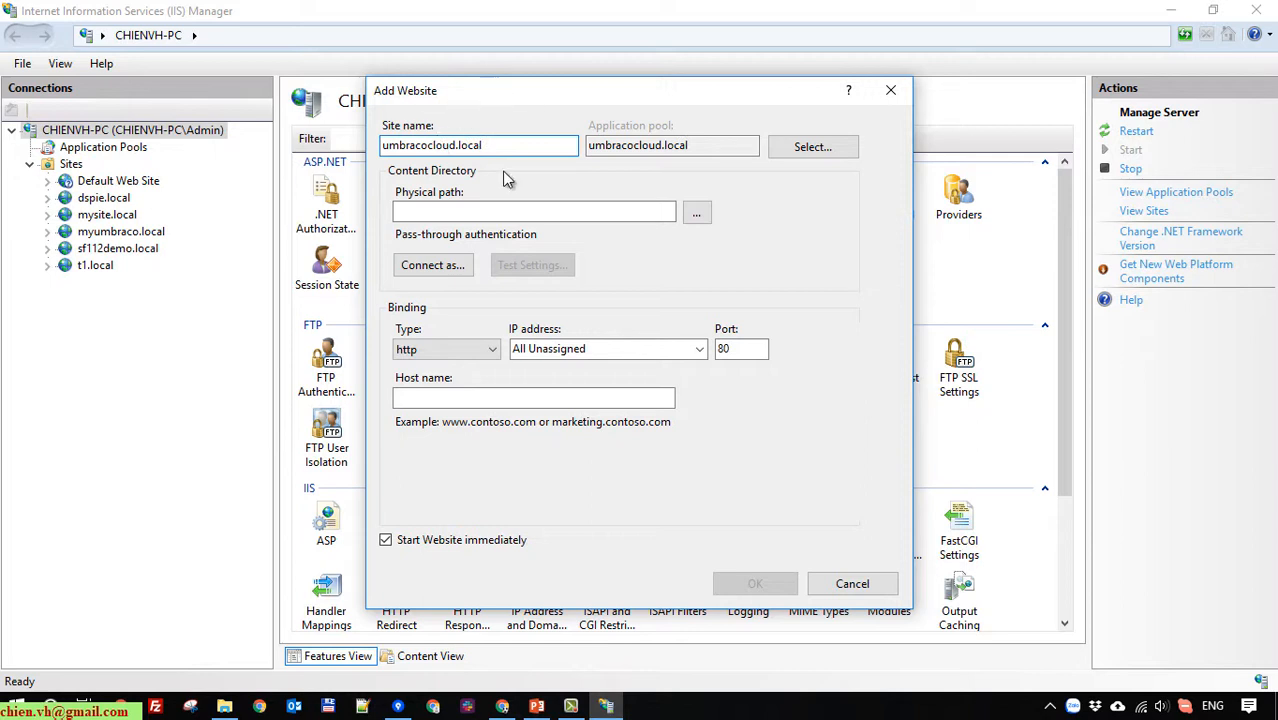
Set host name umbracocloud.local and physical path E:\Umbraco8\Umbraco8Cloud, then create the site.
right_click(477, 145)
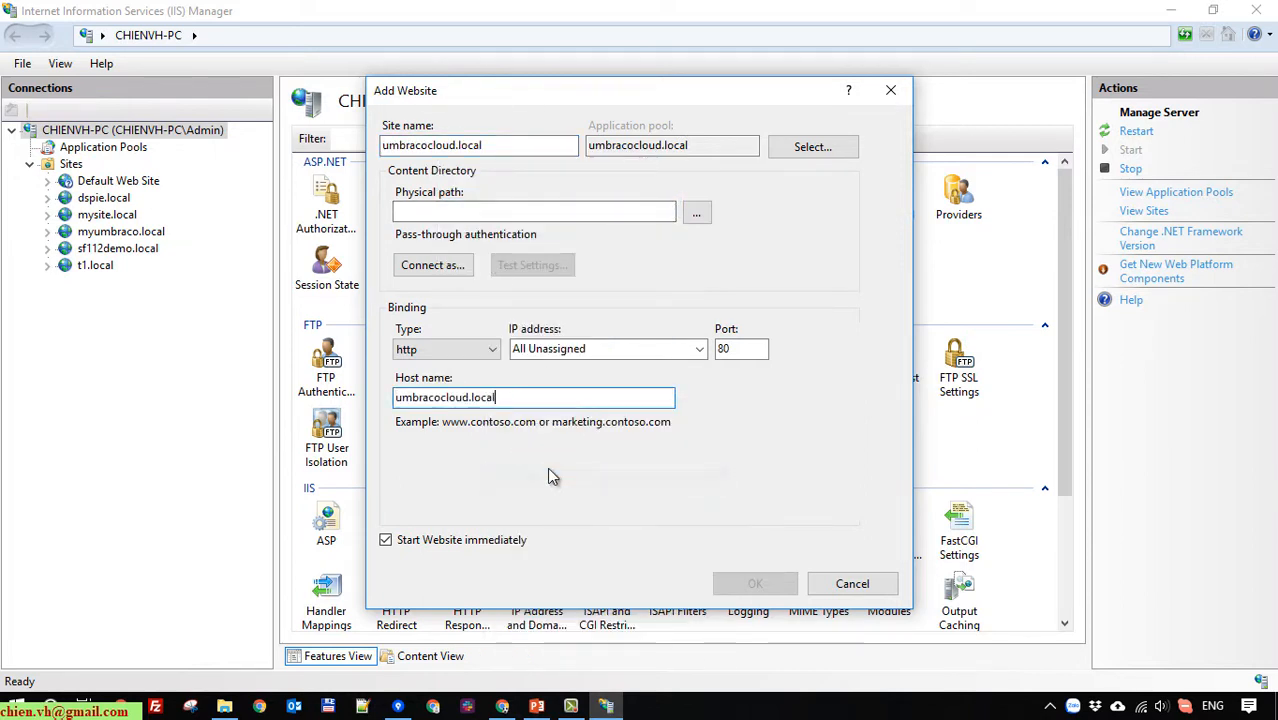
mouse_move(430, 219)
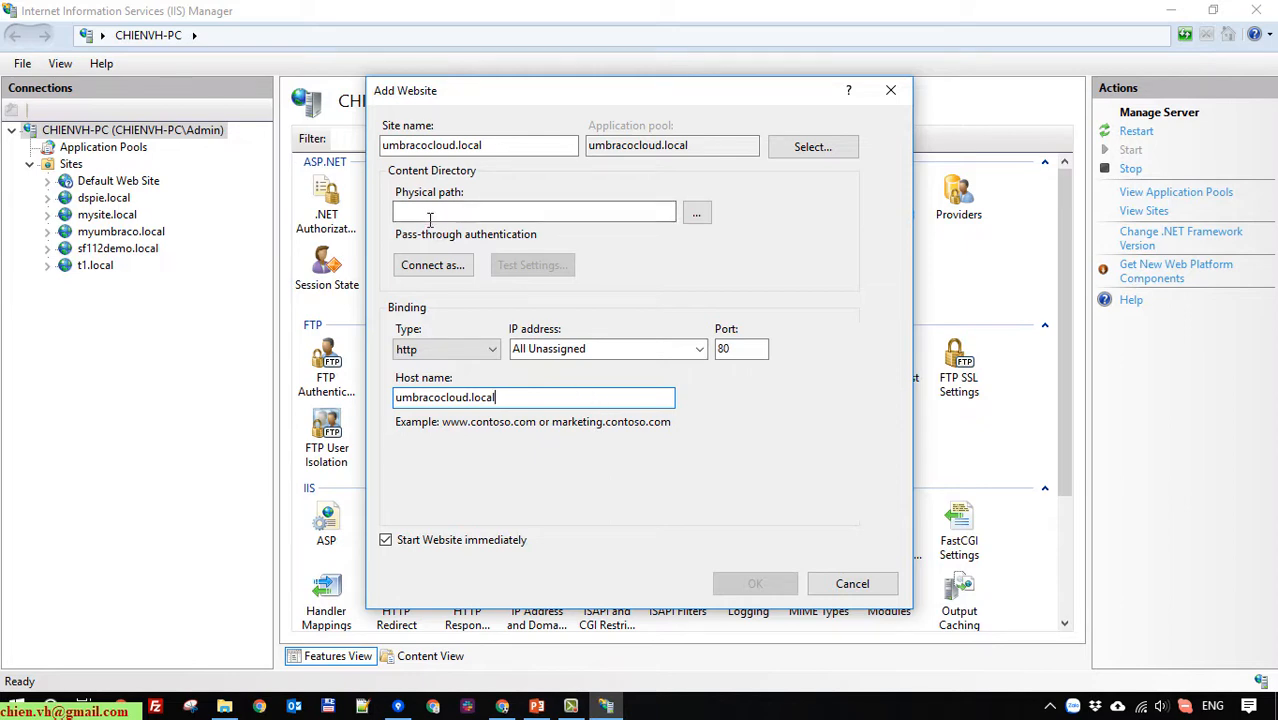
left_click(696, 212)
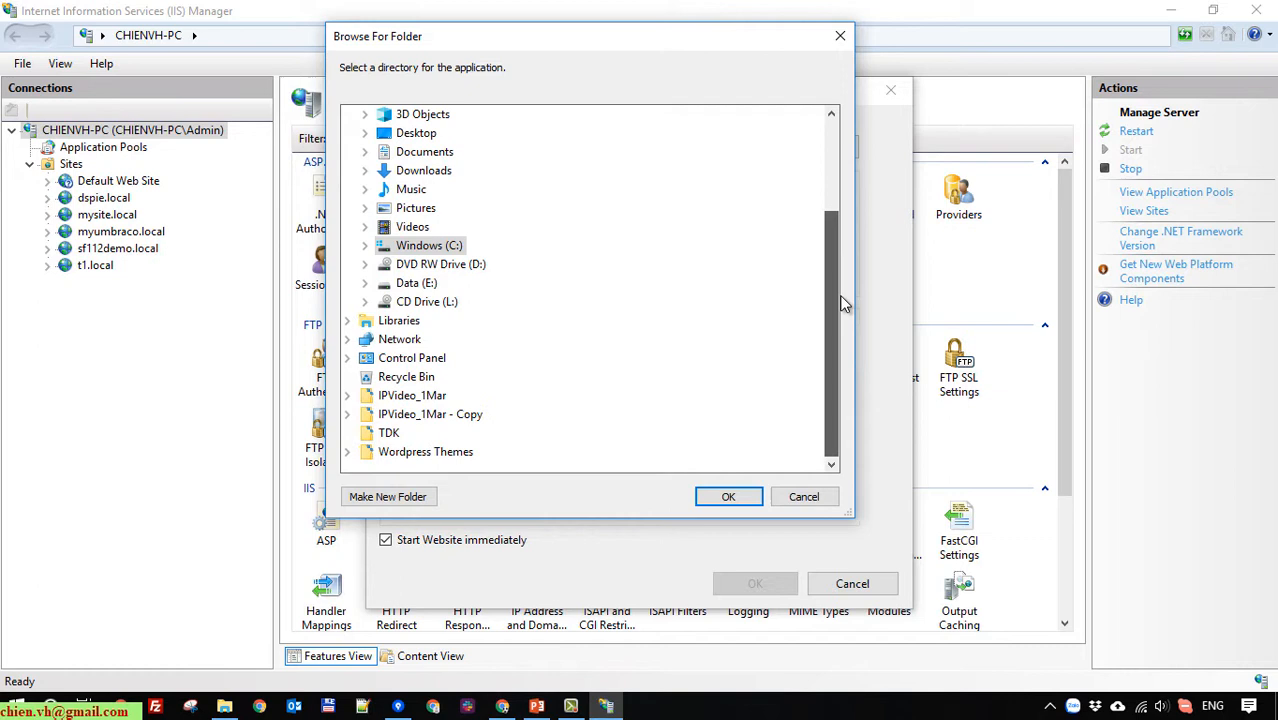
left_click(365, 283)
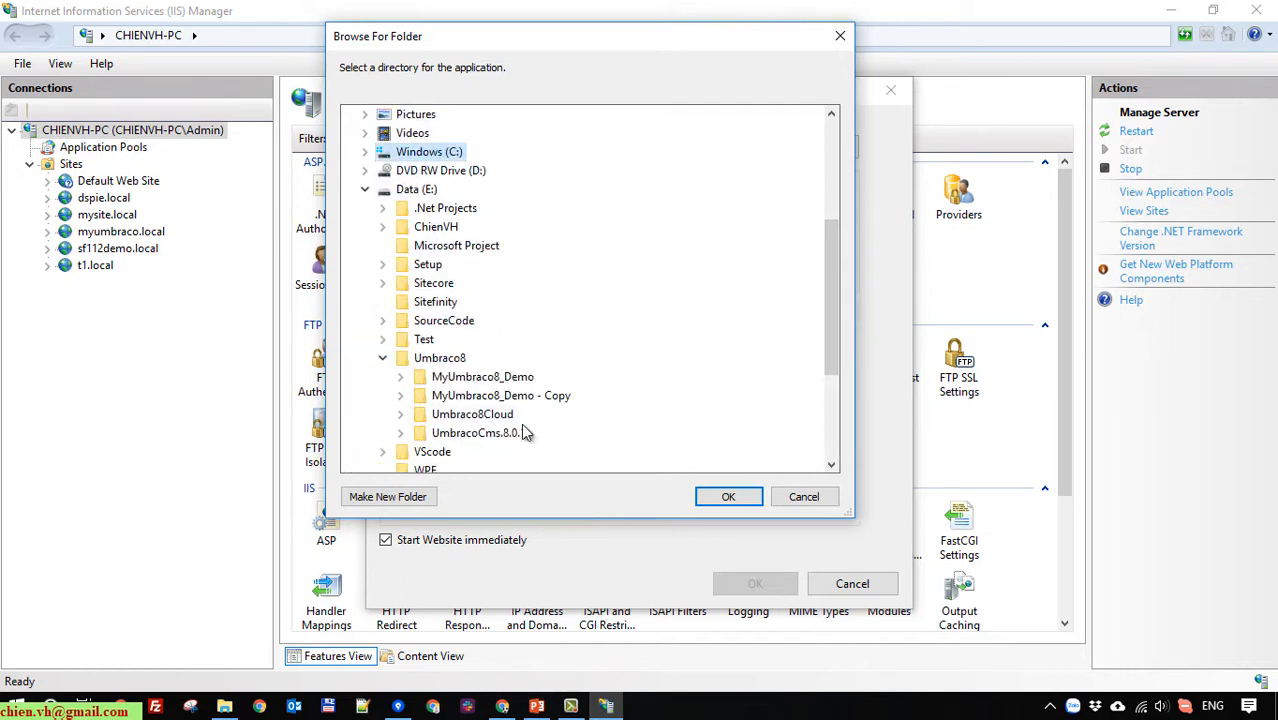
left_click(400, 414)
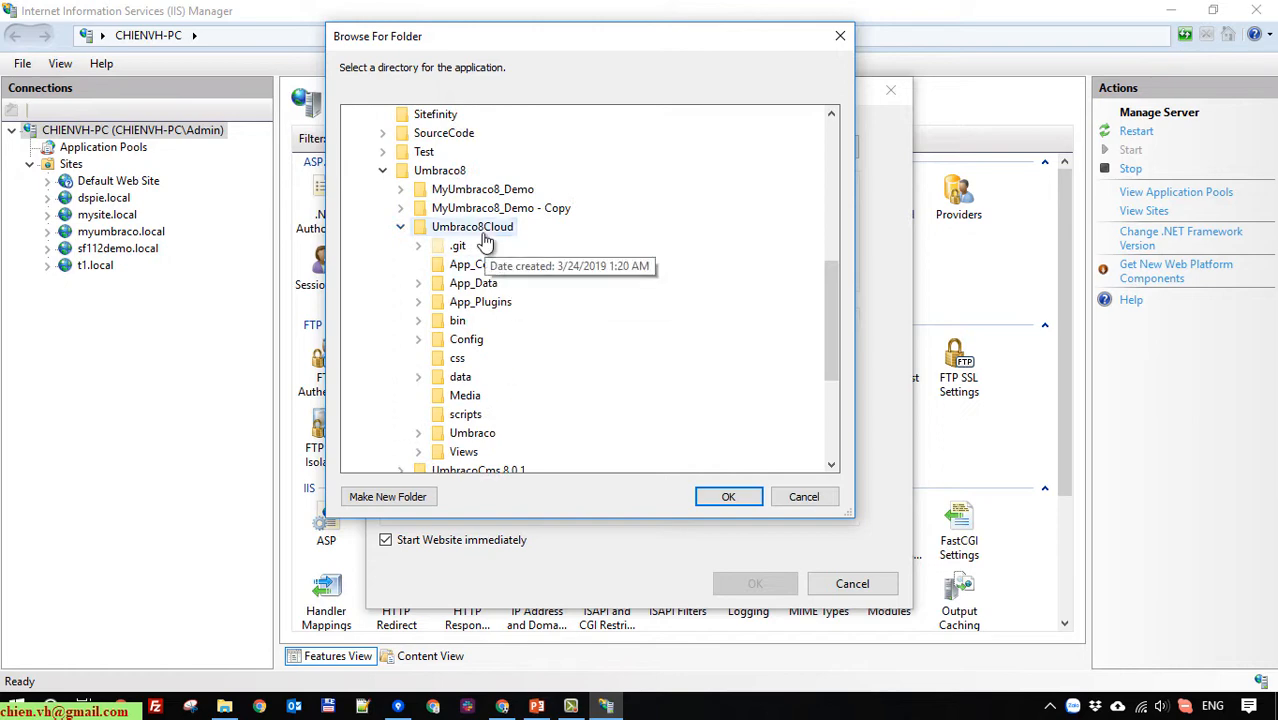
left_click(728, 496)
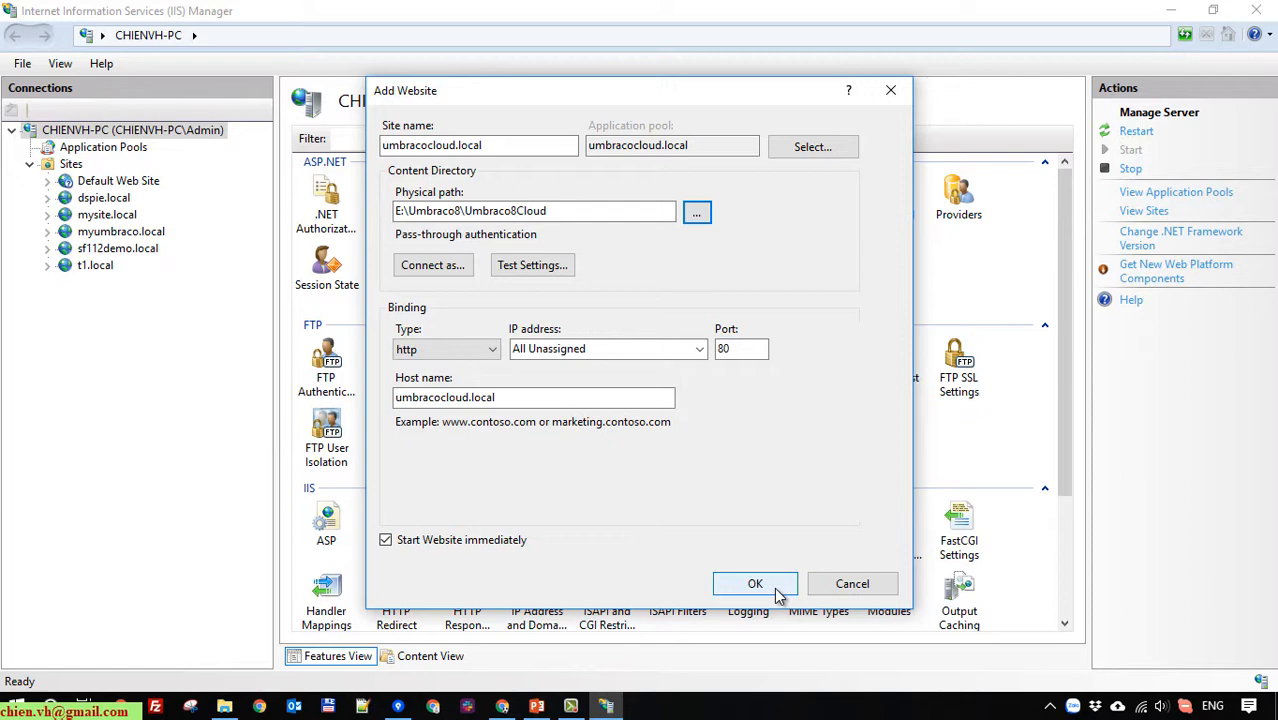
left_click(755, 583)
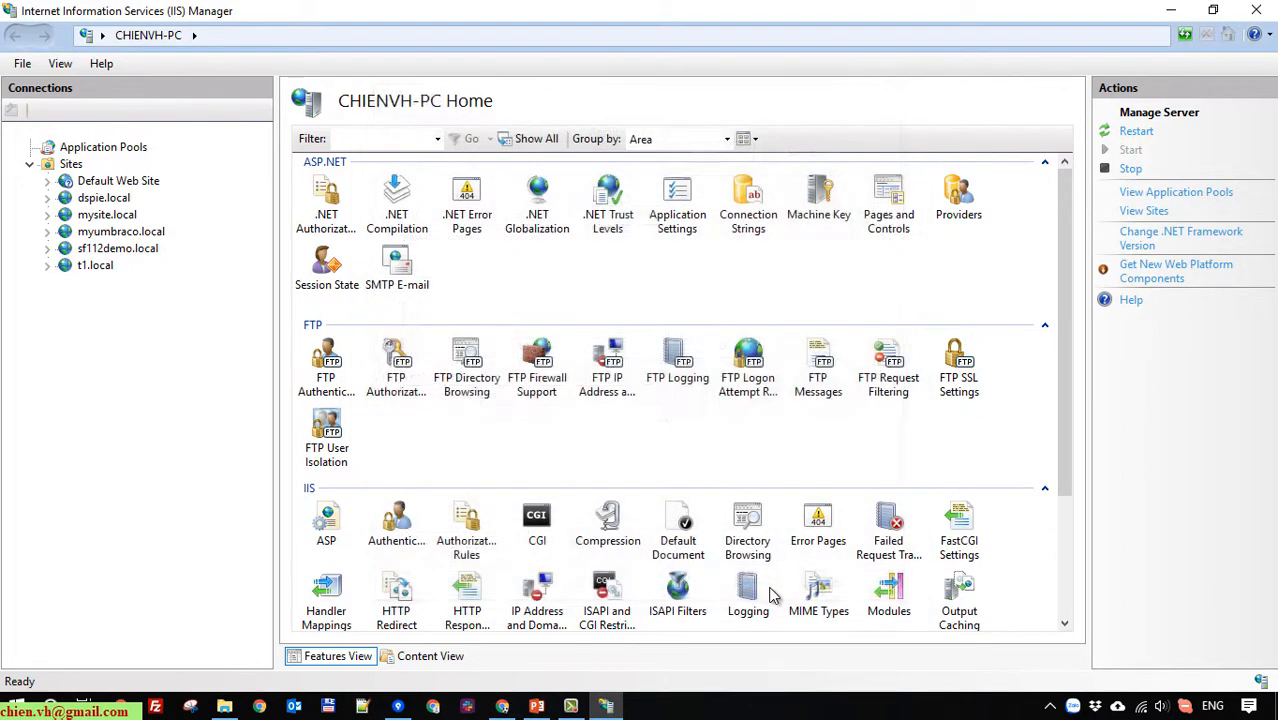
Browse File Explorer to C:\Windows\System32\drivers\etc.
left_click(127, 281)
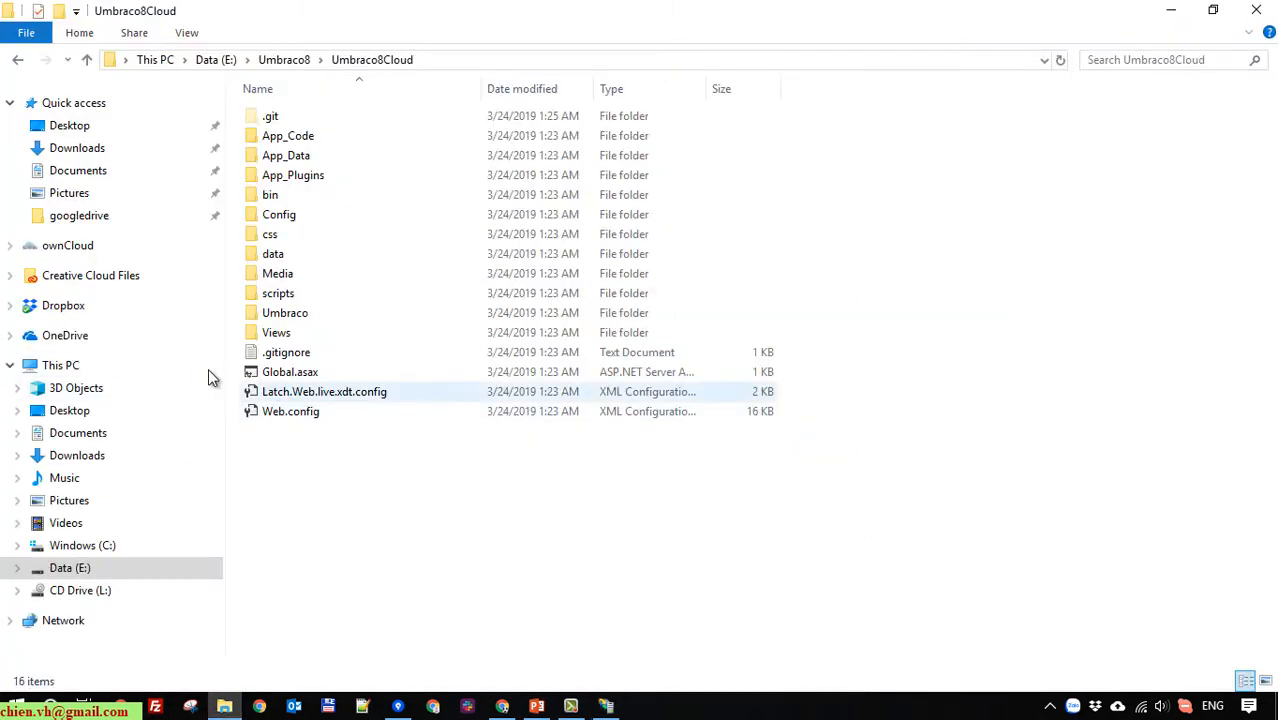
left_click(82, 545)
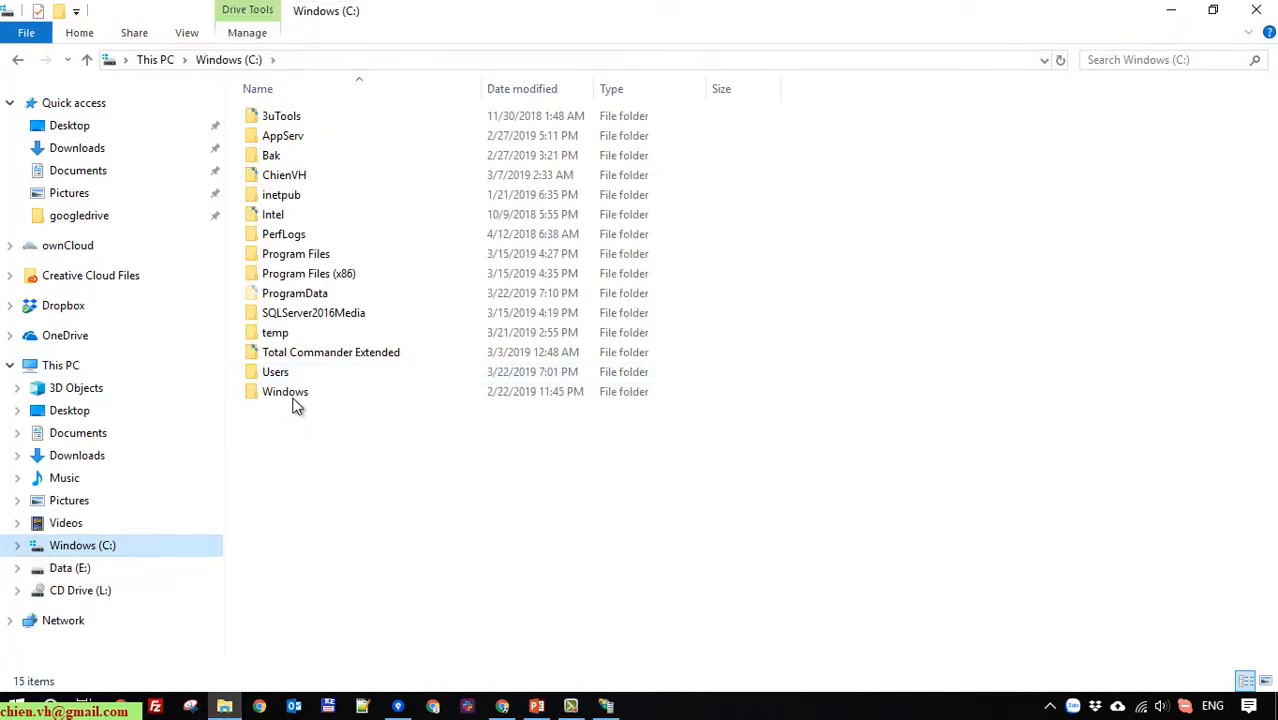
double_click(285, 391)
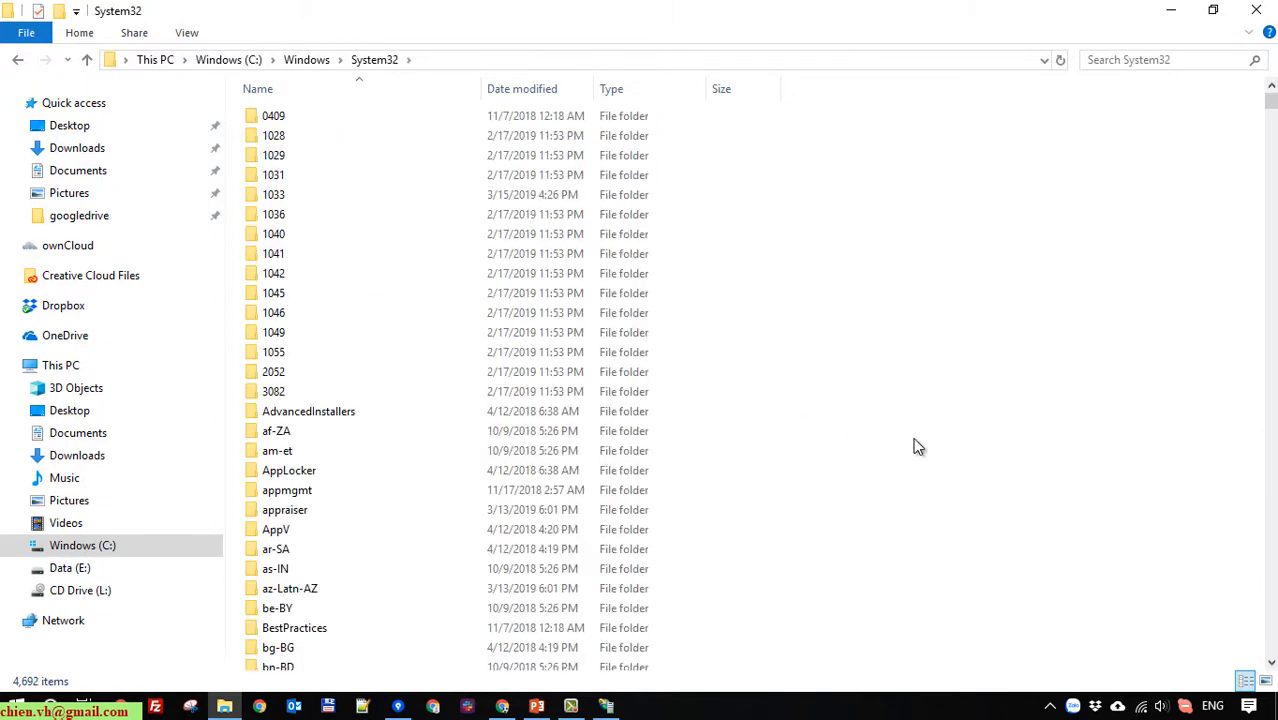
scroll("down", 3)
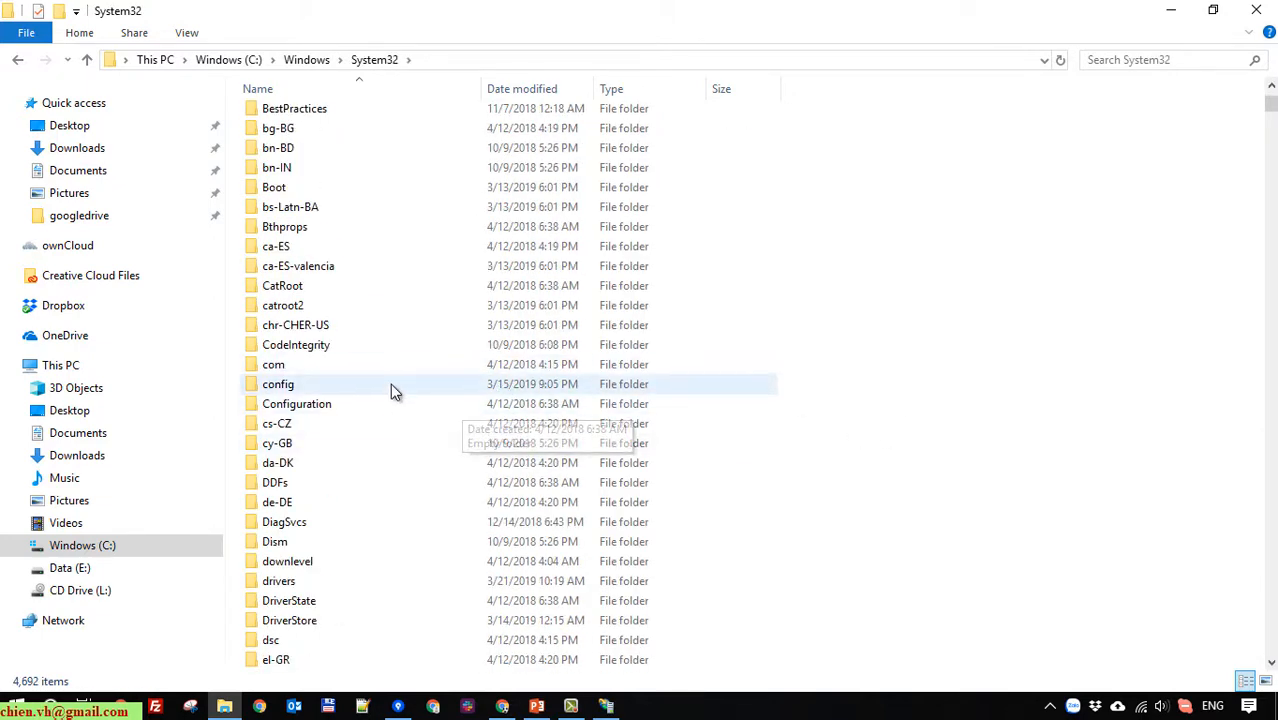
double_click(279, 581)
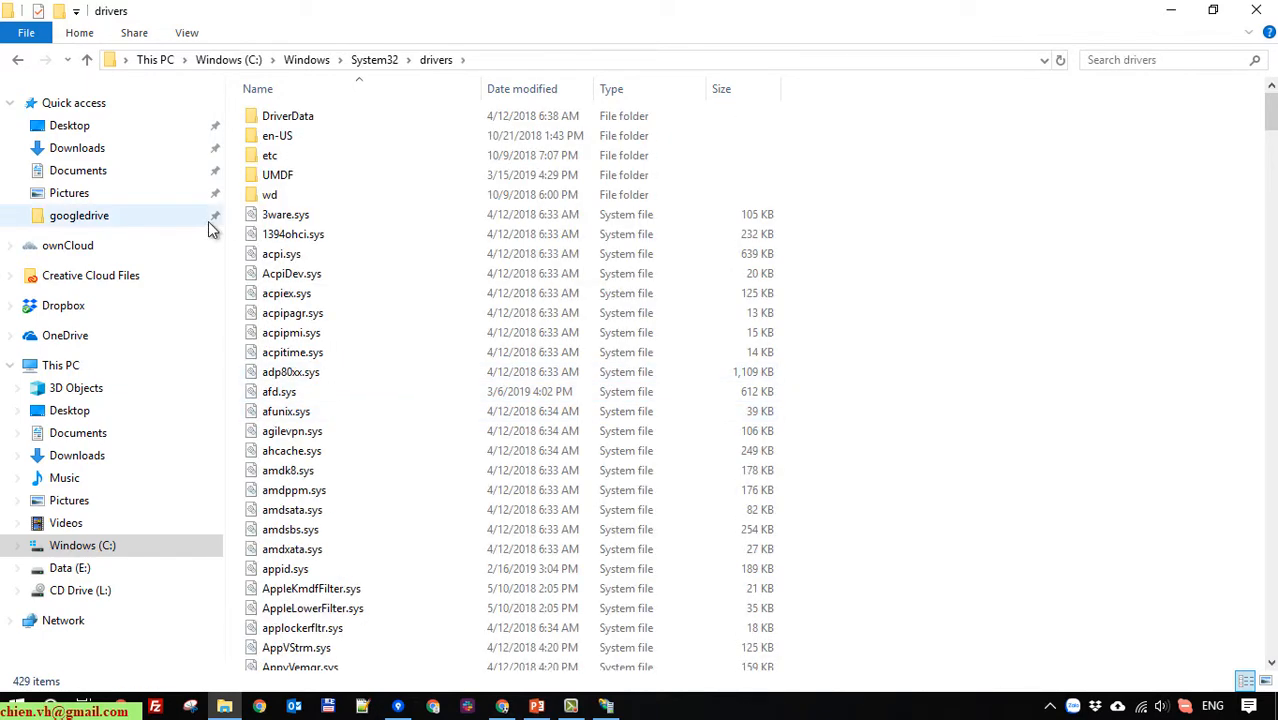
double_click(270, 155)
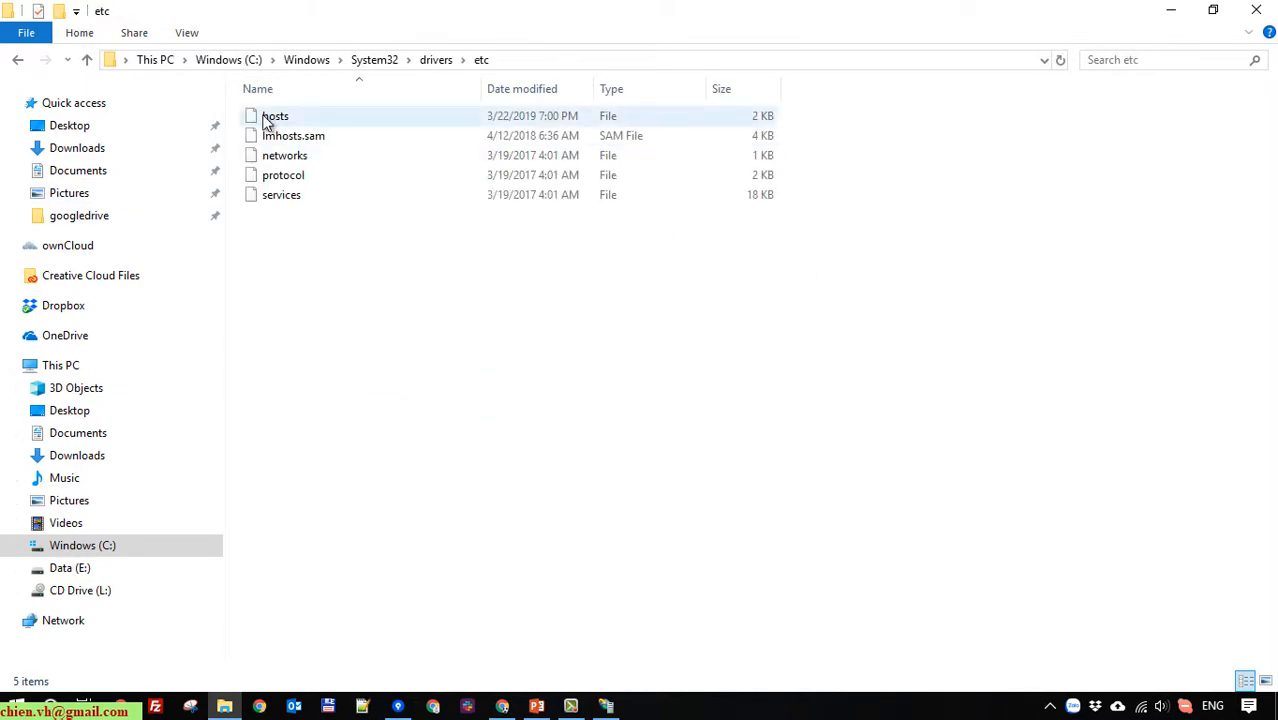
Open hosts in Notepad++ and add the line 127.0.0.1 umbracocloud.local.
left_click(283, 175)
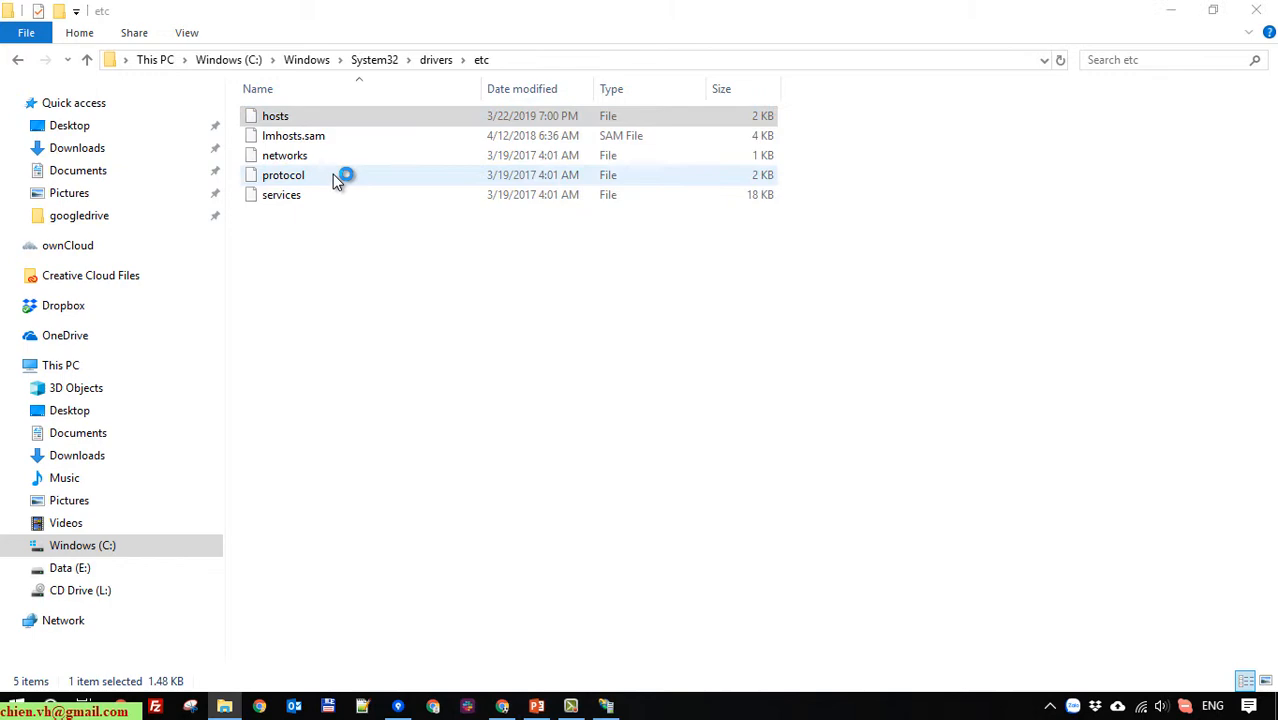
double_click(275, 115)
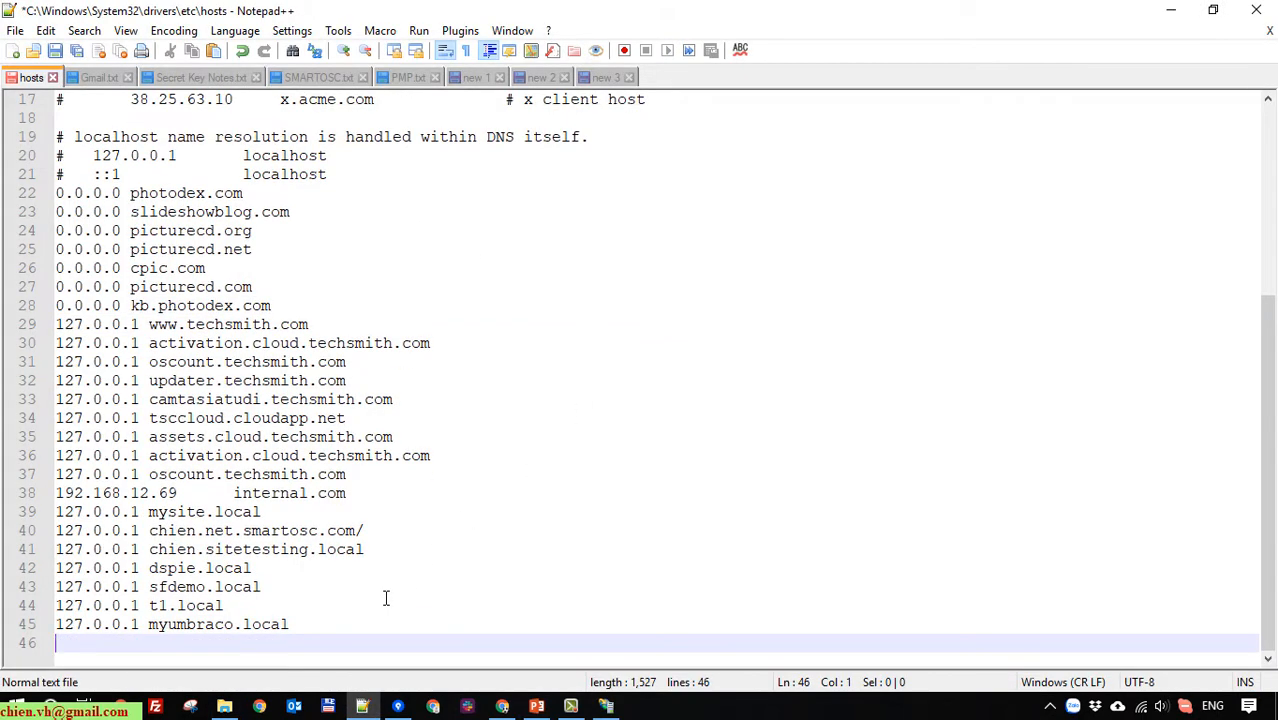
type("umbracocloud.local")
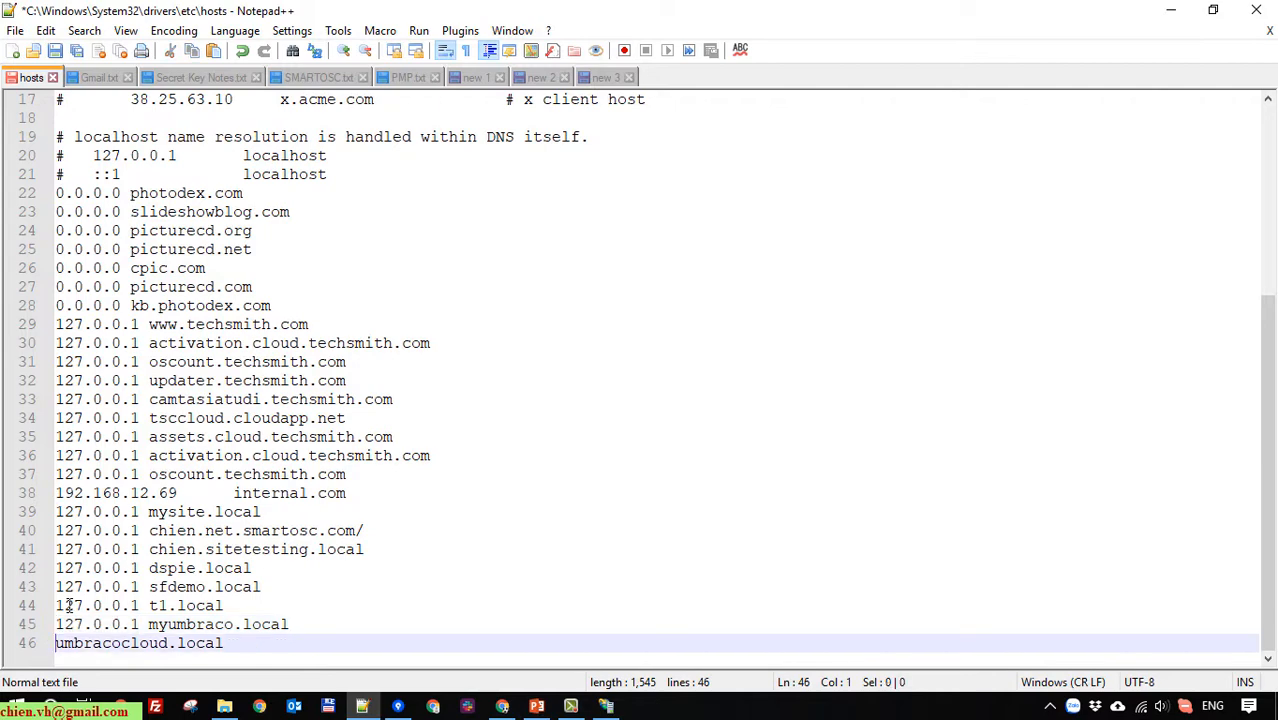
type("127.0.0.1")
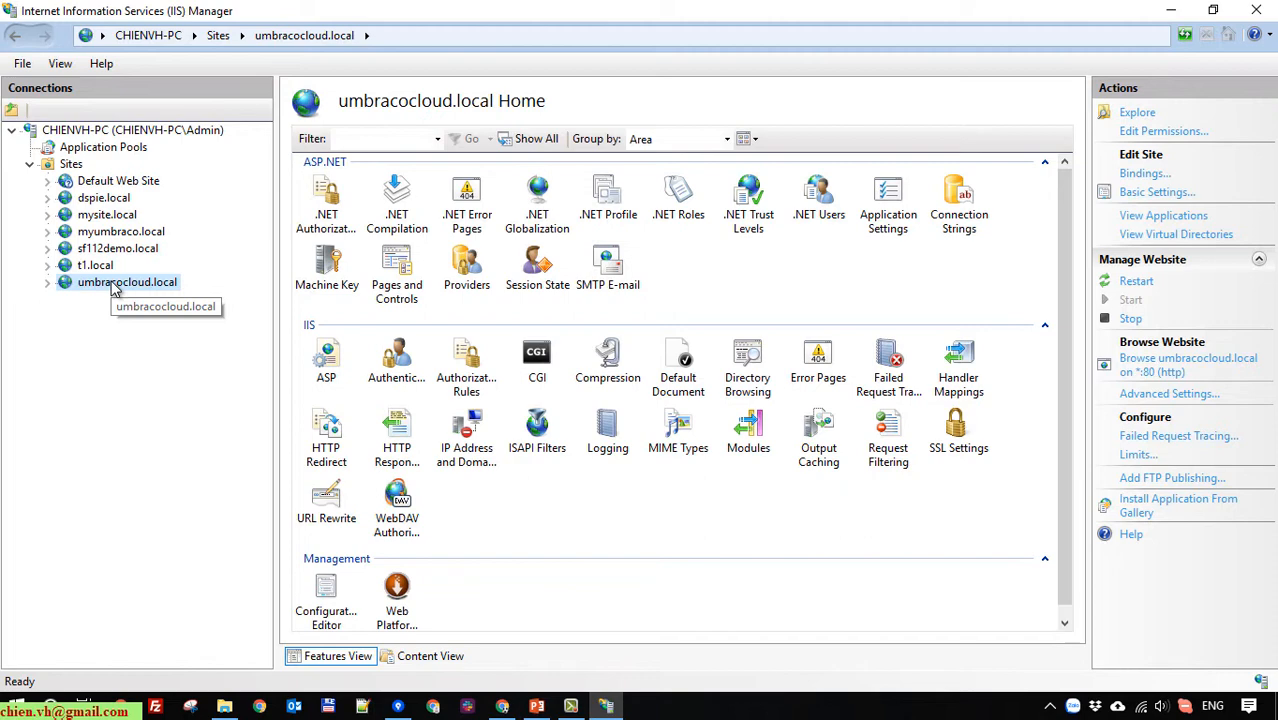
mouse_move(121, 382)
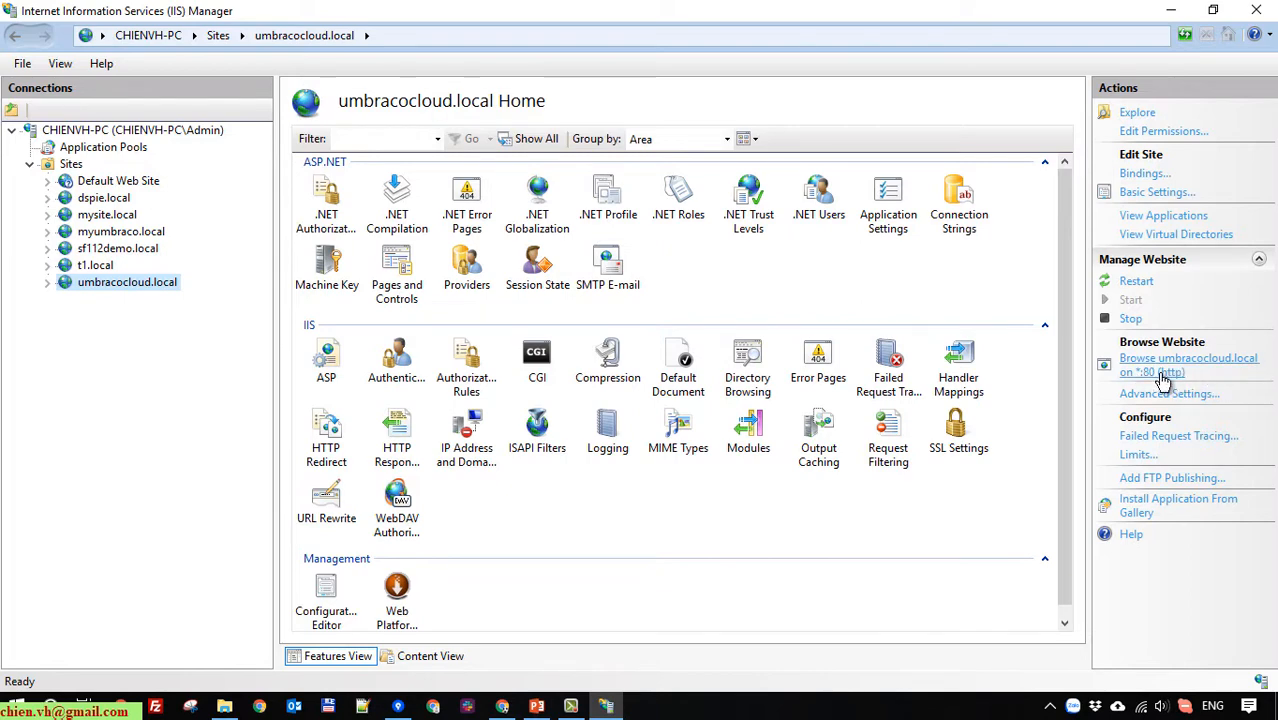
mouse_move(1175, 370)
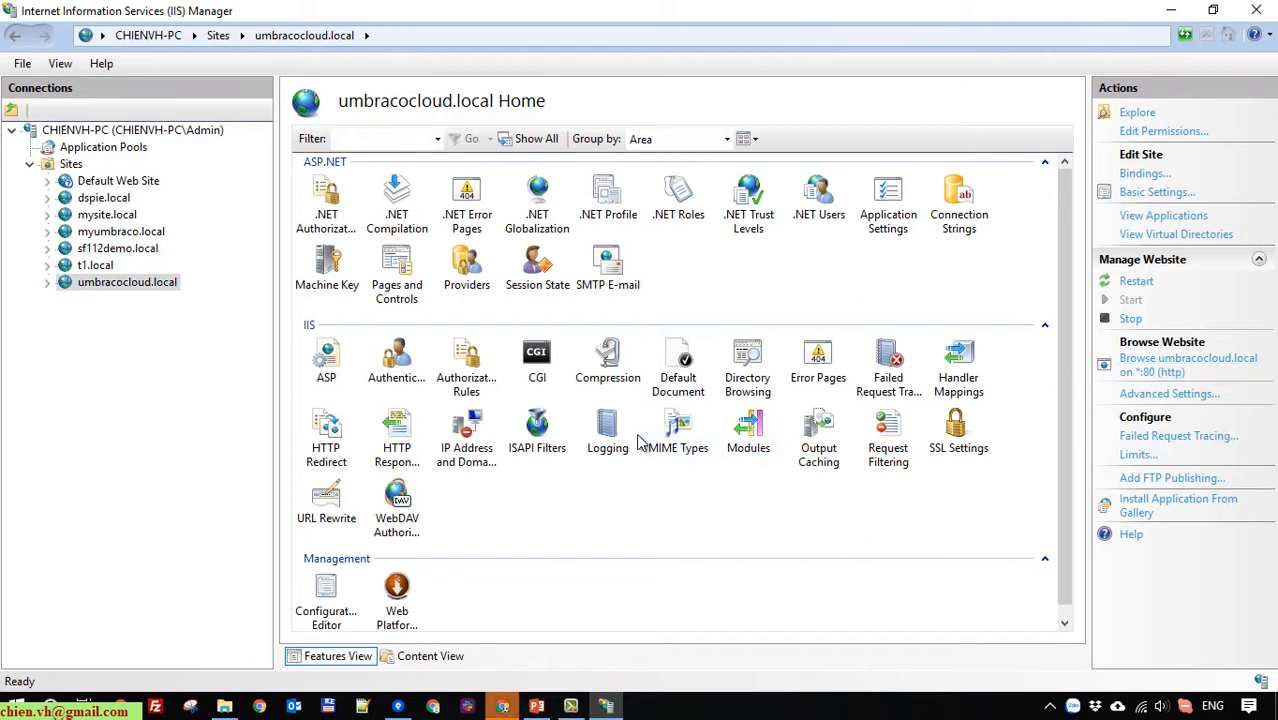
Browse the umbracocloud.local site on *:80 (http) from IIS Manager.
left_click(1183, 357)
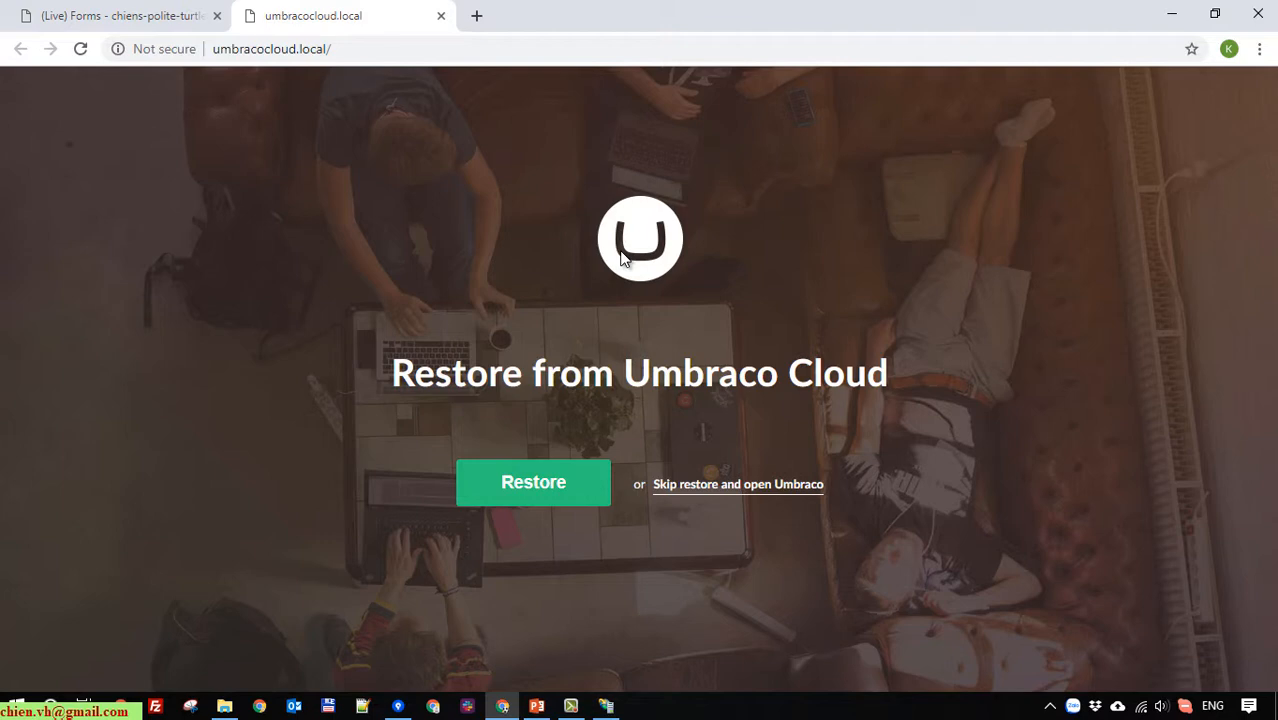
mouse_move(538, 495)
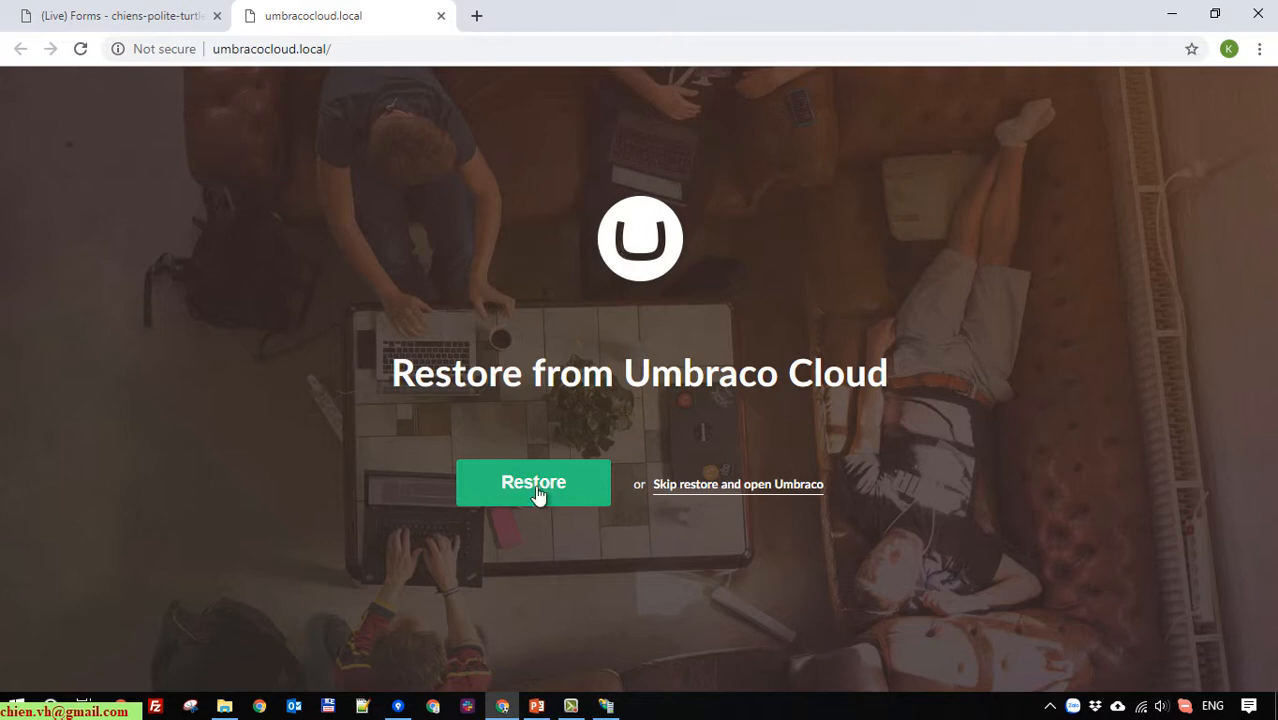
mouse_move(720, 495)
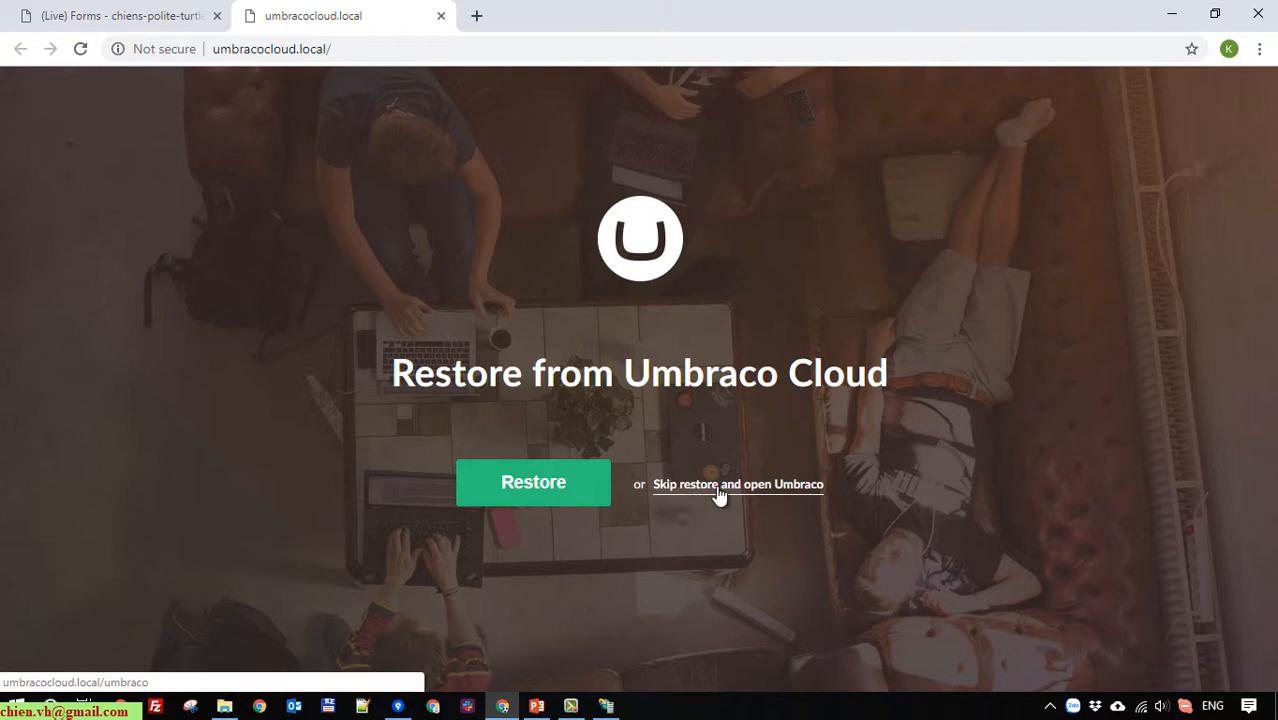
mouse_move(840, 516)
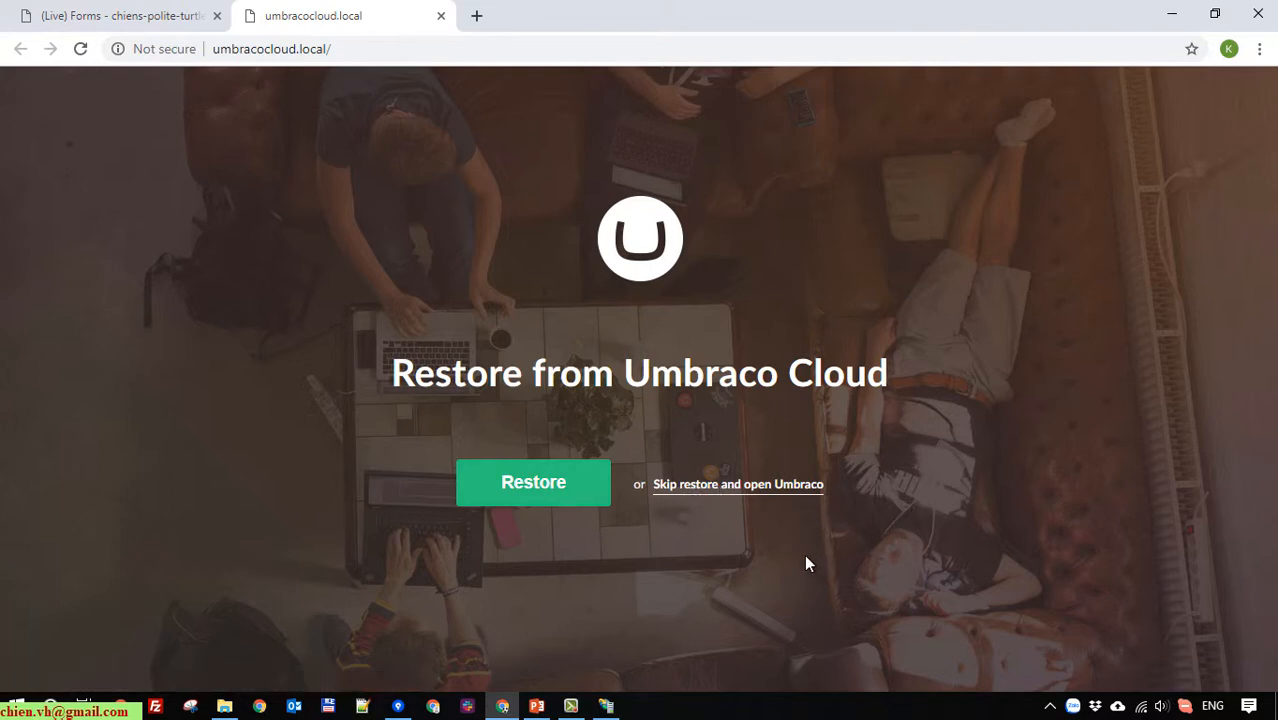
Restore the local site from Umbraco Cloud, then open its backoffice once ready.
double_click(703, 373)
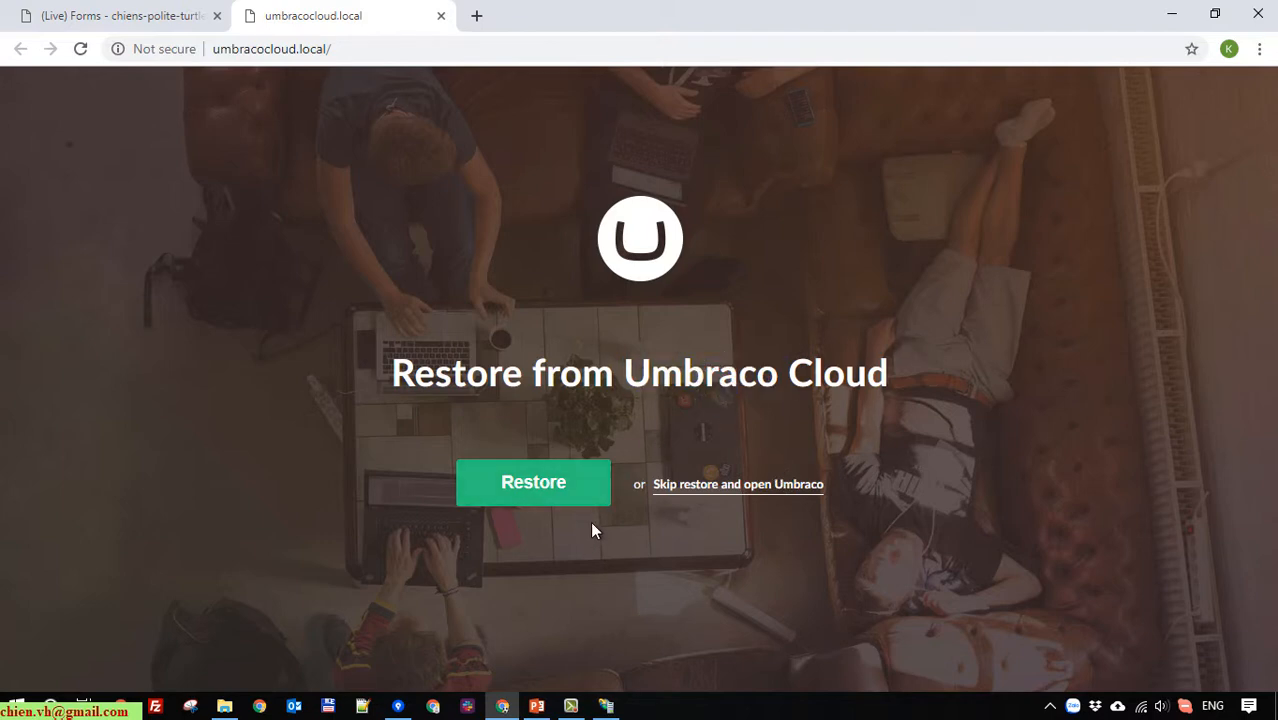
left_click(533, 483)
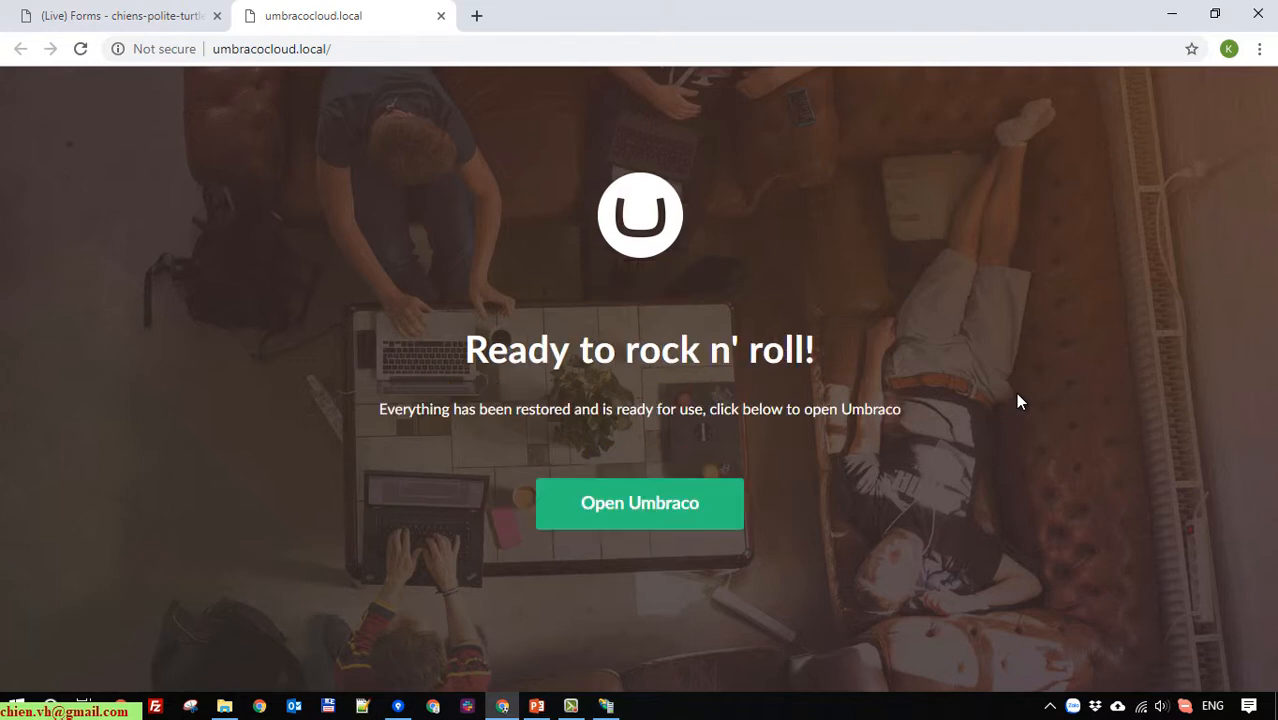
mouse_move(1027, 398)
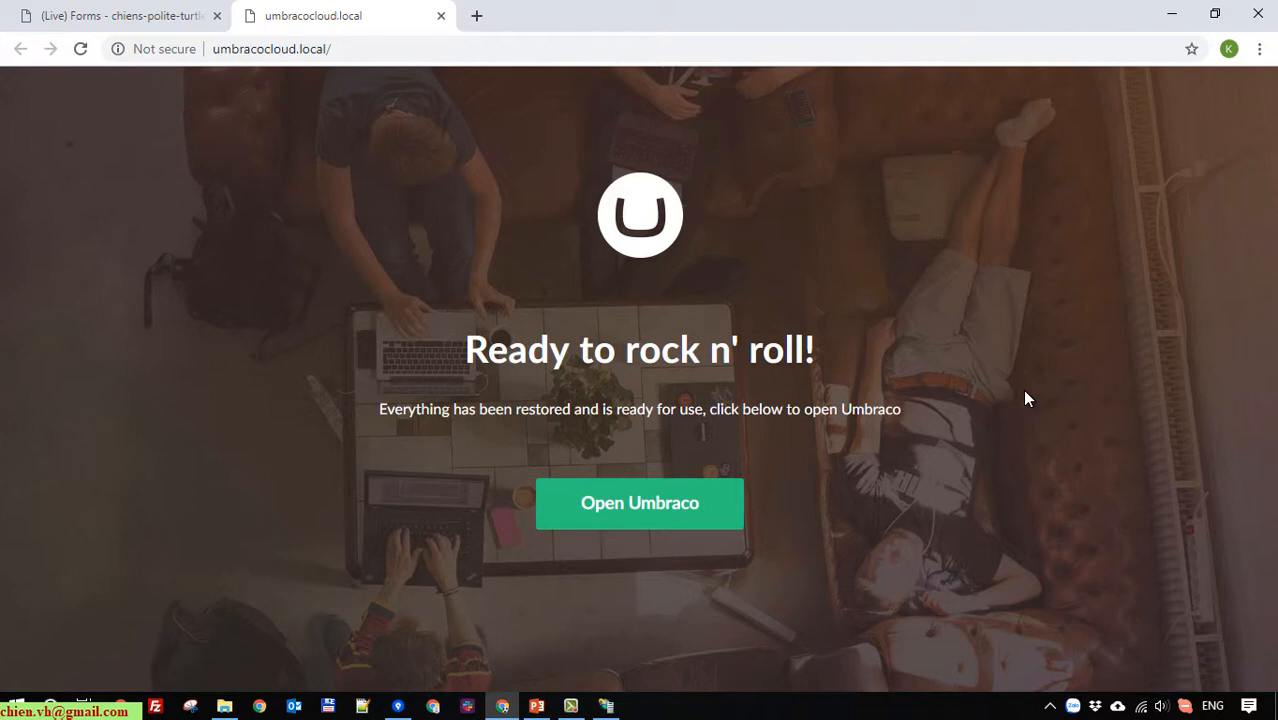
mouse_move(650, 515)
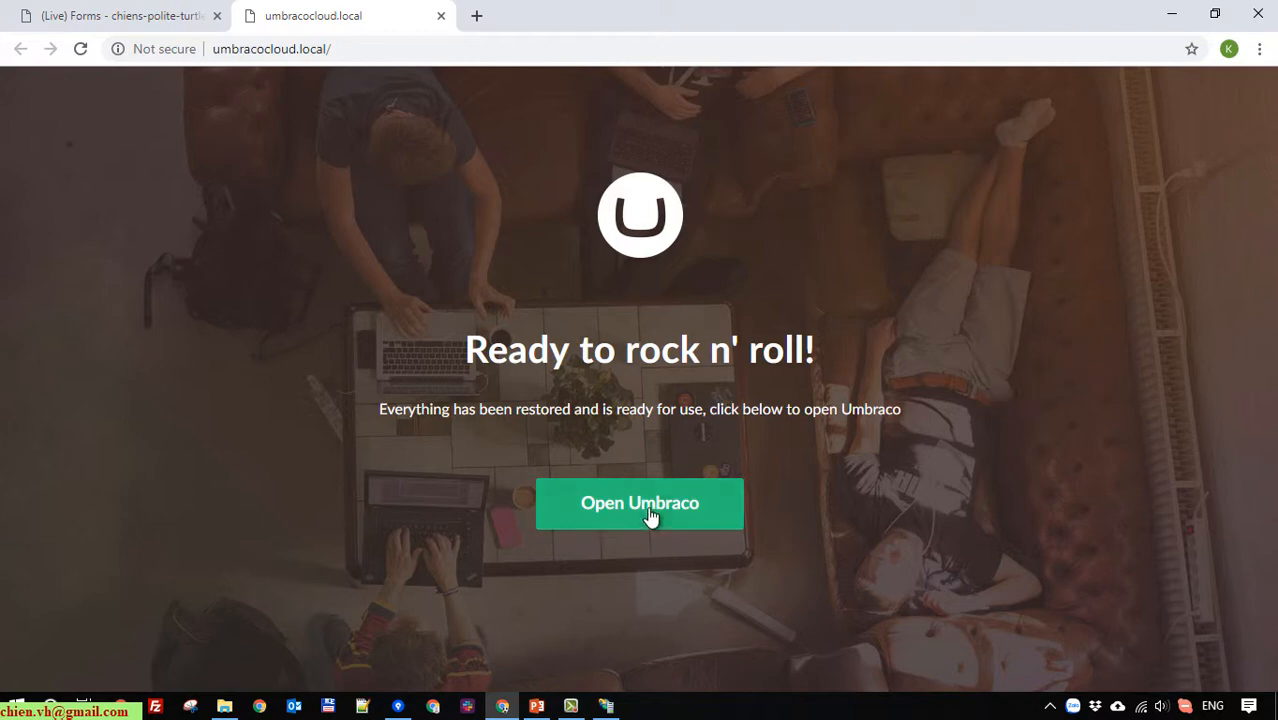
left_click(639, 503)
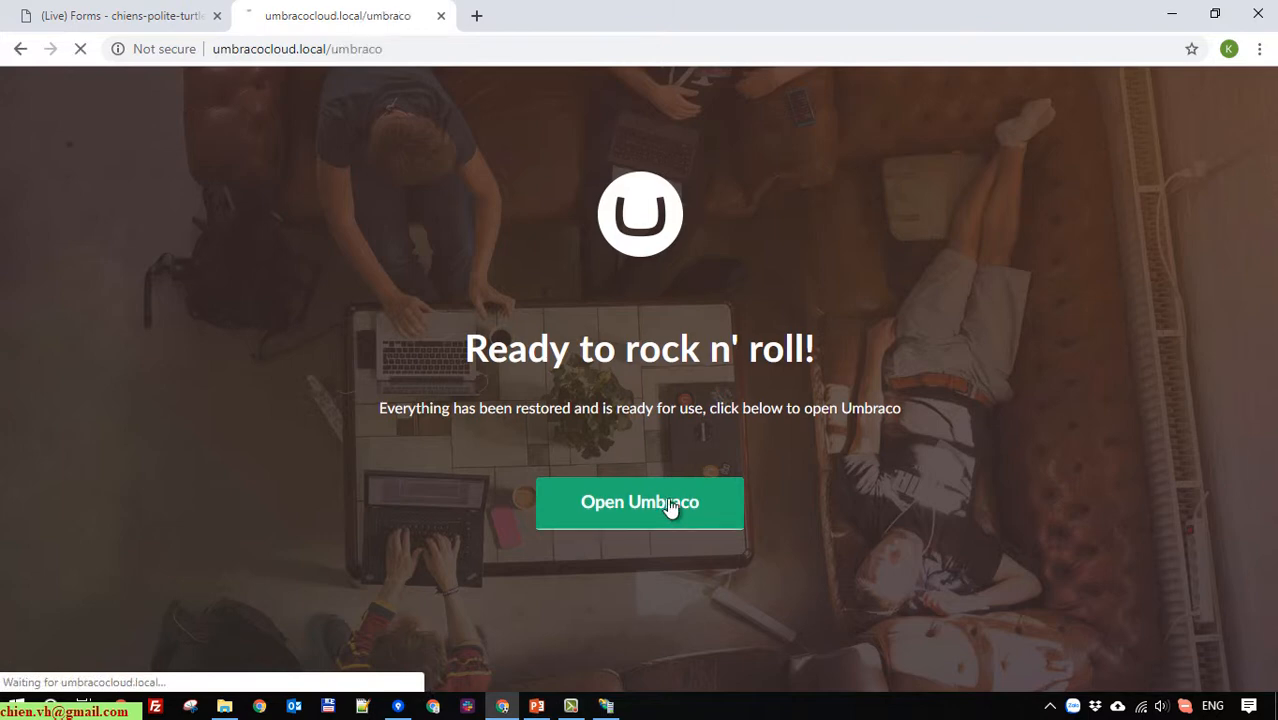
left_click(639, 502)
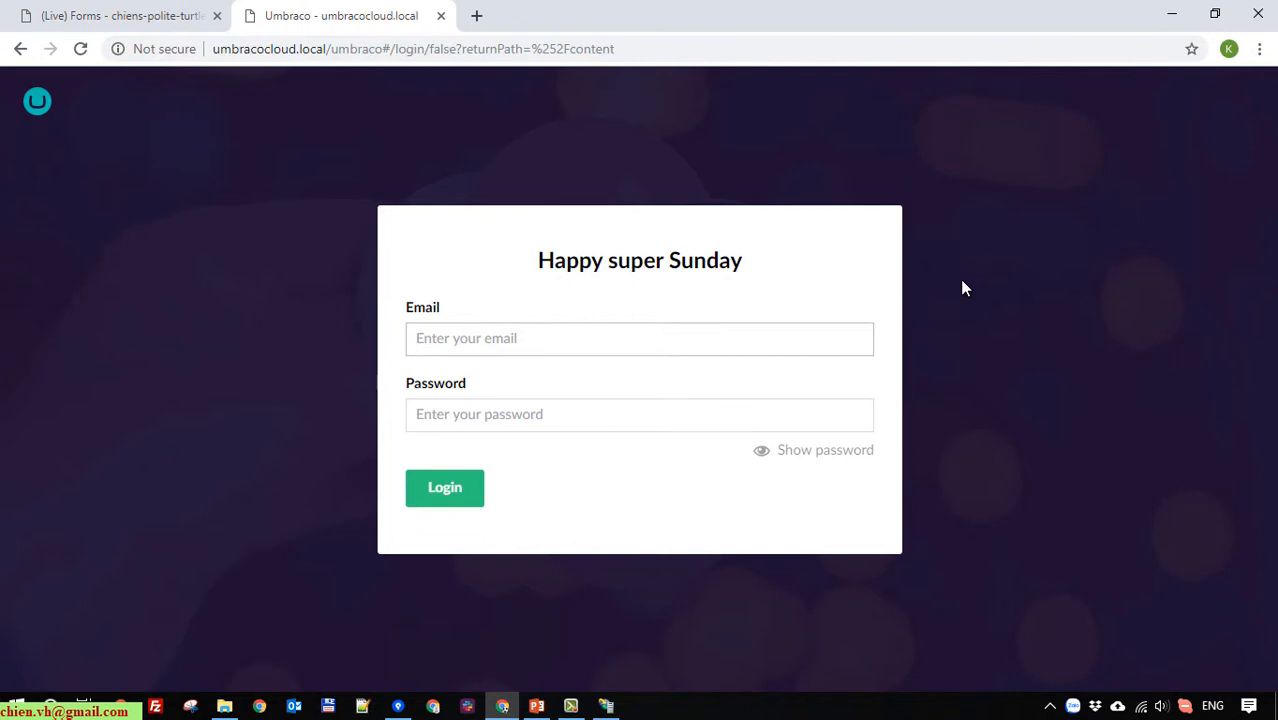
left_click(640, 338)
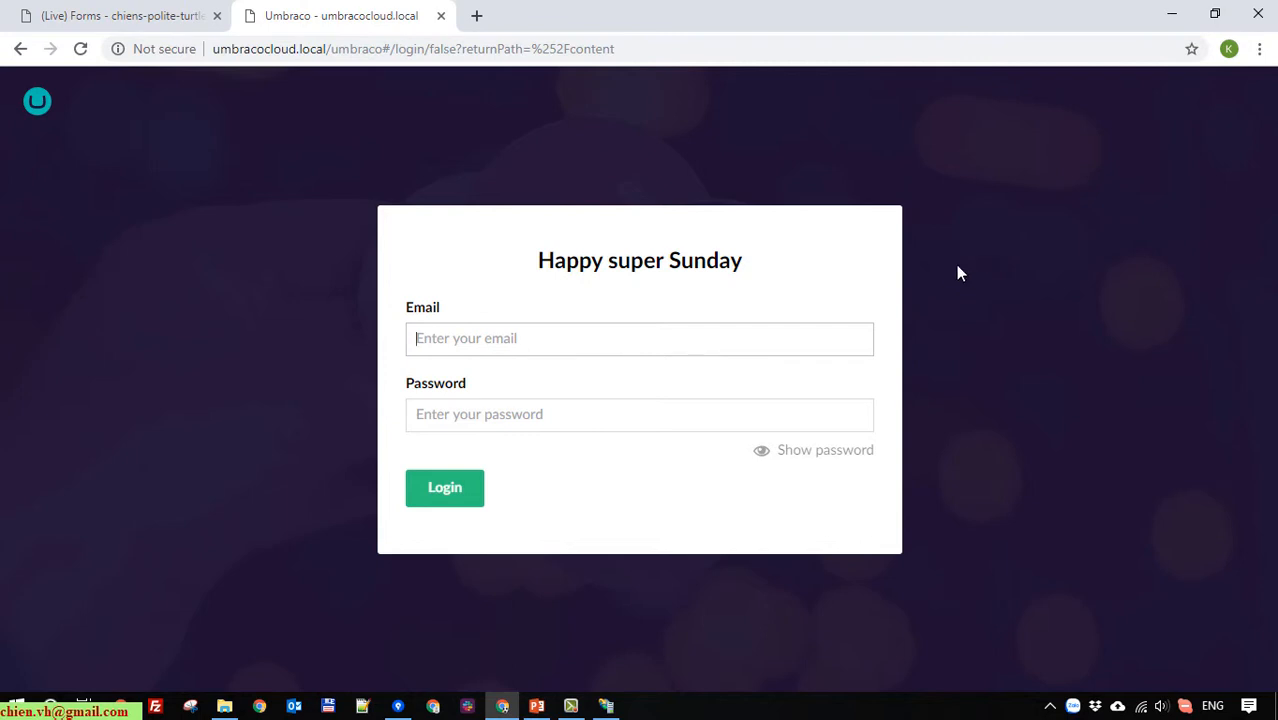
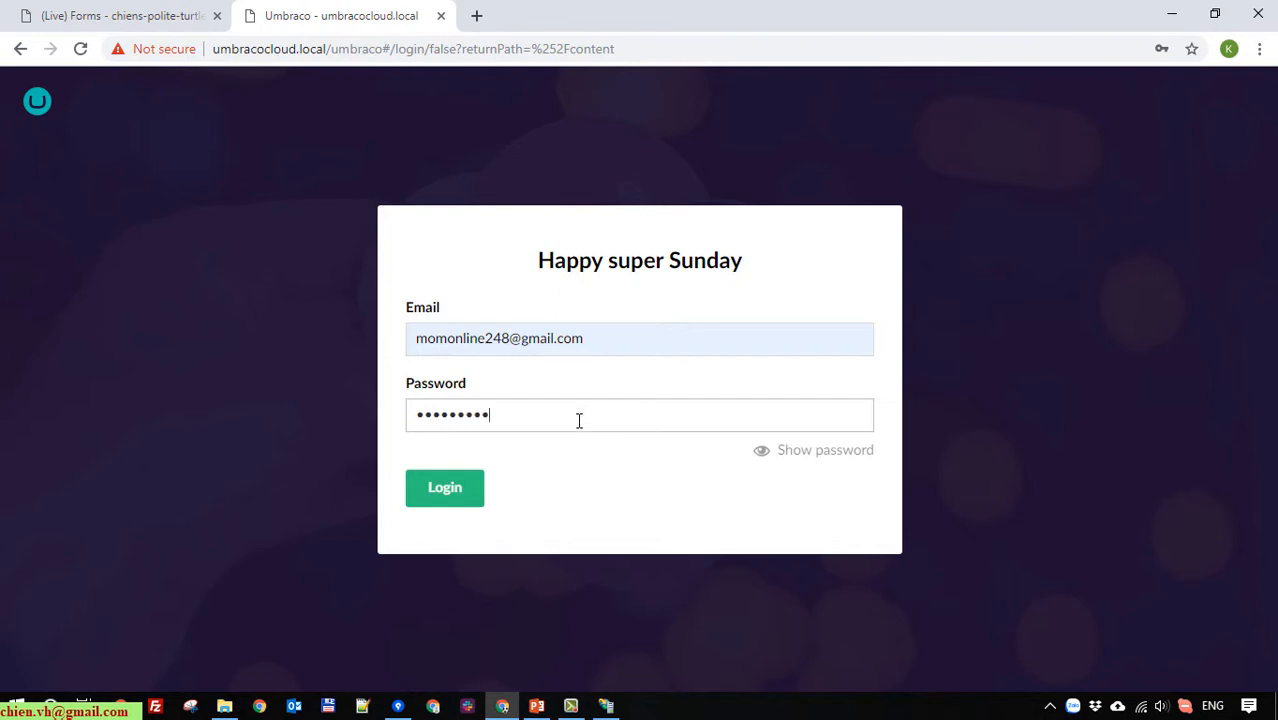
left_click(444, 487)
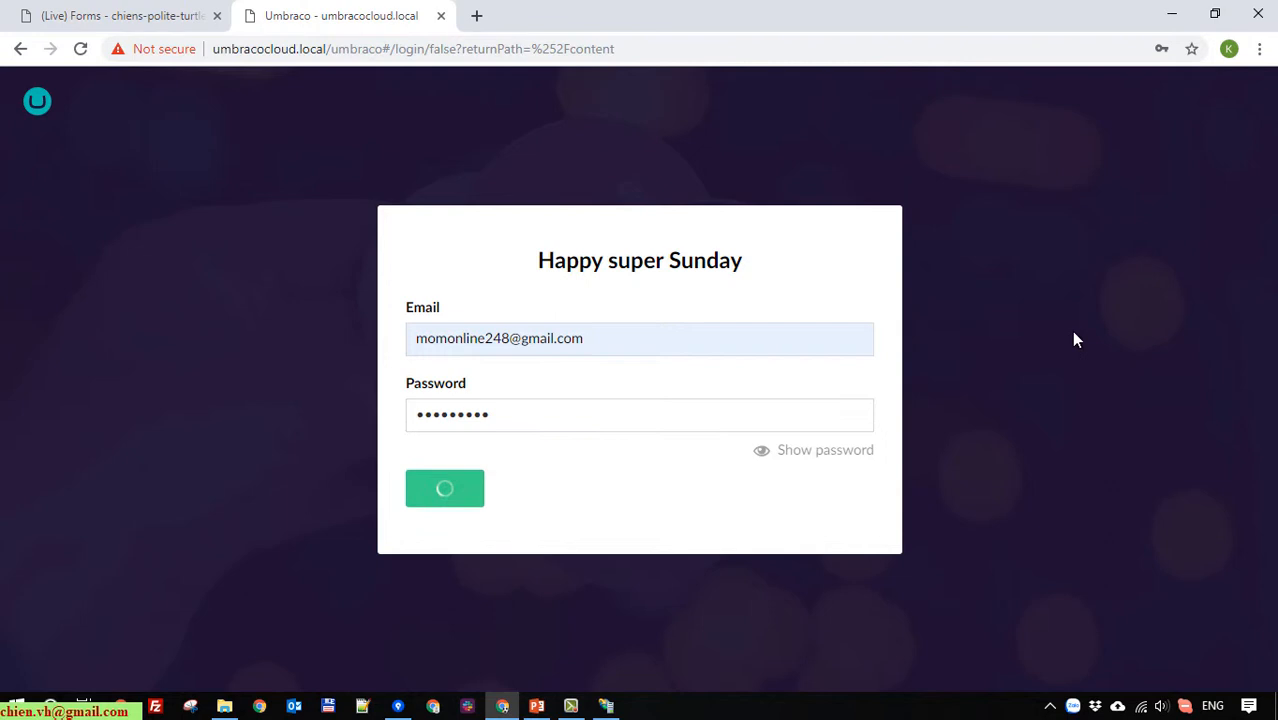
left_click(444, 488)
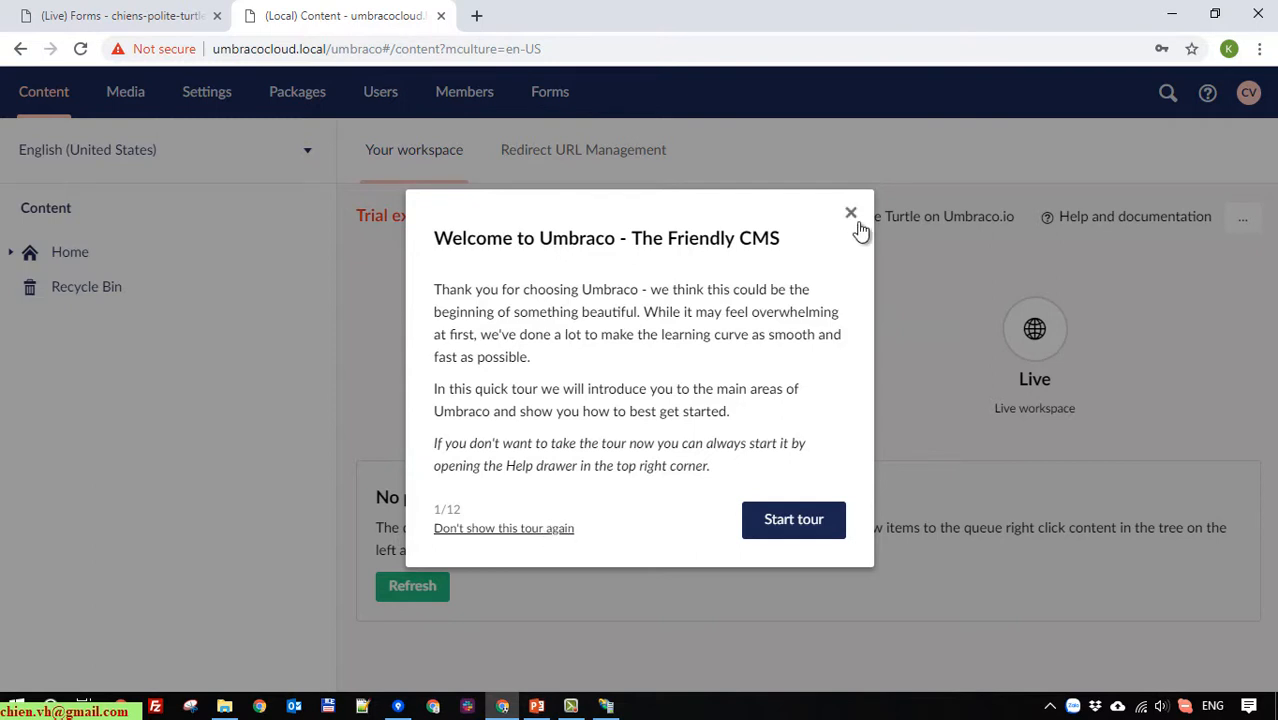
Dismiss the welcome tour and compare the content tree with the live site's Content section.
left_click(851, 213)
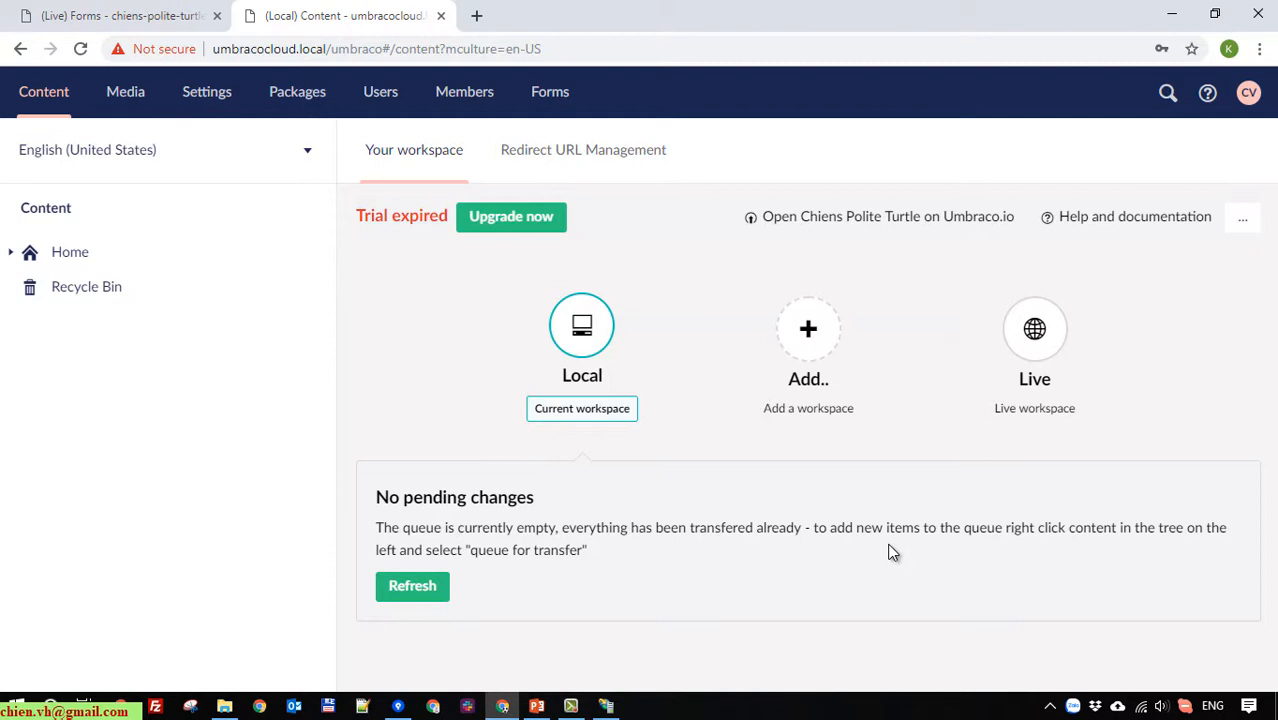
mouse_move(820, 479)
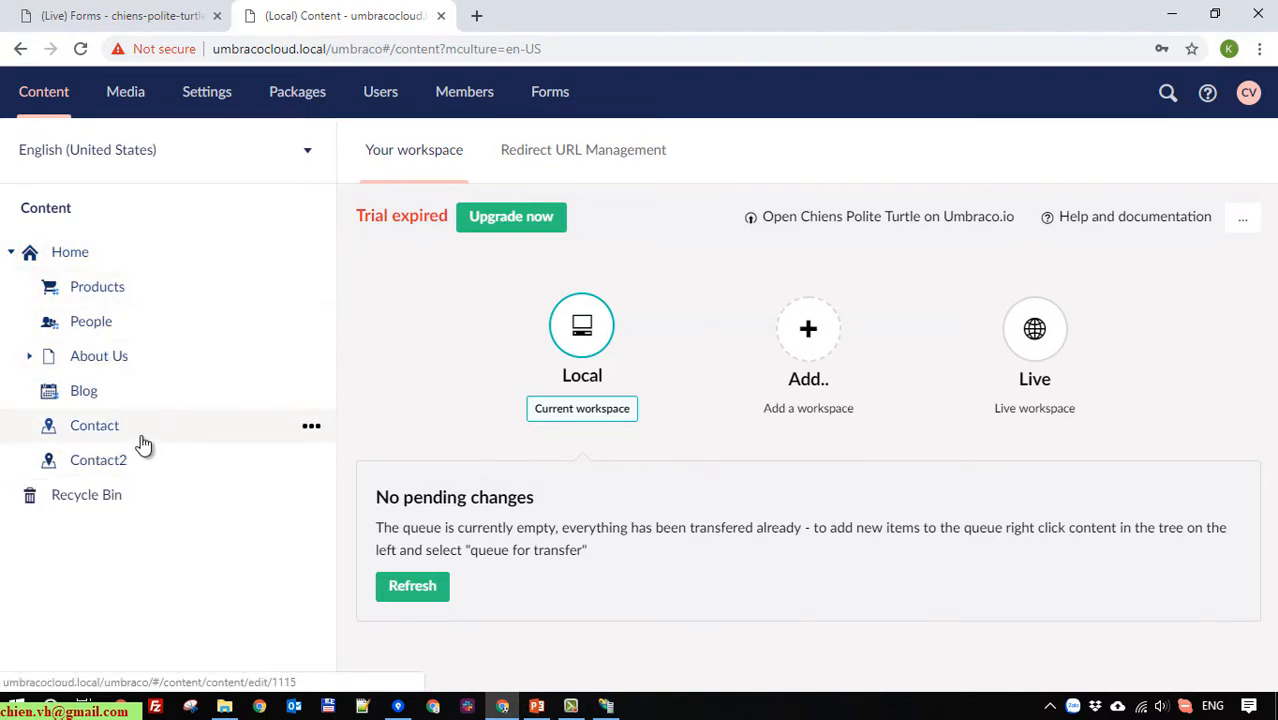
left_click(550, 91)
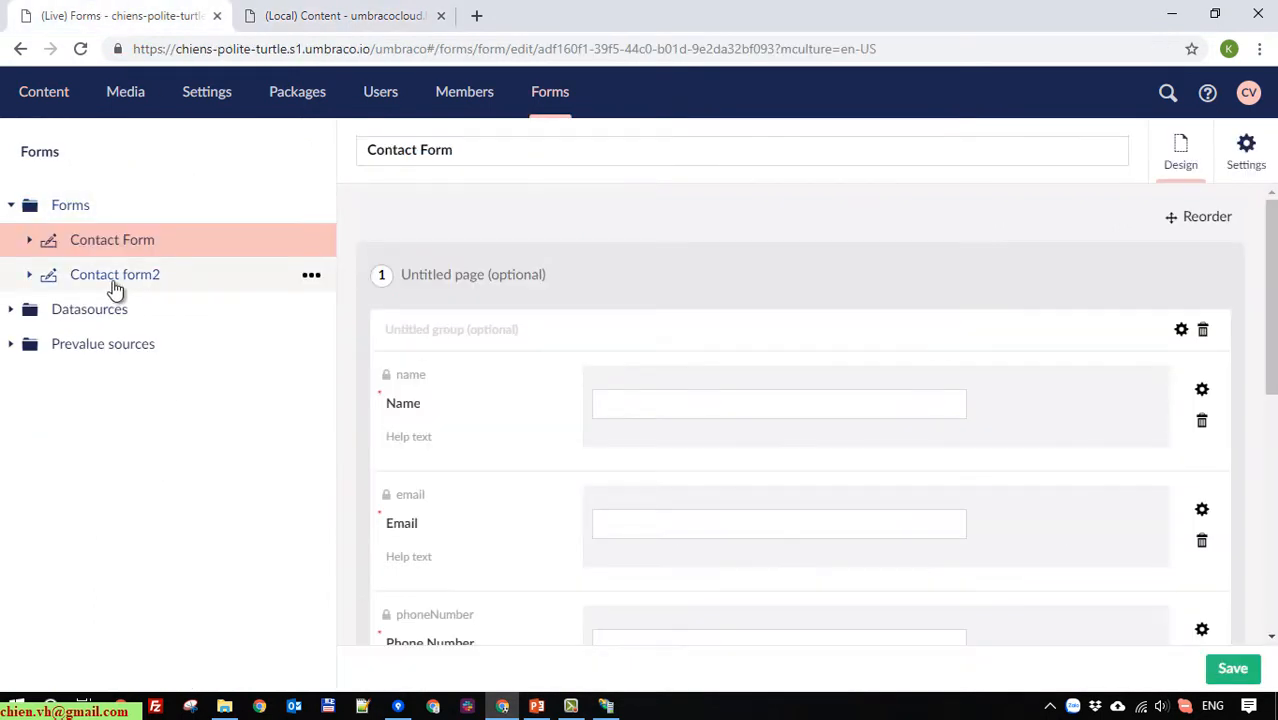
left_click(43, 91)
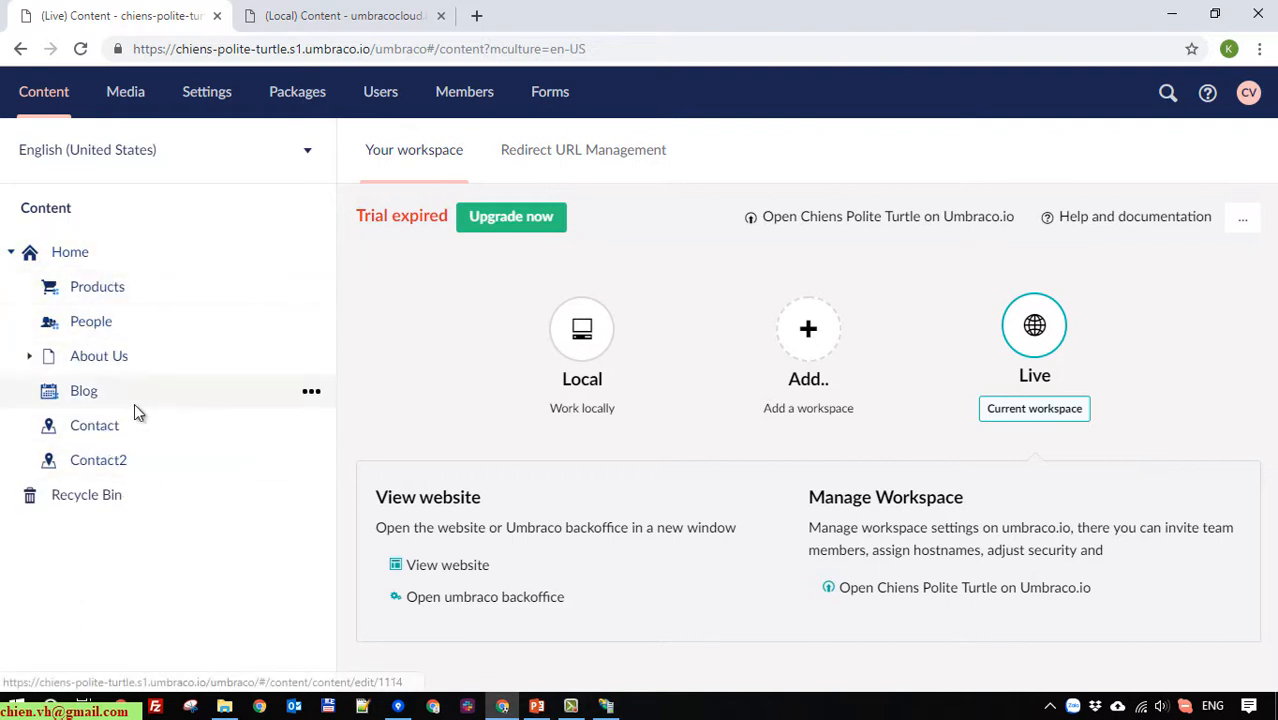
left_click(340, 15)
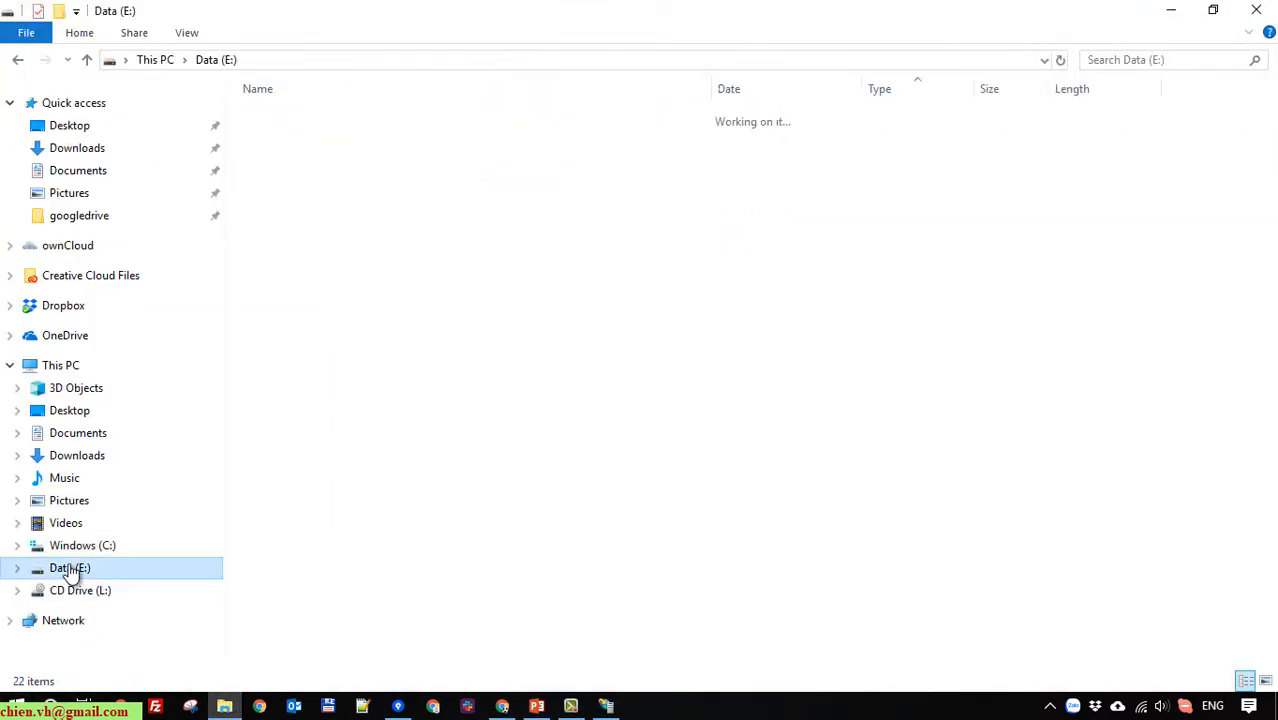
Browse the Data (E:) drive, then launch Visual Studio Code from the desktop shortcut.
double_click(70, 568)
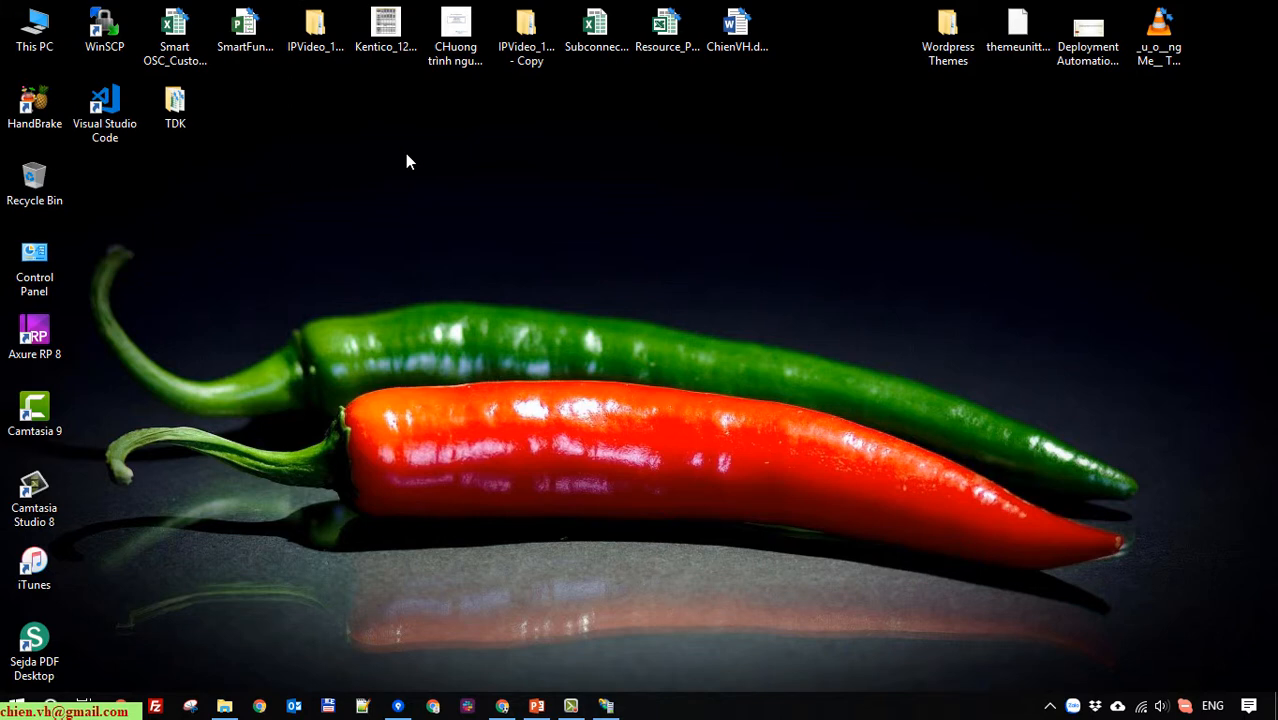
left_click(105, 110)
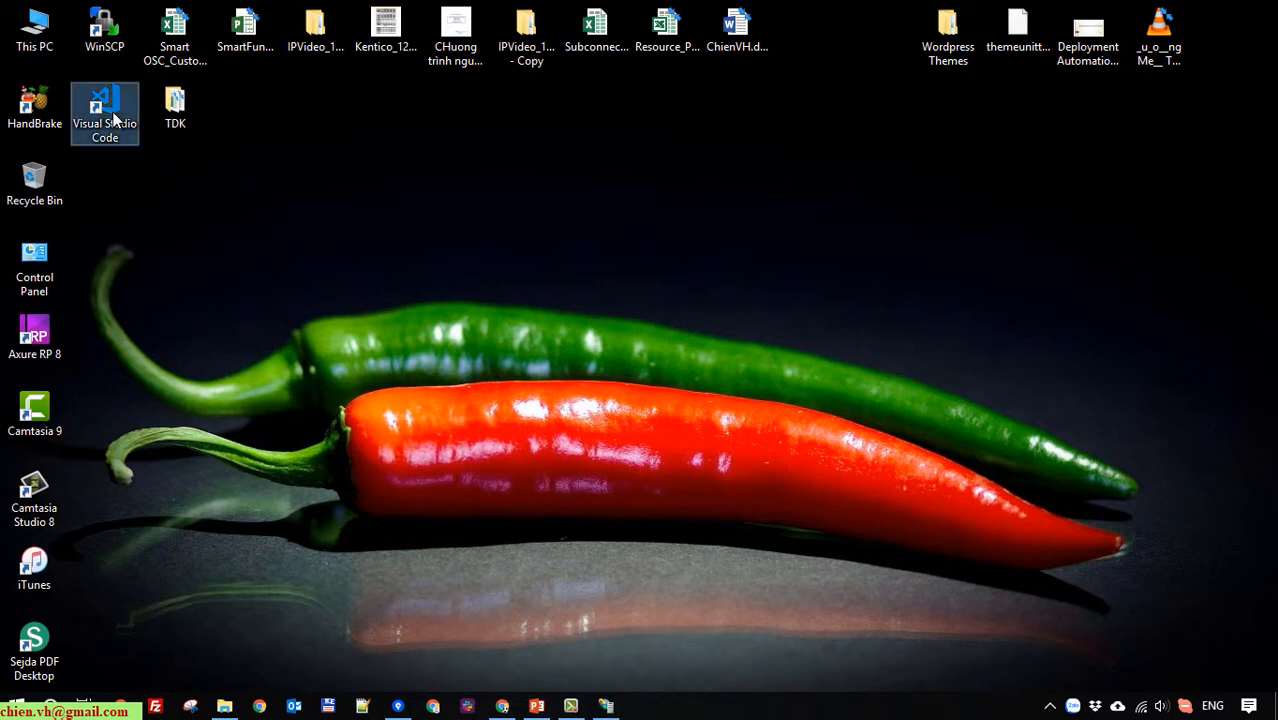
double_click(104, 105)
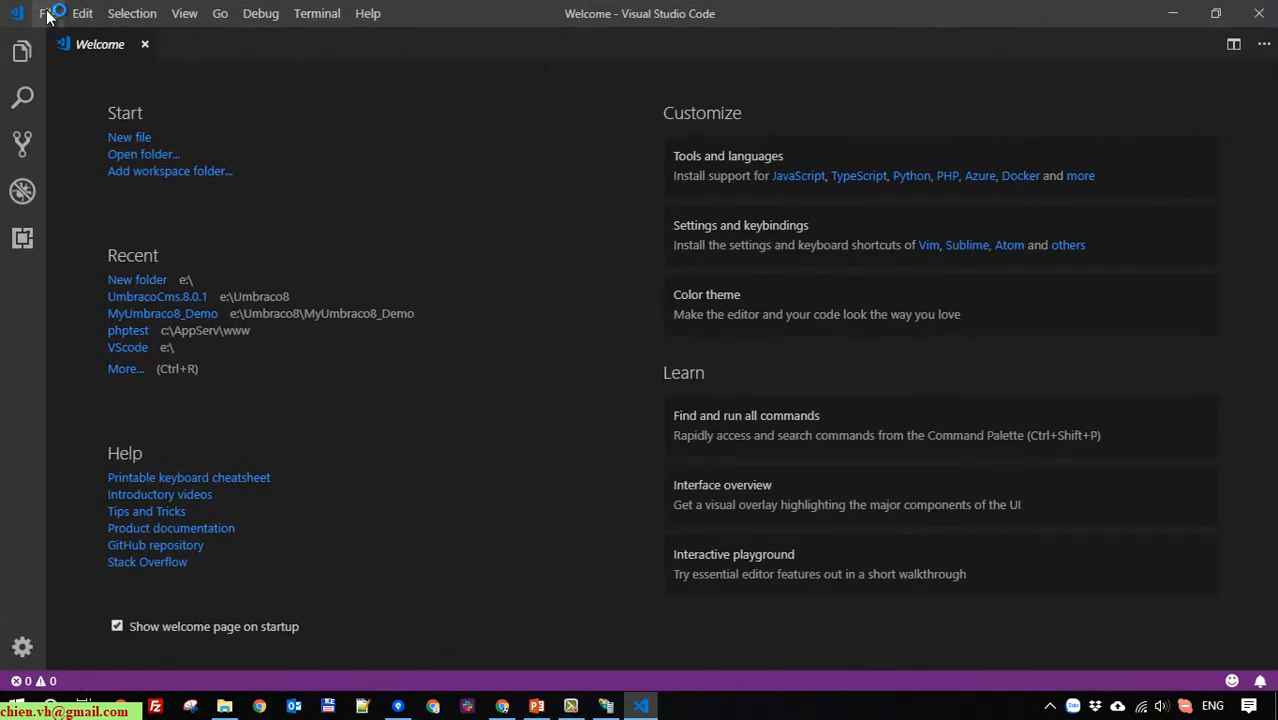
Open the Umbraco8 > Umbraco8Cloud folder as the Visual Studio Code workspace.
left_click(47, 13)
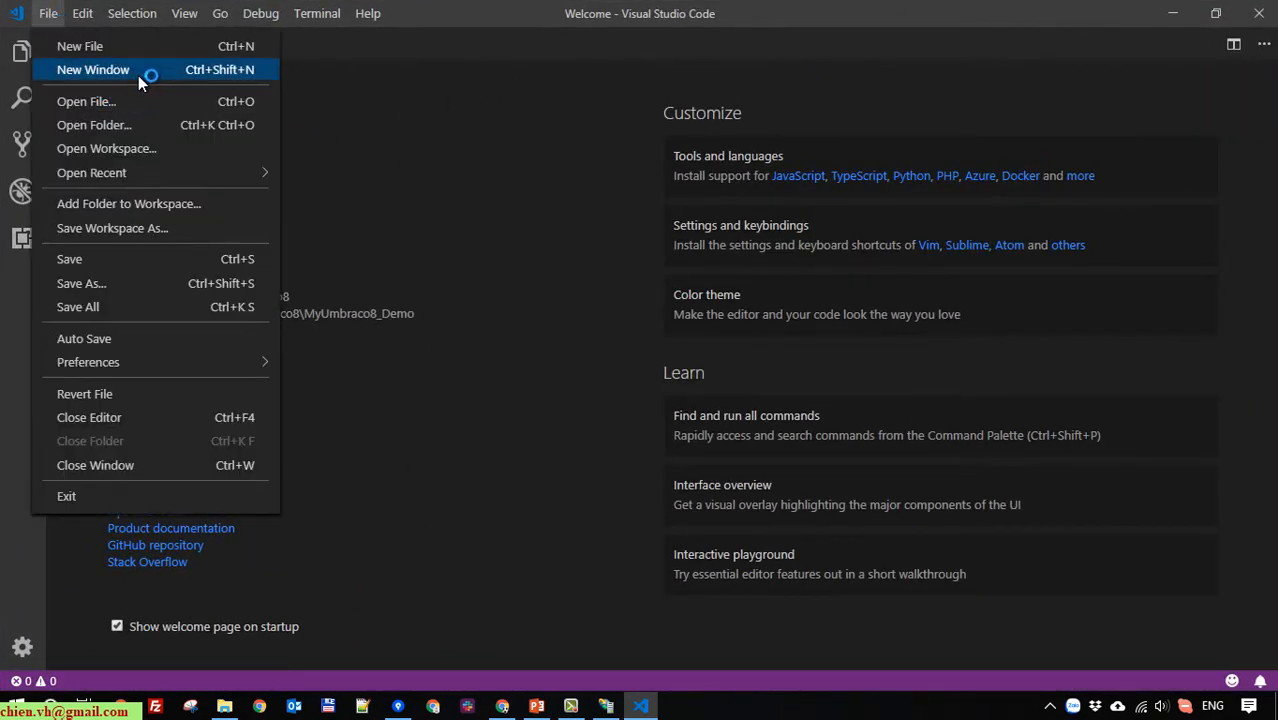
left_click(94, 124)
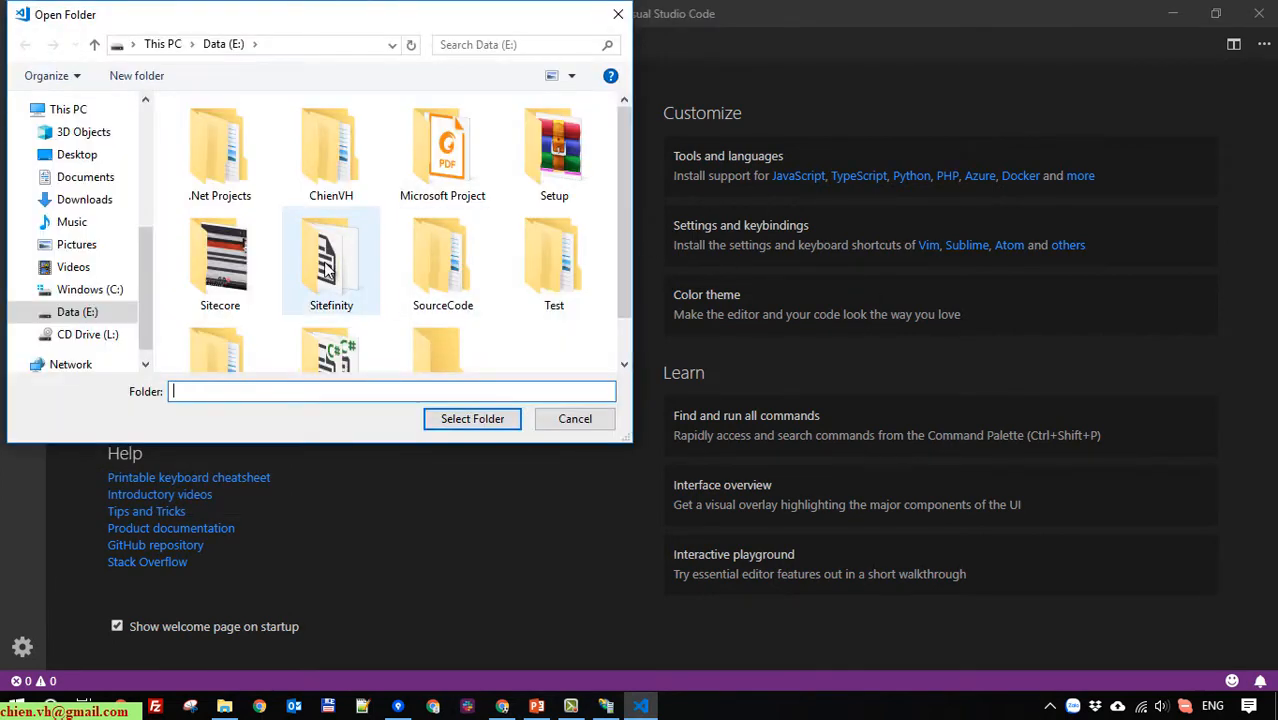
left_click(219, 318)
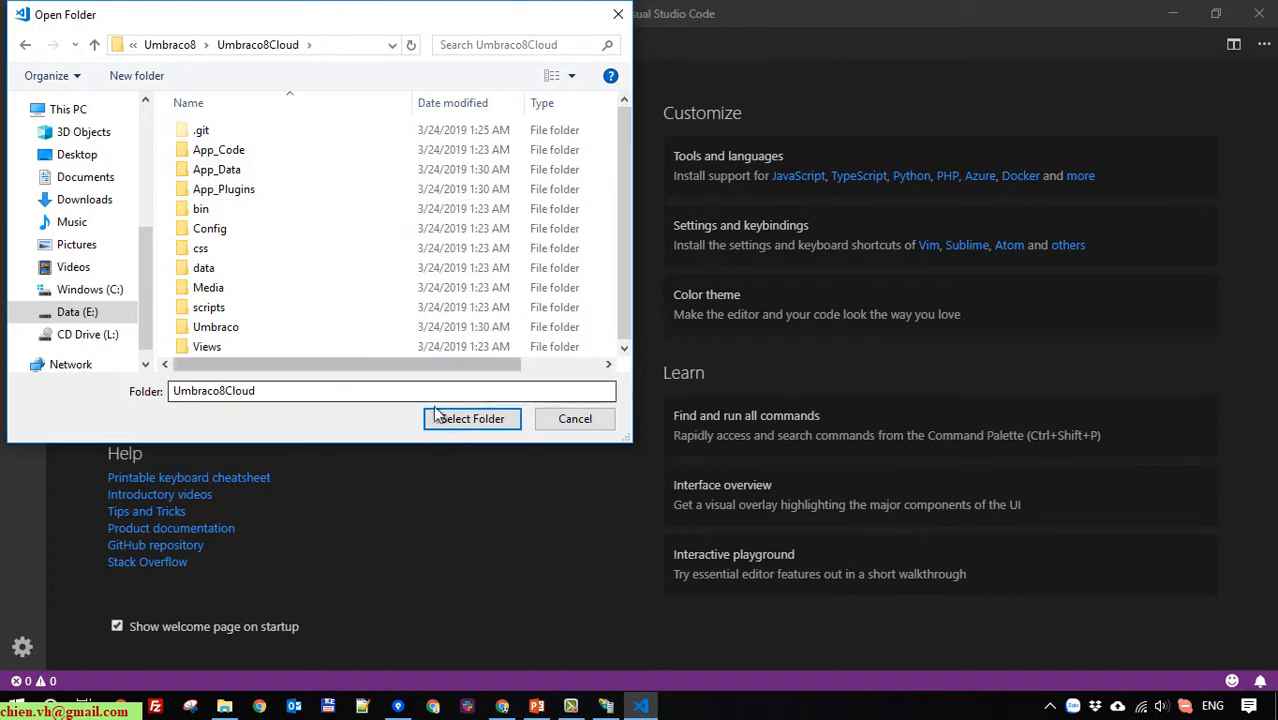
left_click(470, 418)
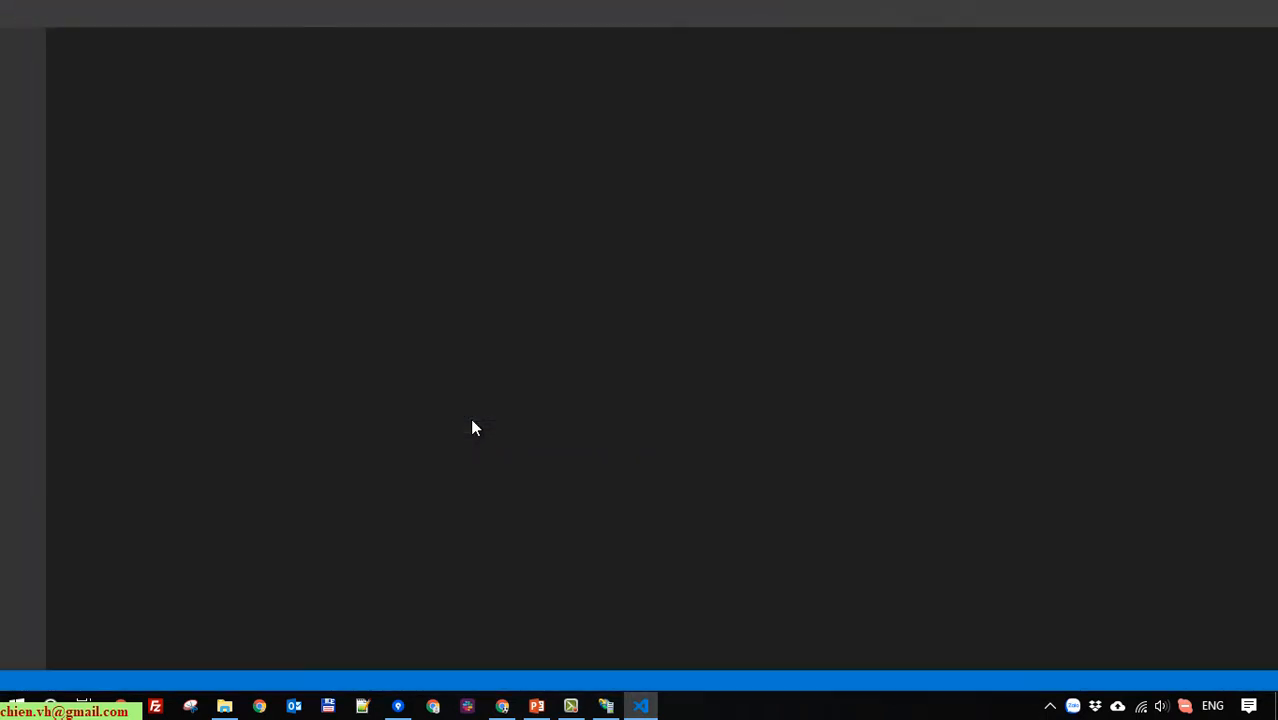
left_click(640, 706)
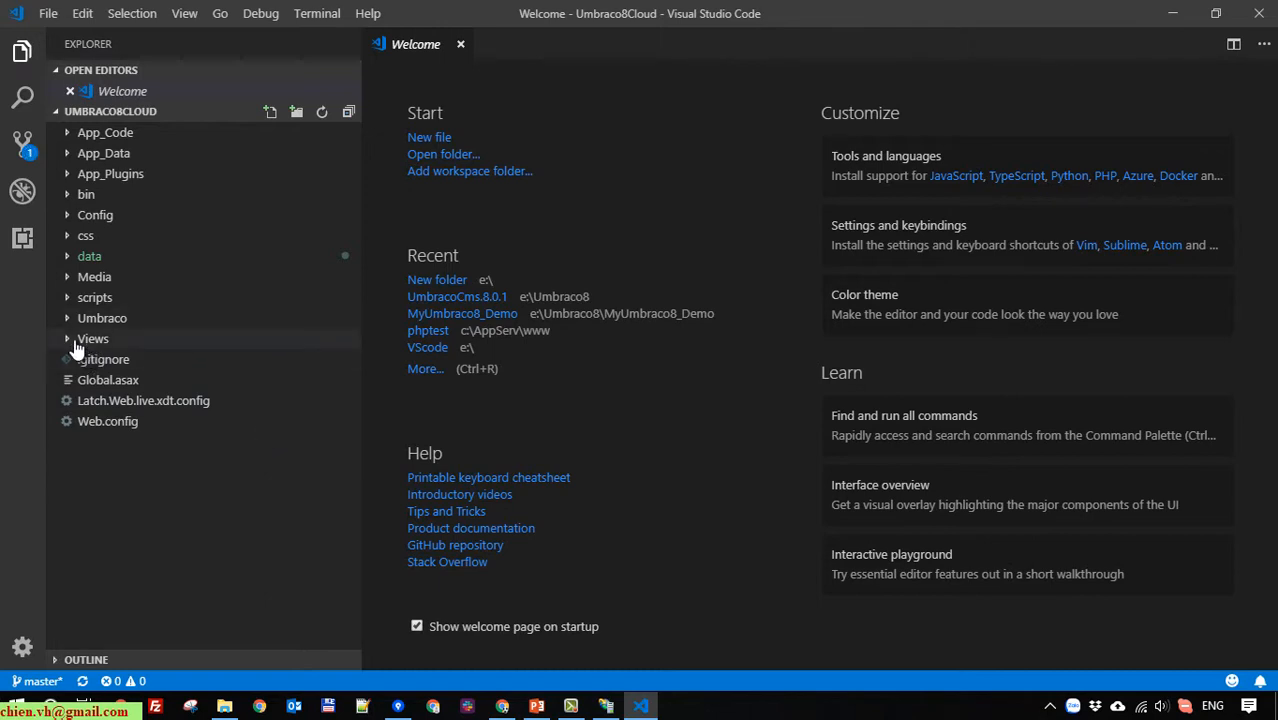
Open Views/home.cshtml and type an h1 'Hello World!- Chien is talking!!!!' before the grid.
left_click(92, 338)
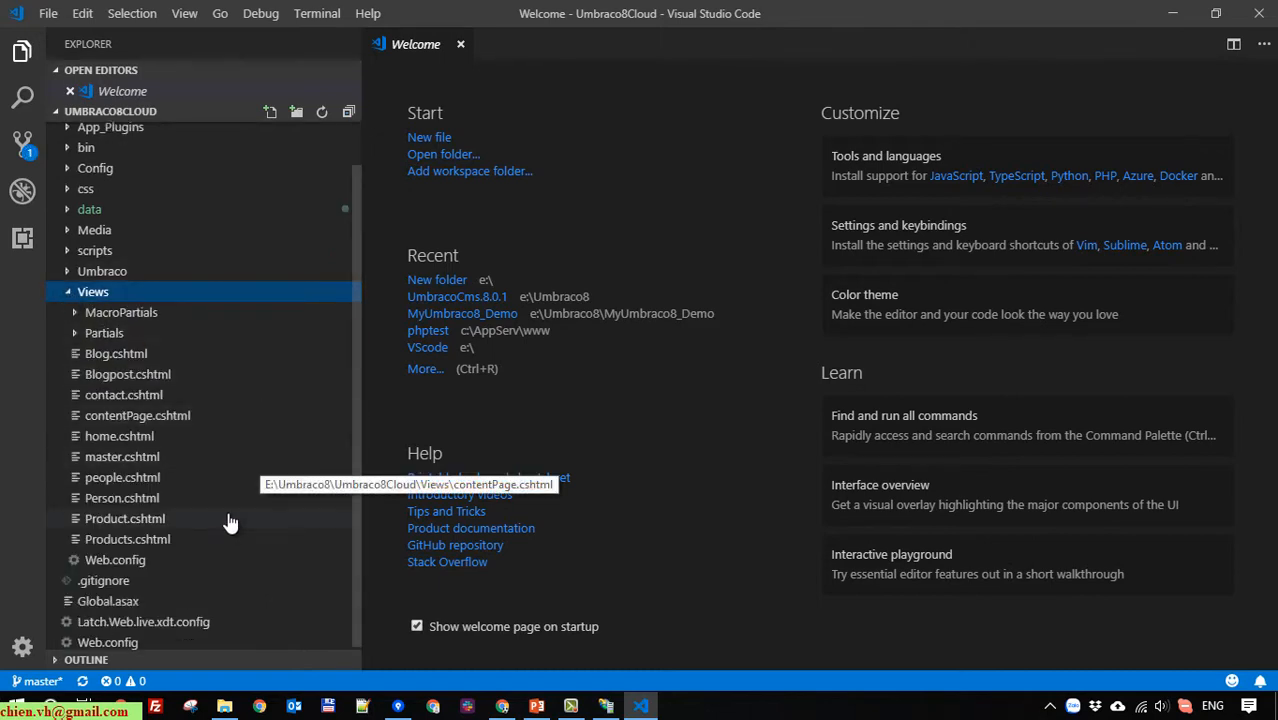
mouse_move(119, 436)
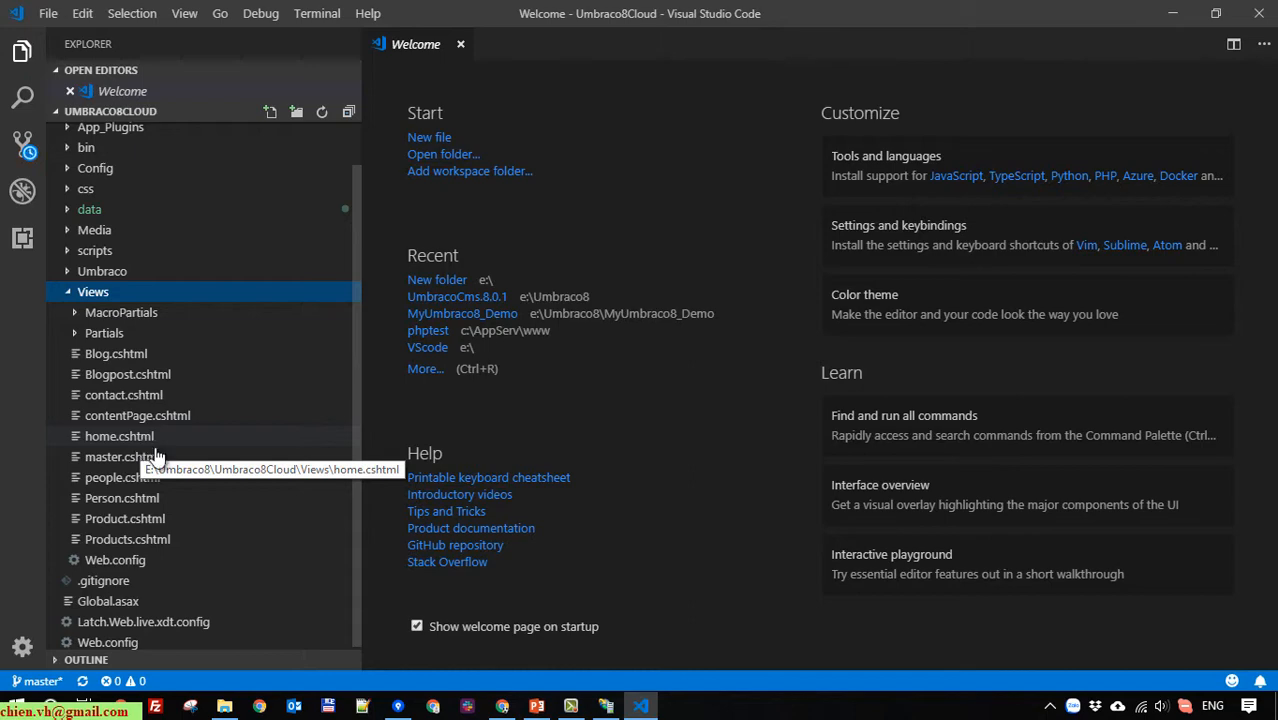
double_click(119, 435)
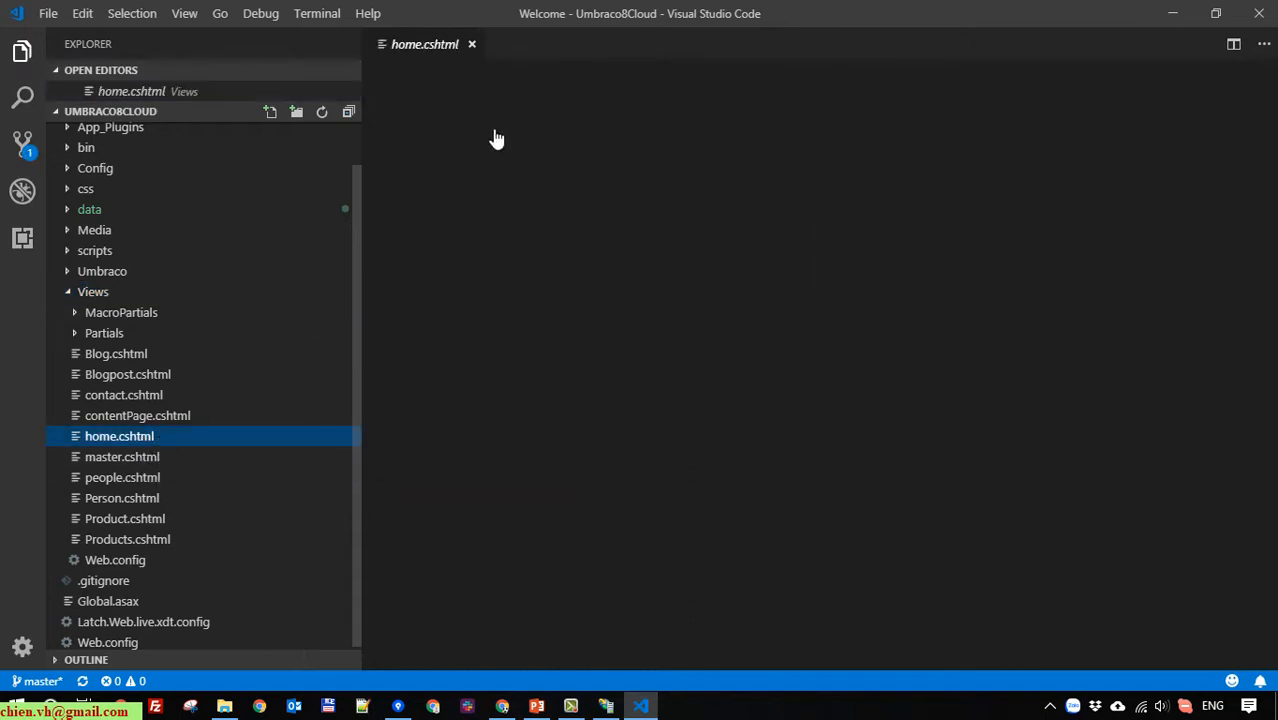
left_click(119, 436)
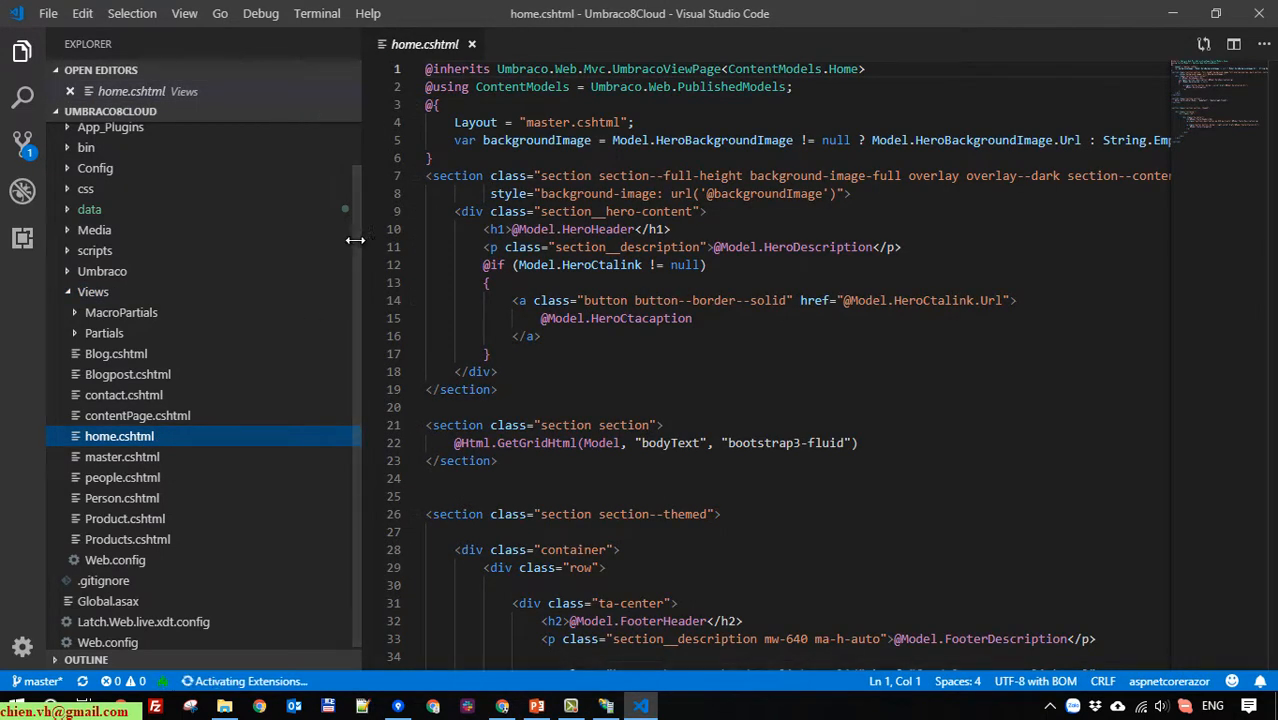
scroll("down", 3)
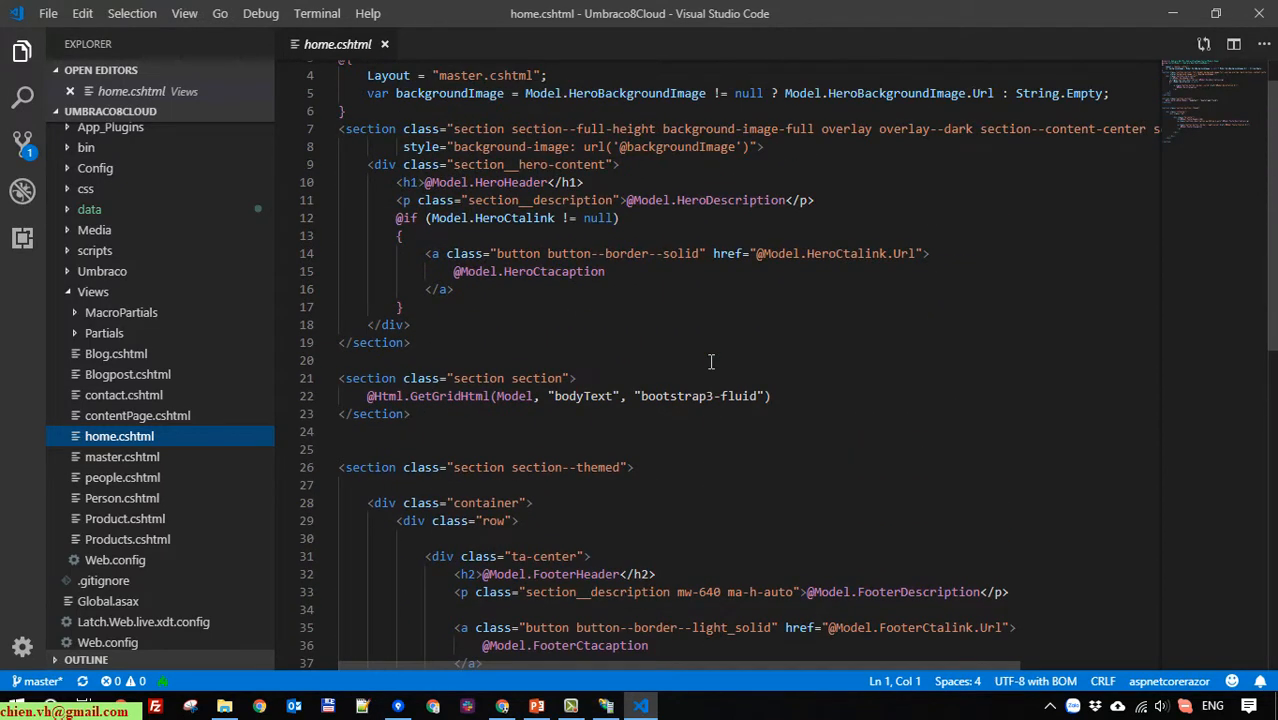
scroll("down", 3)
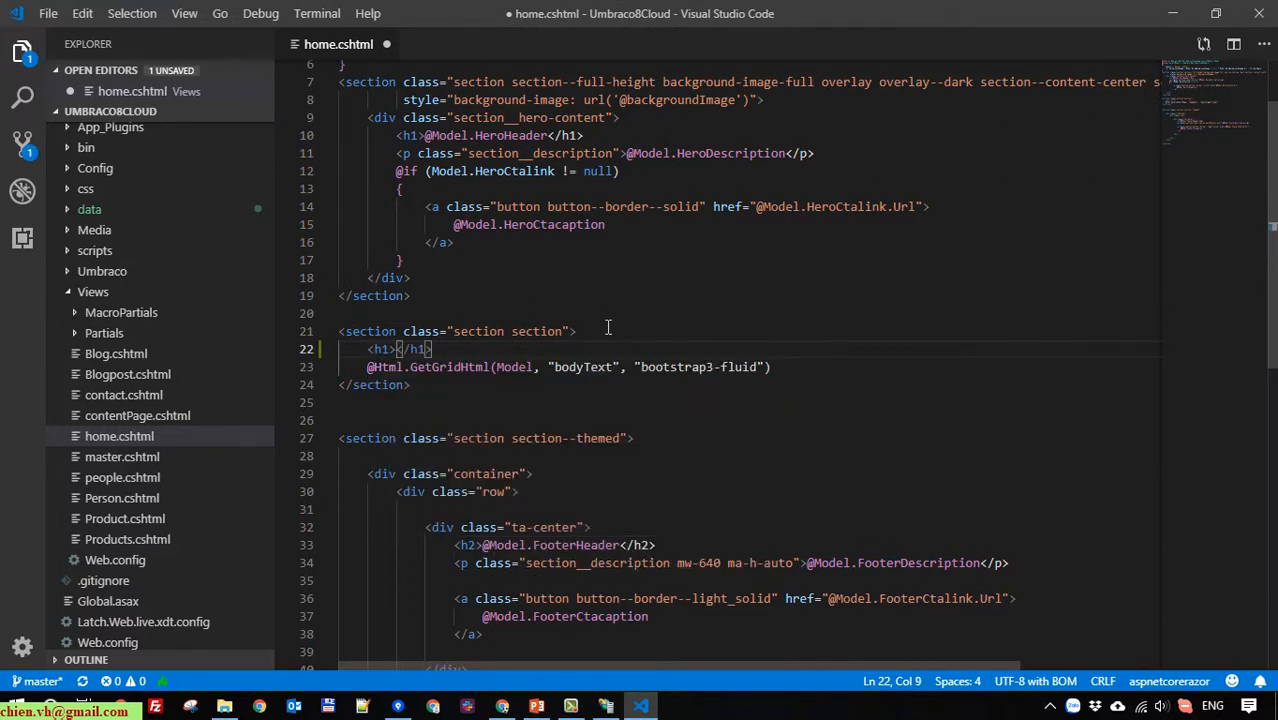
type("Hello World!-")
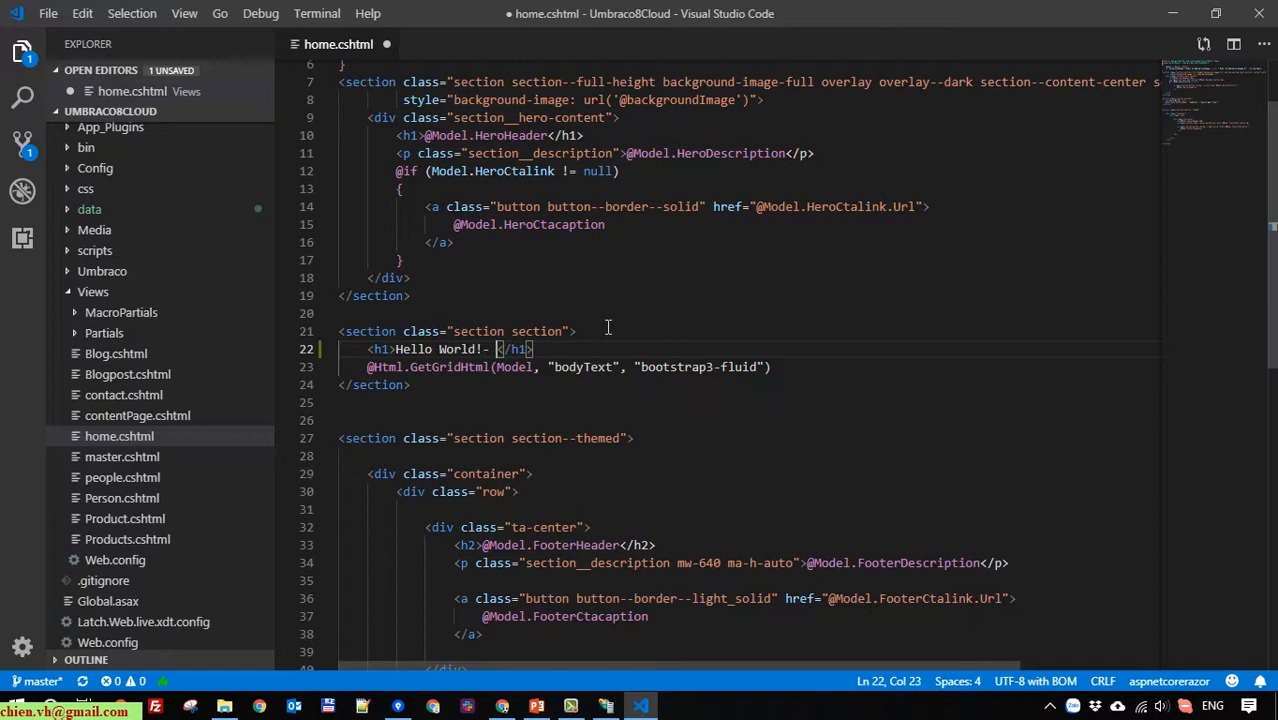
type("Chien is talking")
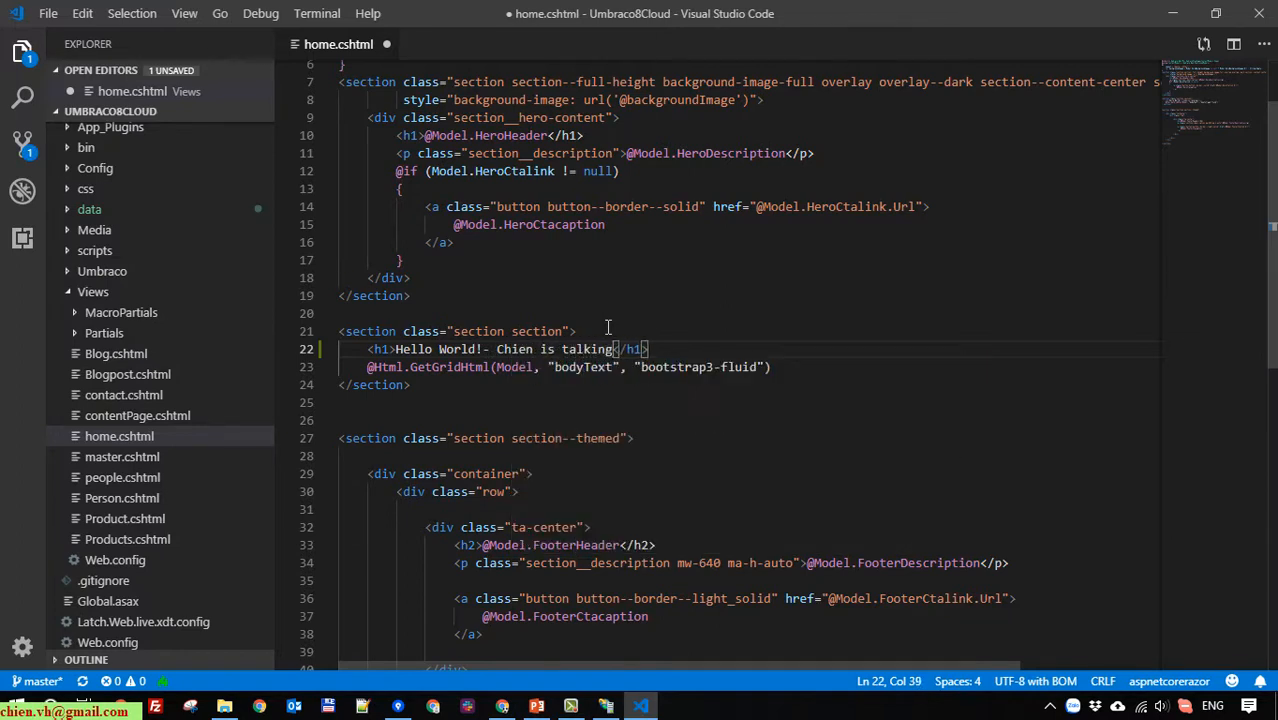
type("!!!")
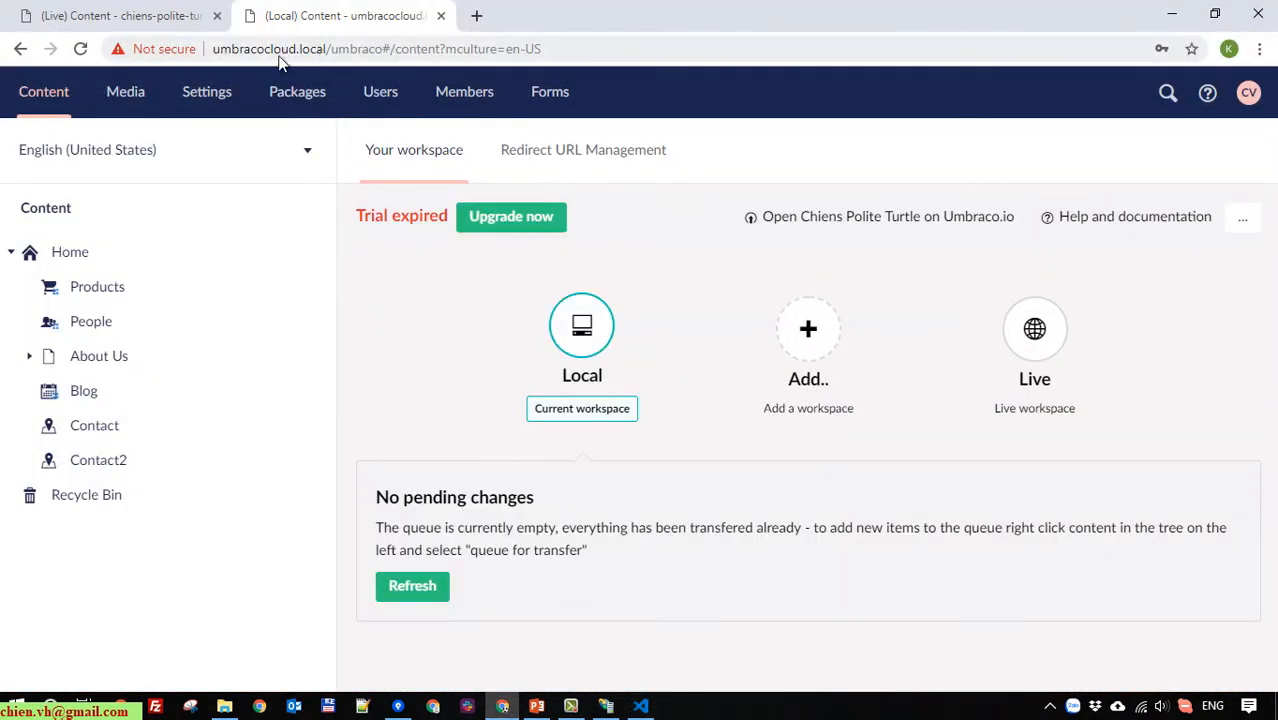
Load umbracocloud.local in a new tab and scroll to the Hello World heading.
right_click(270, 48)
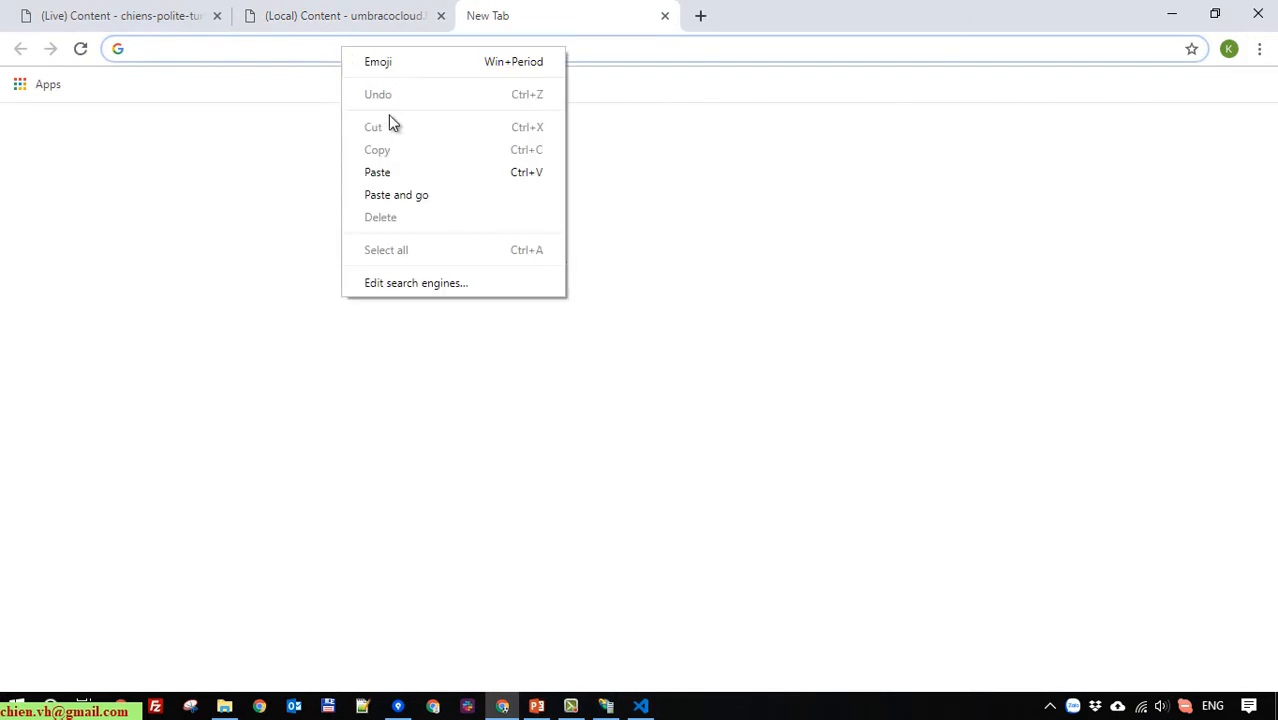
left_click(396, 194)
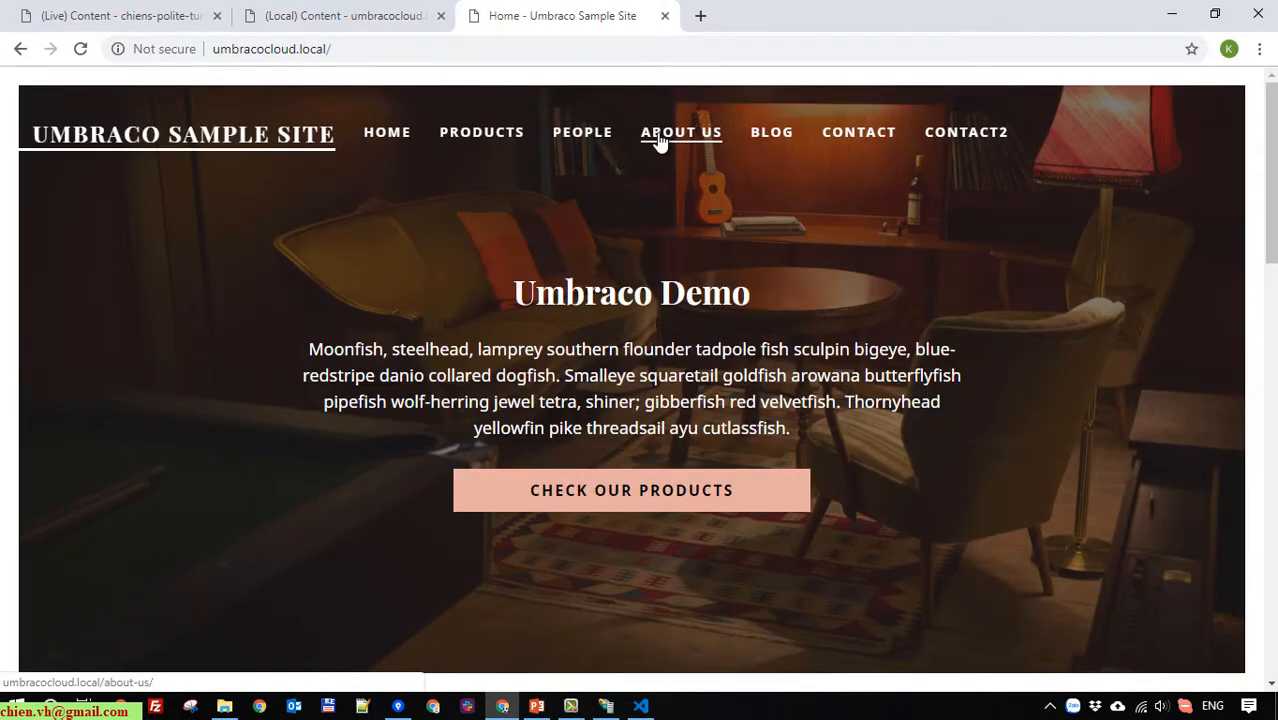
scroll("down", 3)
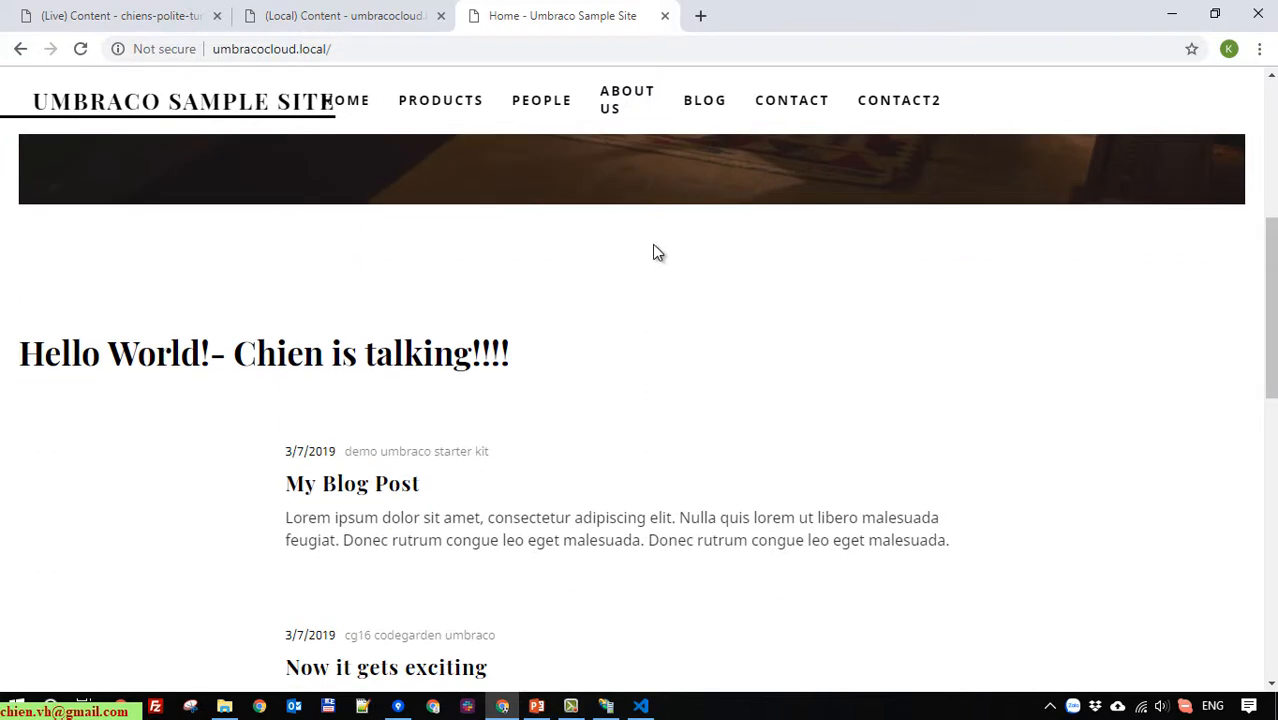
mouse_move(547, 361)
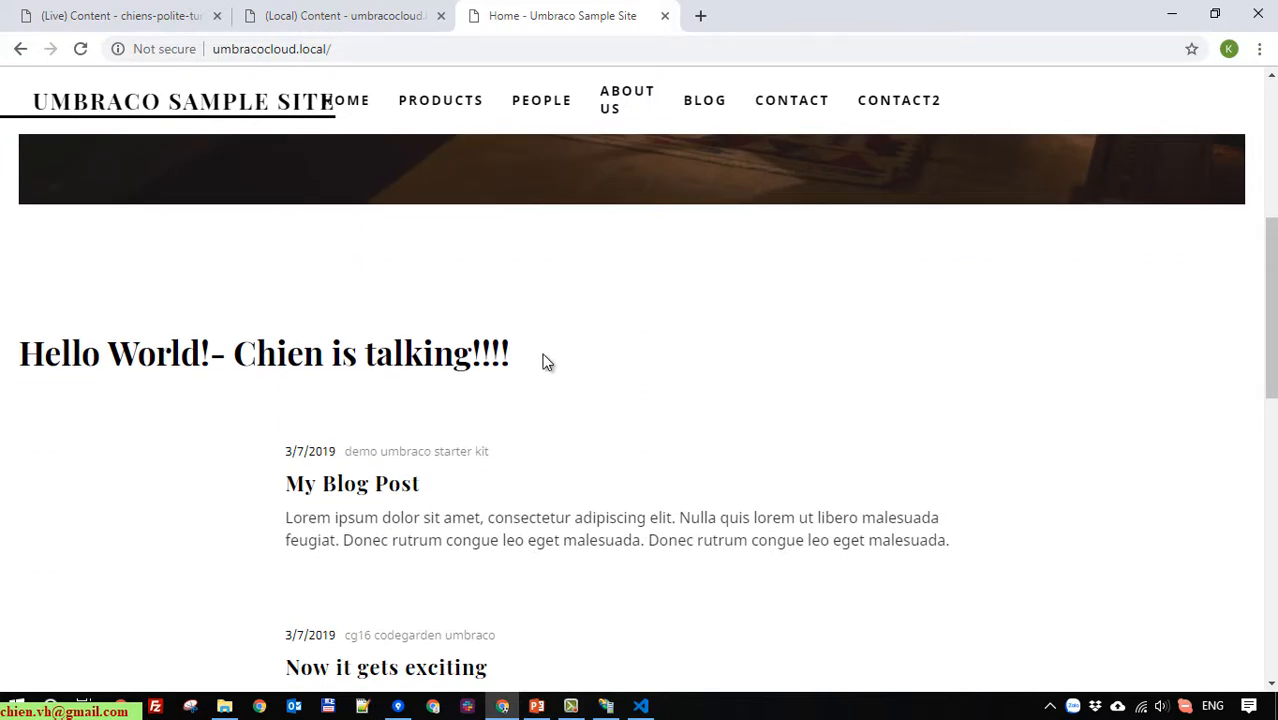
mouse_move(595, 364)
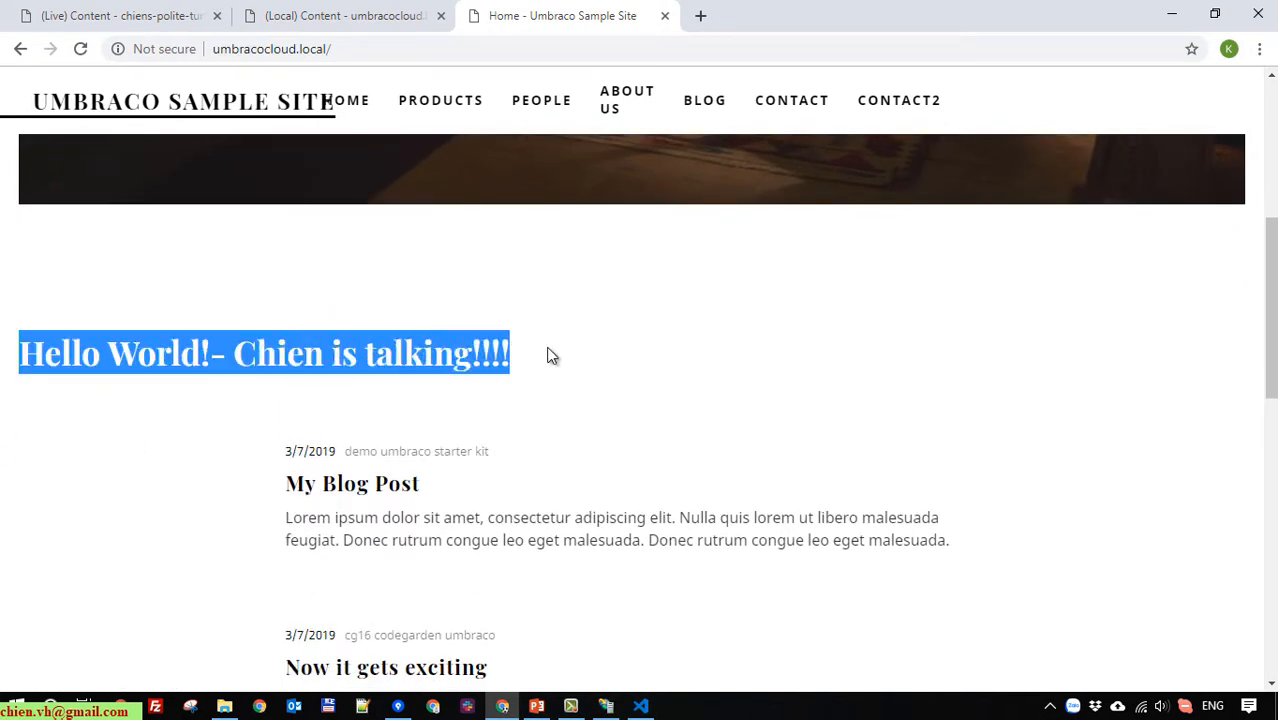
mouse_move(715, 258)
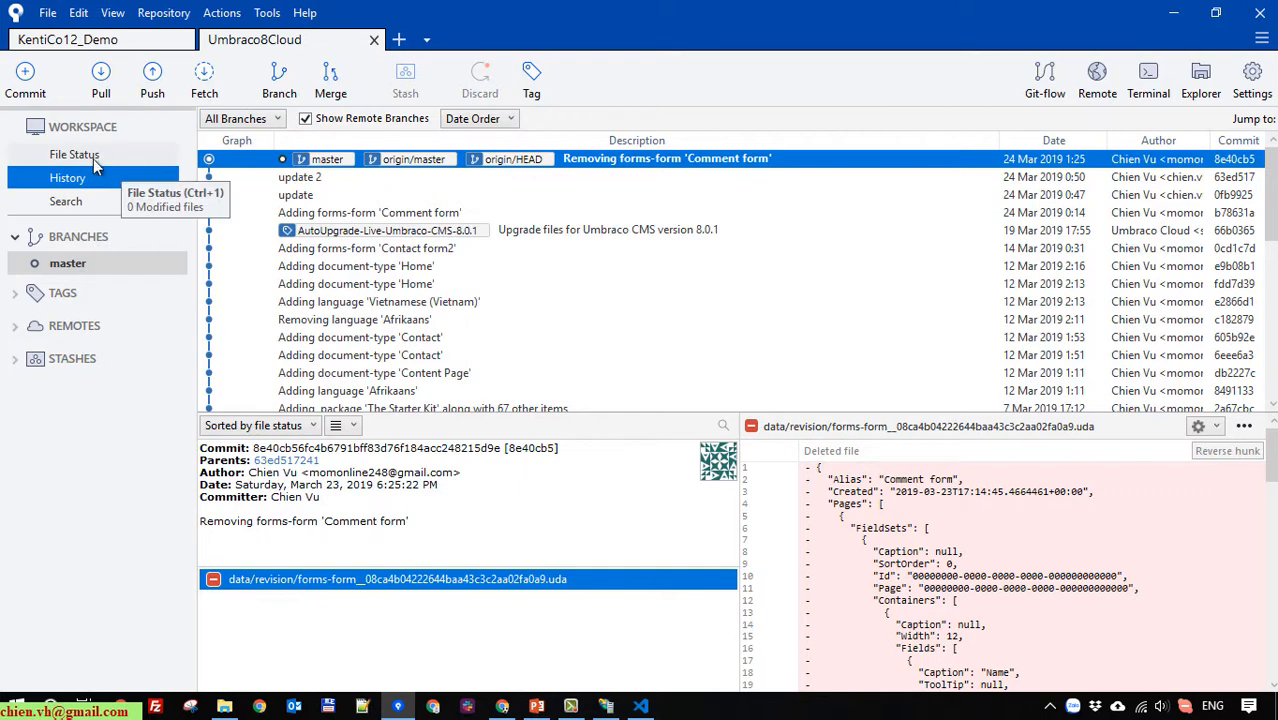
Stage Views/home.cshtml, leaving the macro revision file unstaged, and enable push to origin/master.
left_click(74, 154)
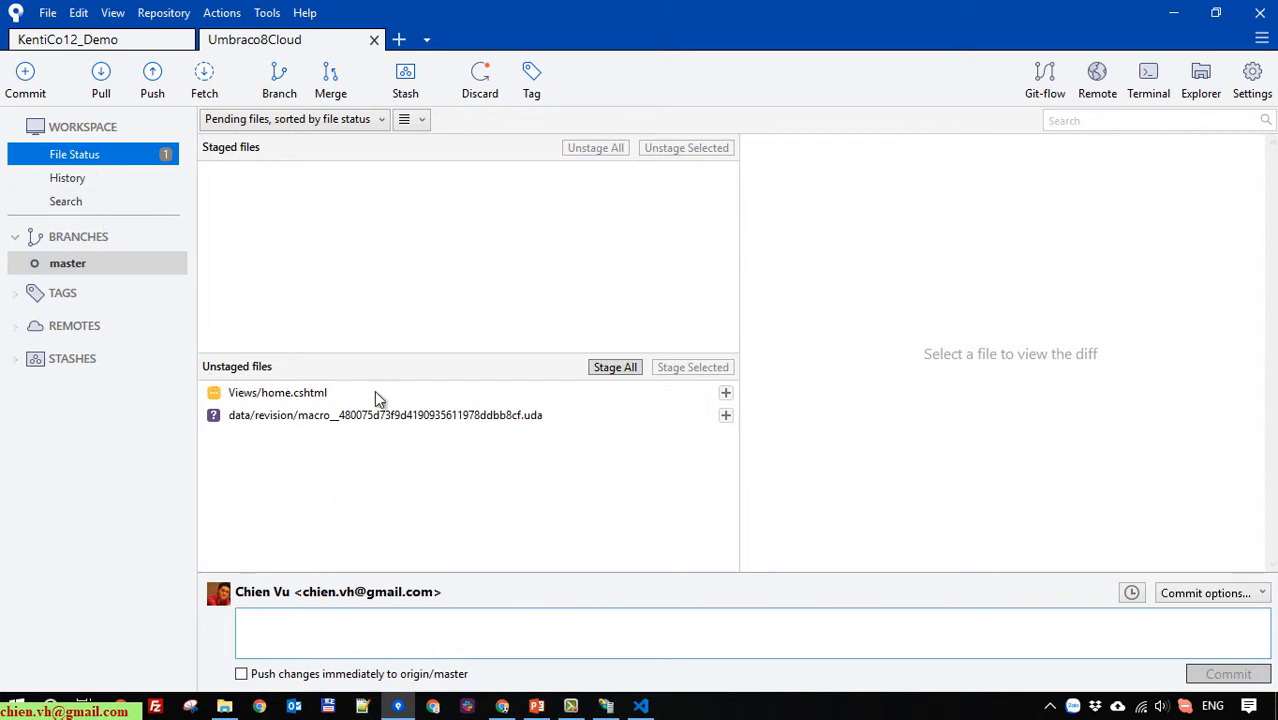
left_click(277, 392)
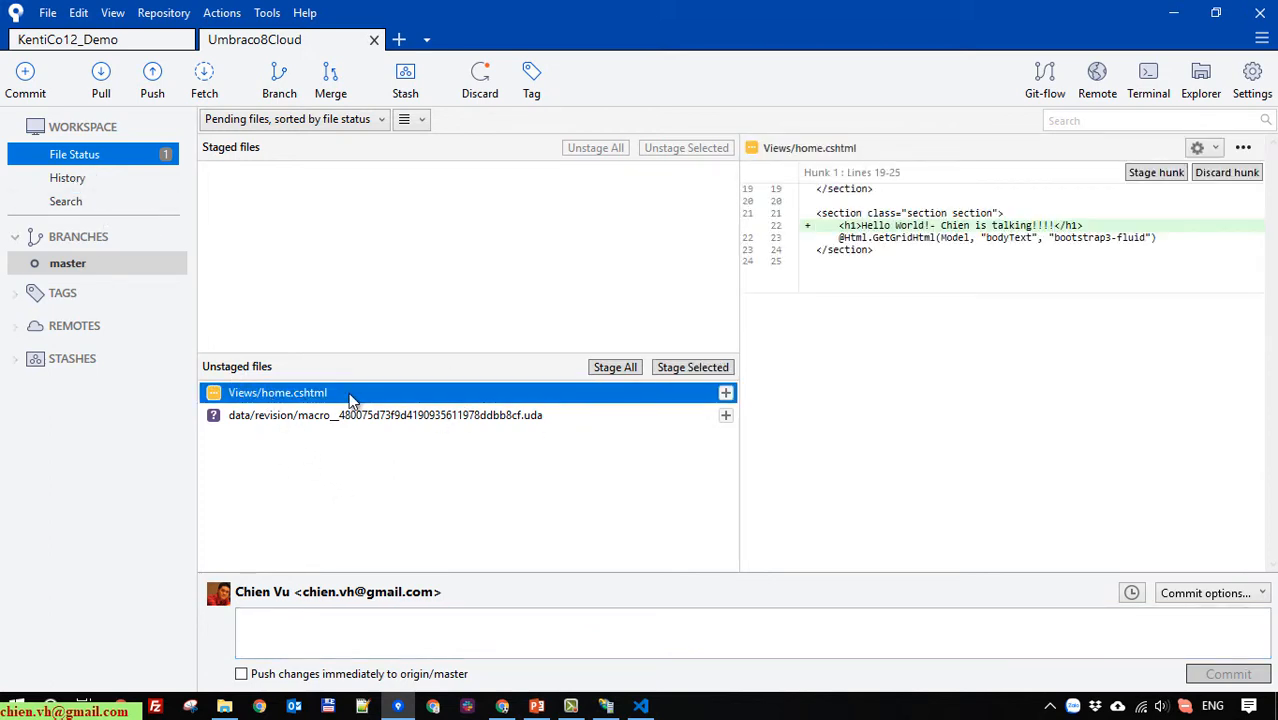
mouse_move(810, 230)
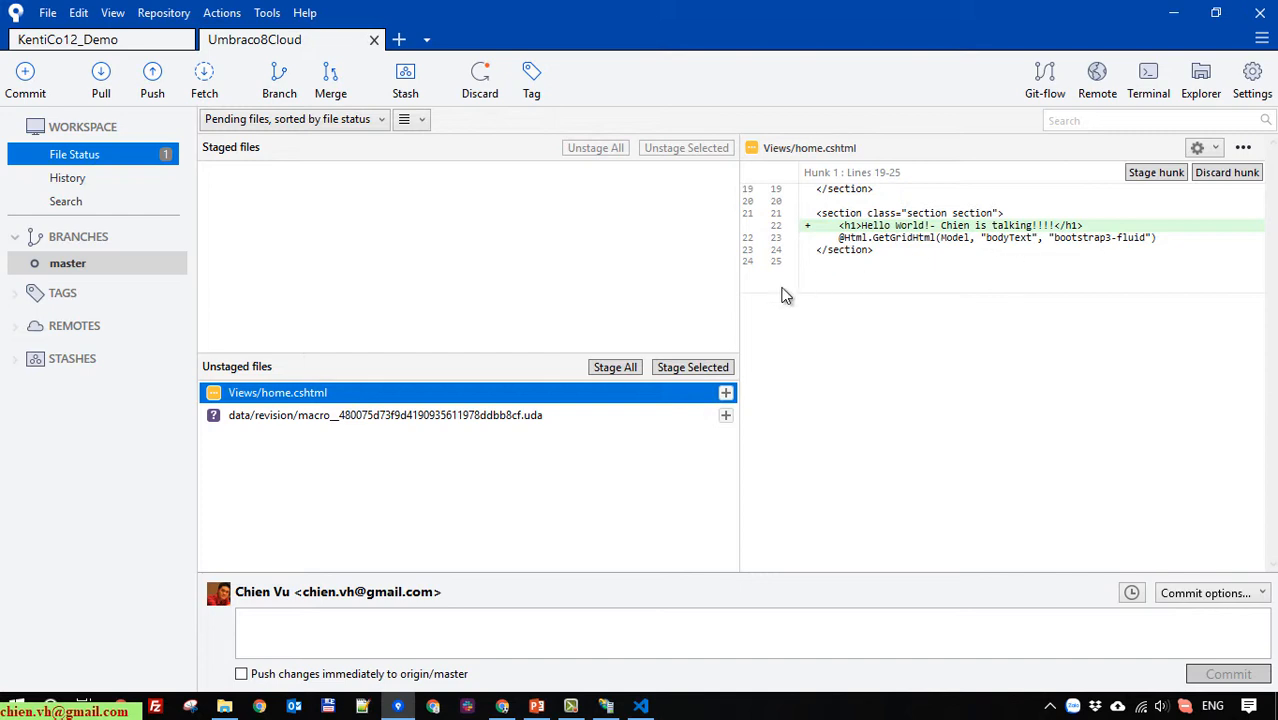
mouse_move(320, 423)
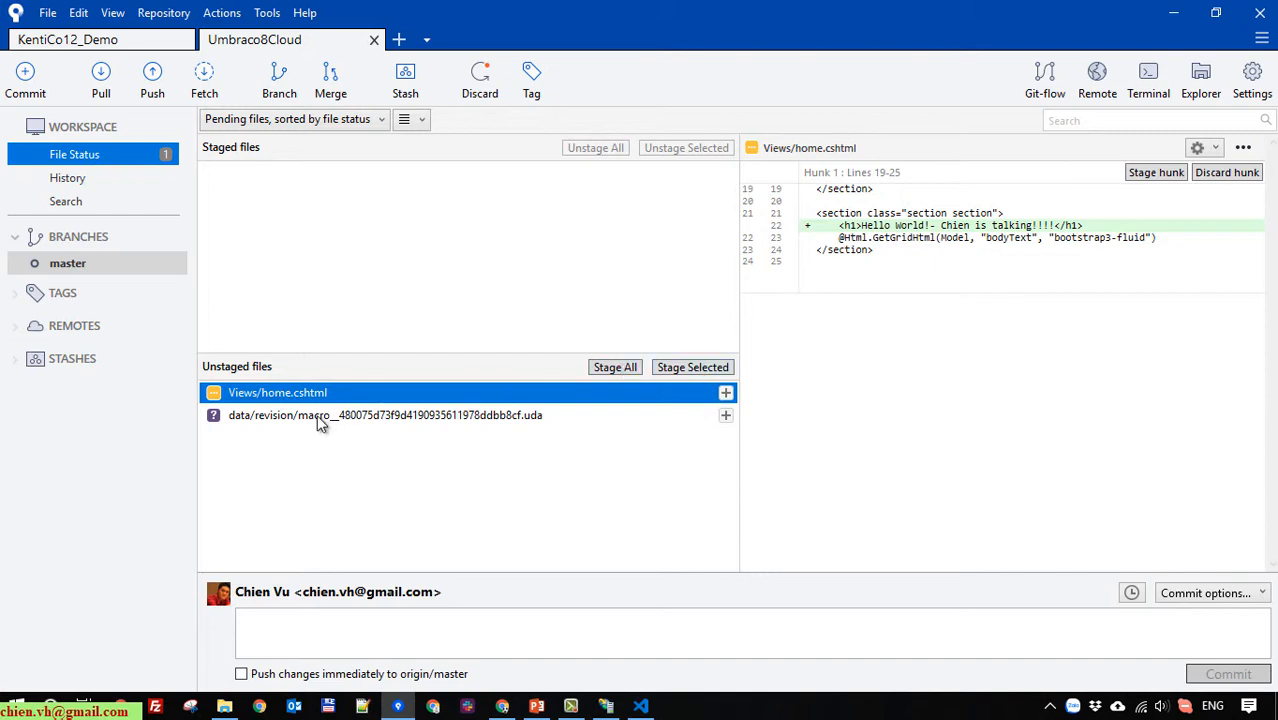
right_click(385, 415)
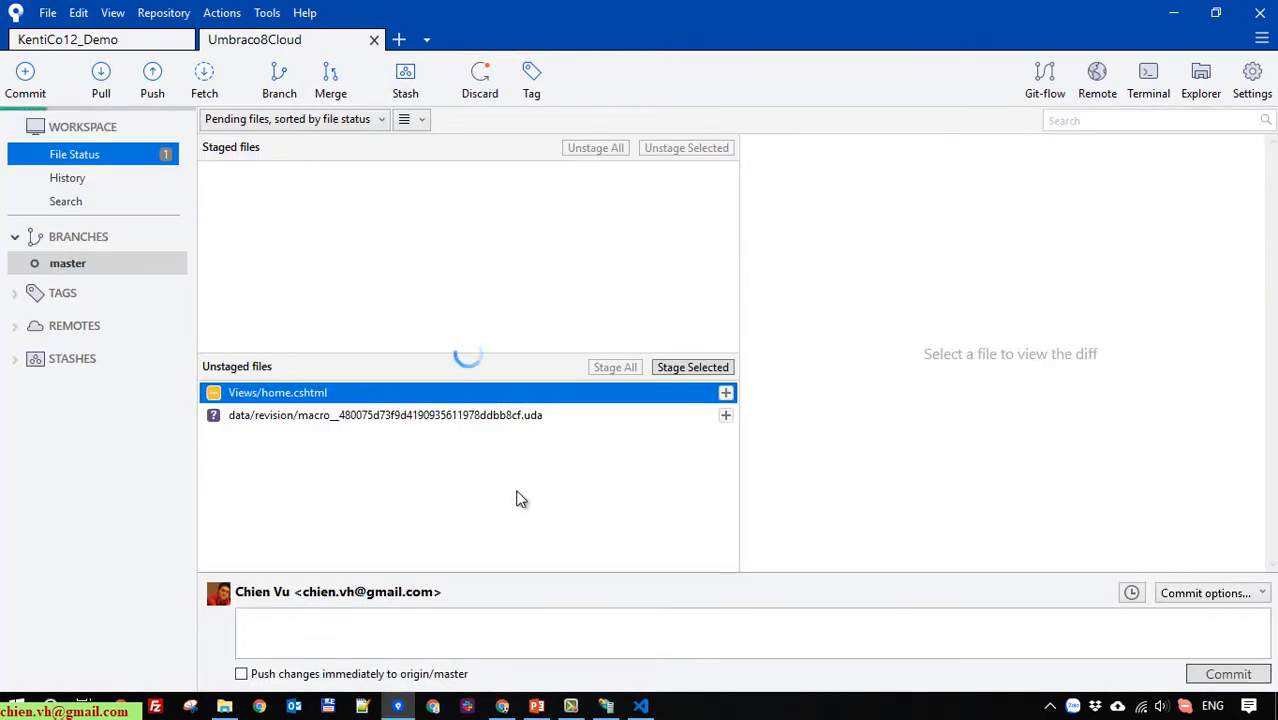
left_click(726, 392)
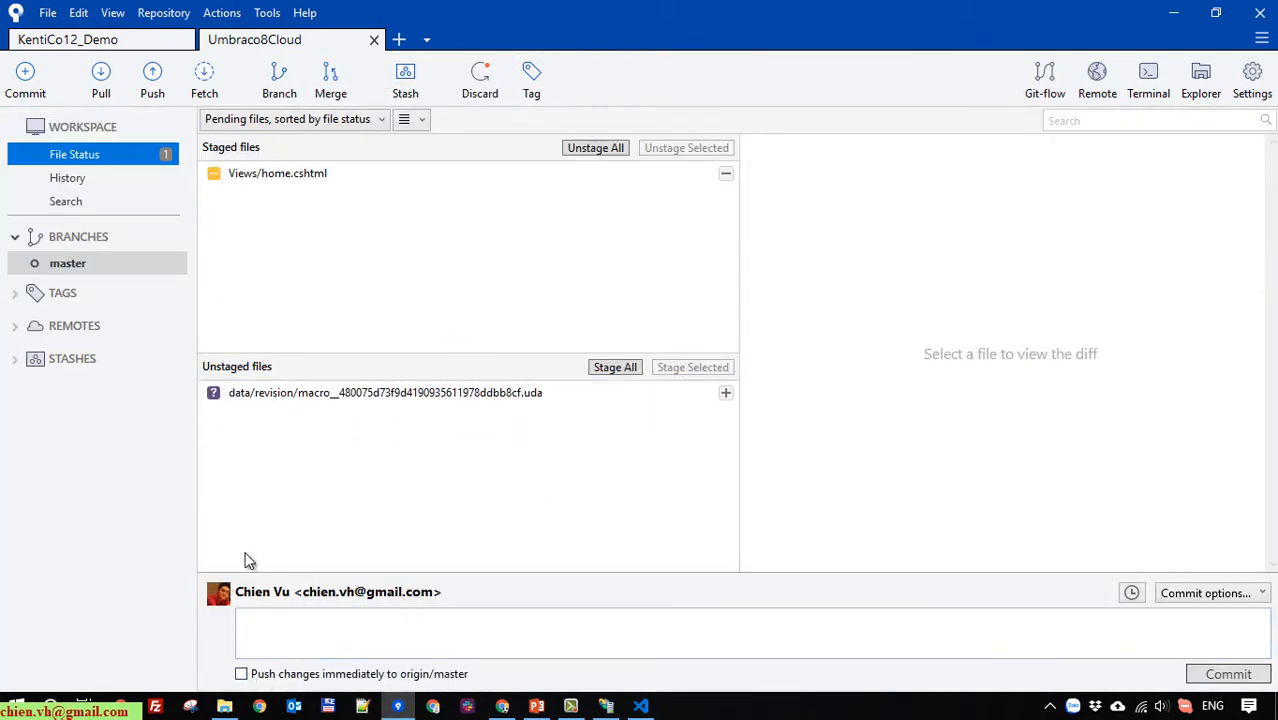
left_click(240, 673)
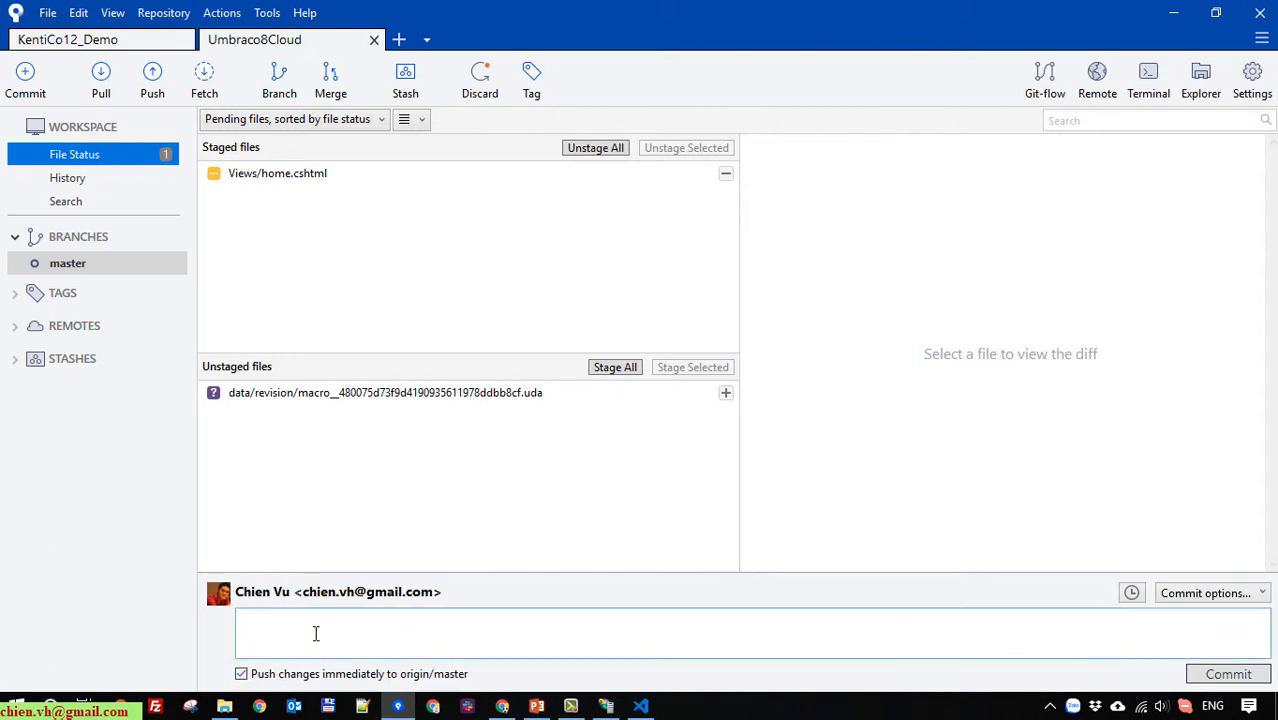
Commit and push home.cshtml as 'Added new hello message to home for testing…', then view History.
type("Added new")
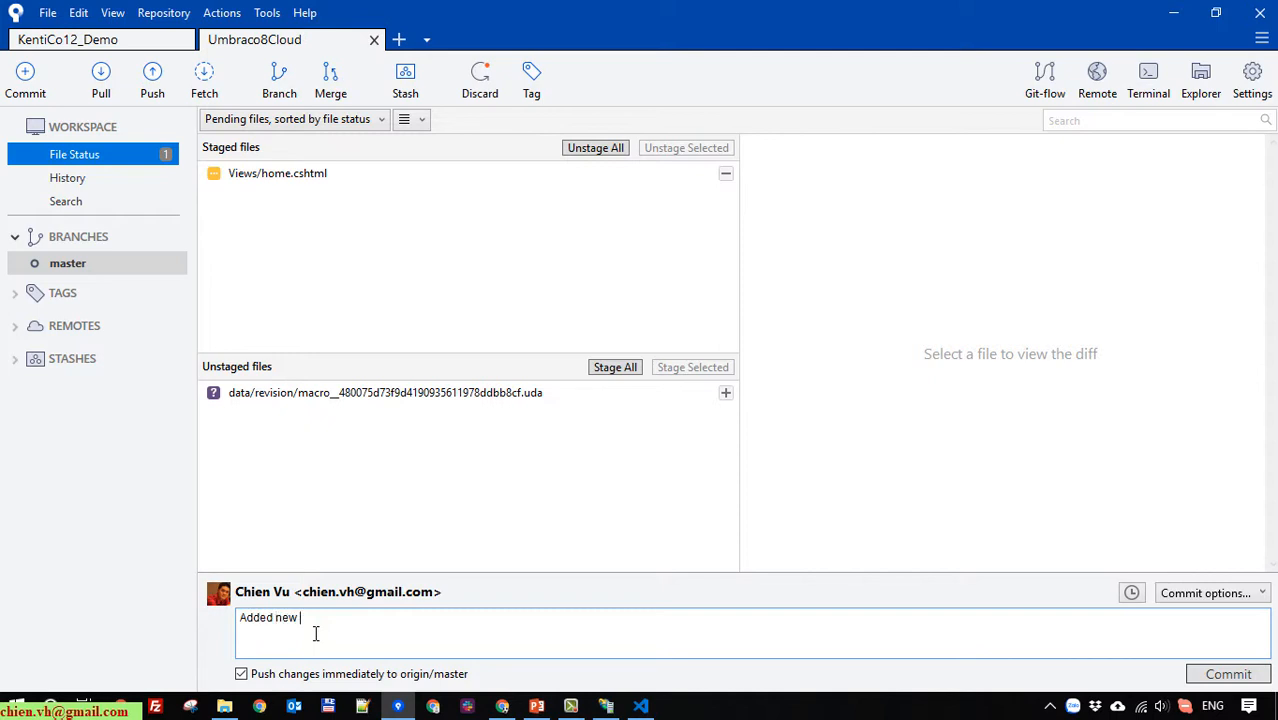
type("hello message to home")
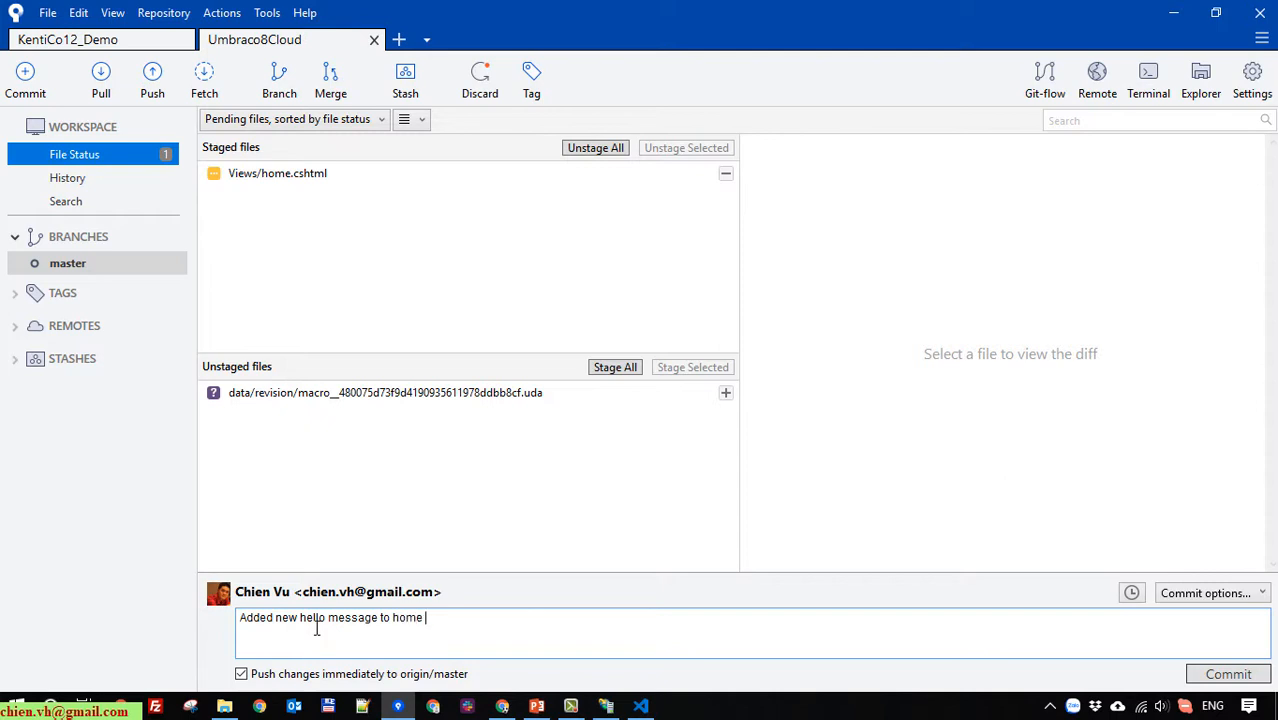
type("for testing")
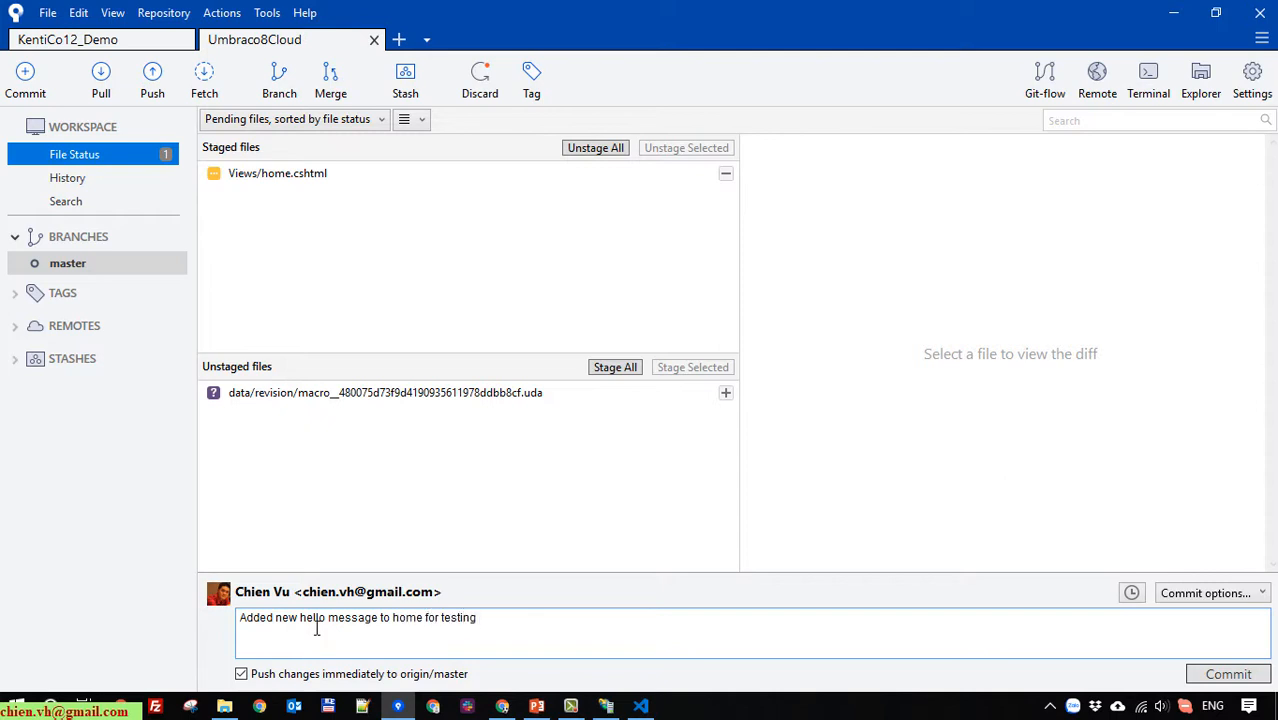
type("commit")
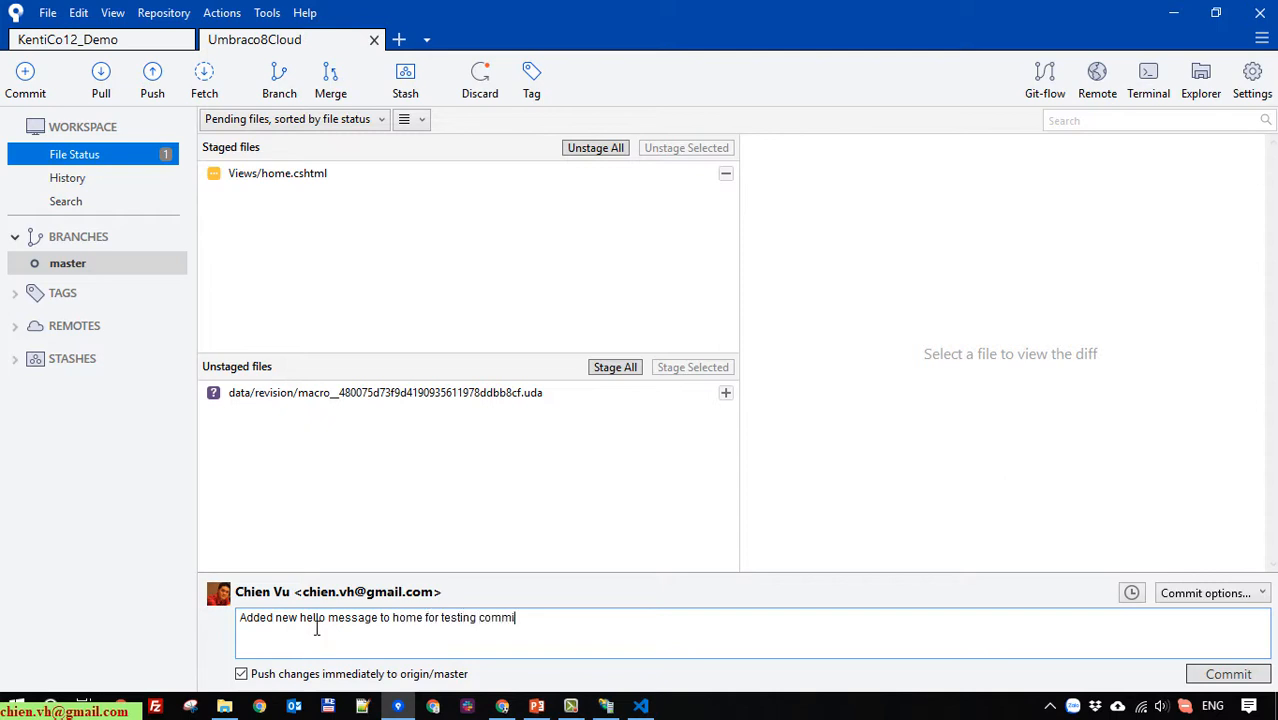
type("file from")
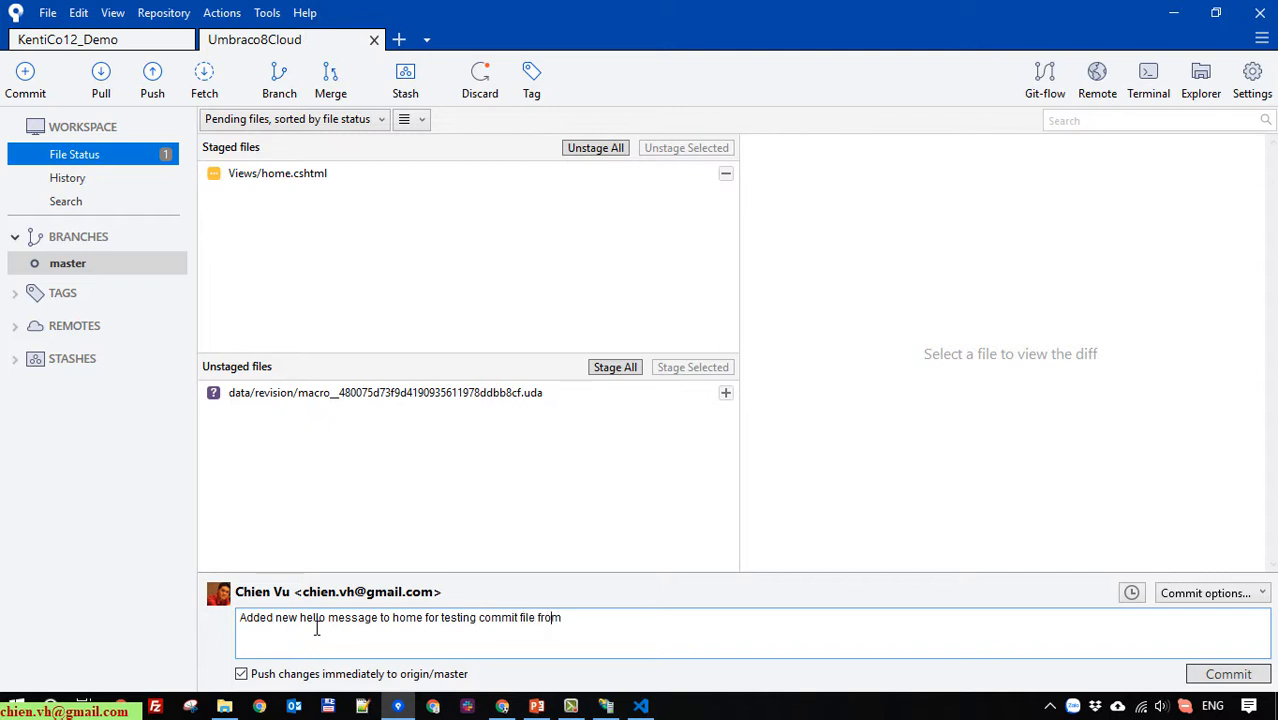
type("local to cloud")
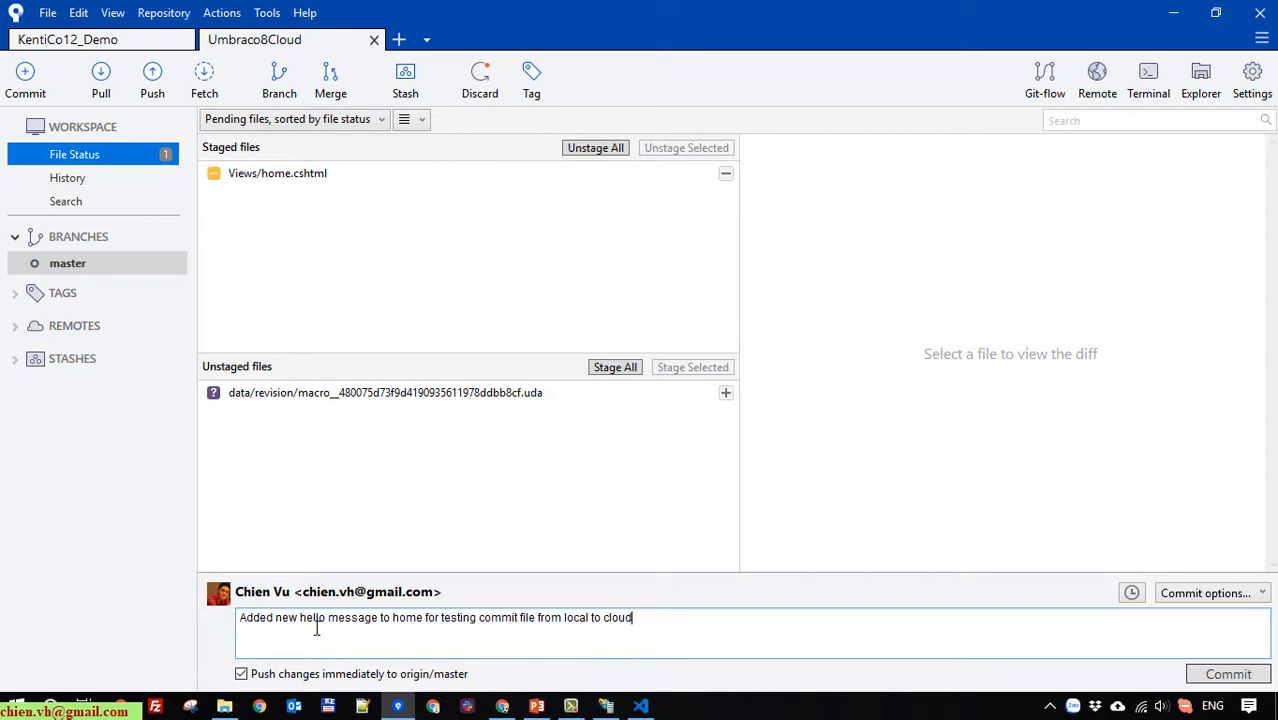
type("environment.")
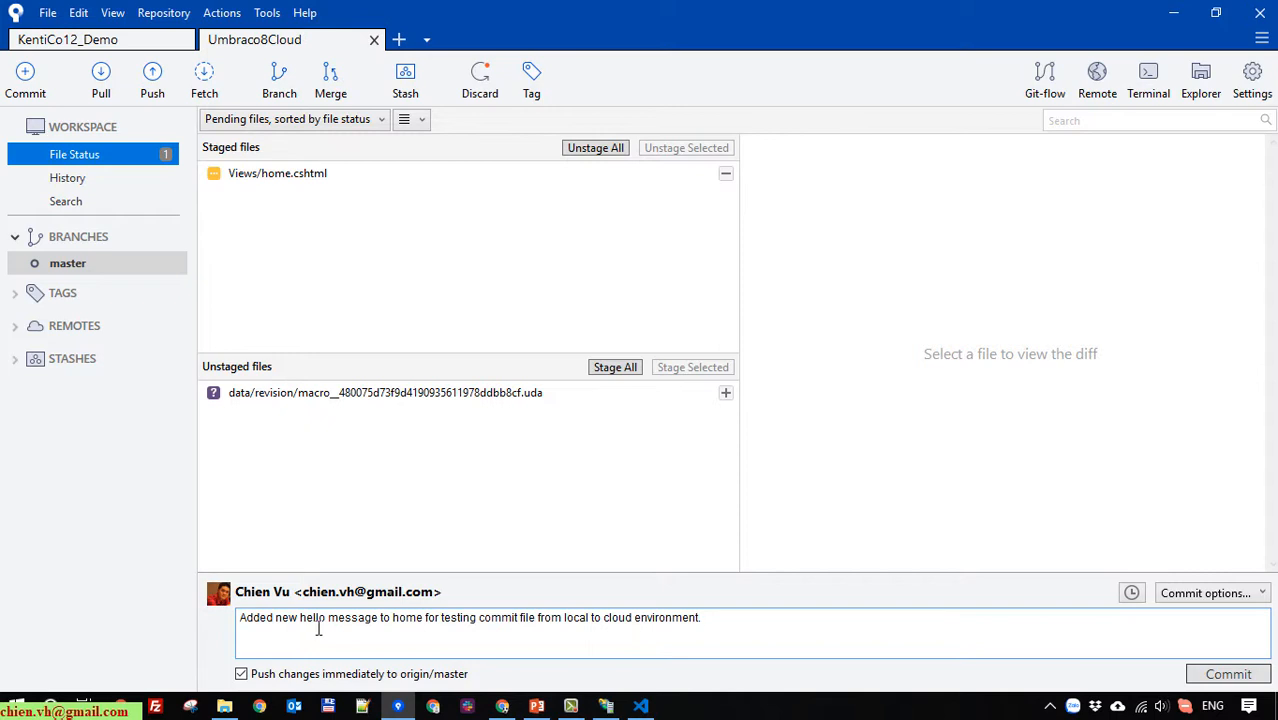
left_click(1228, 674)
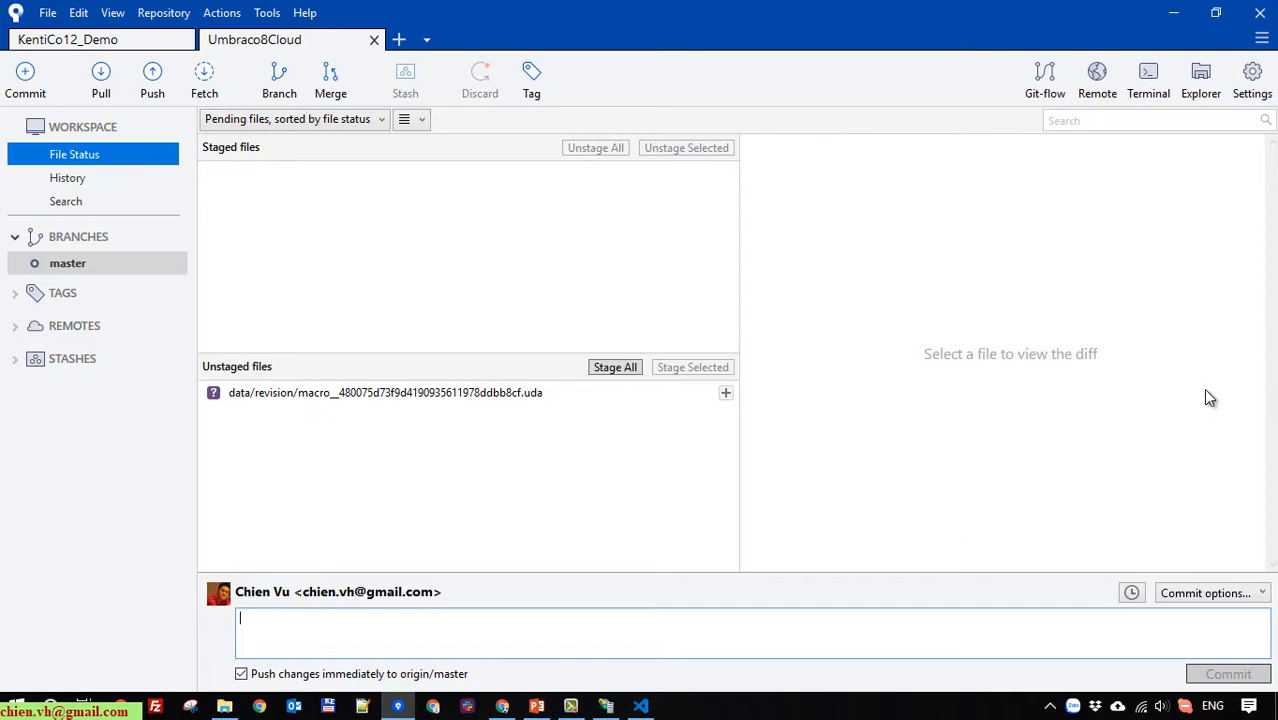
left_click(67, 177)
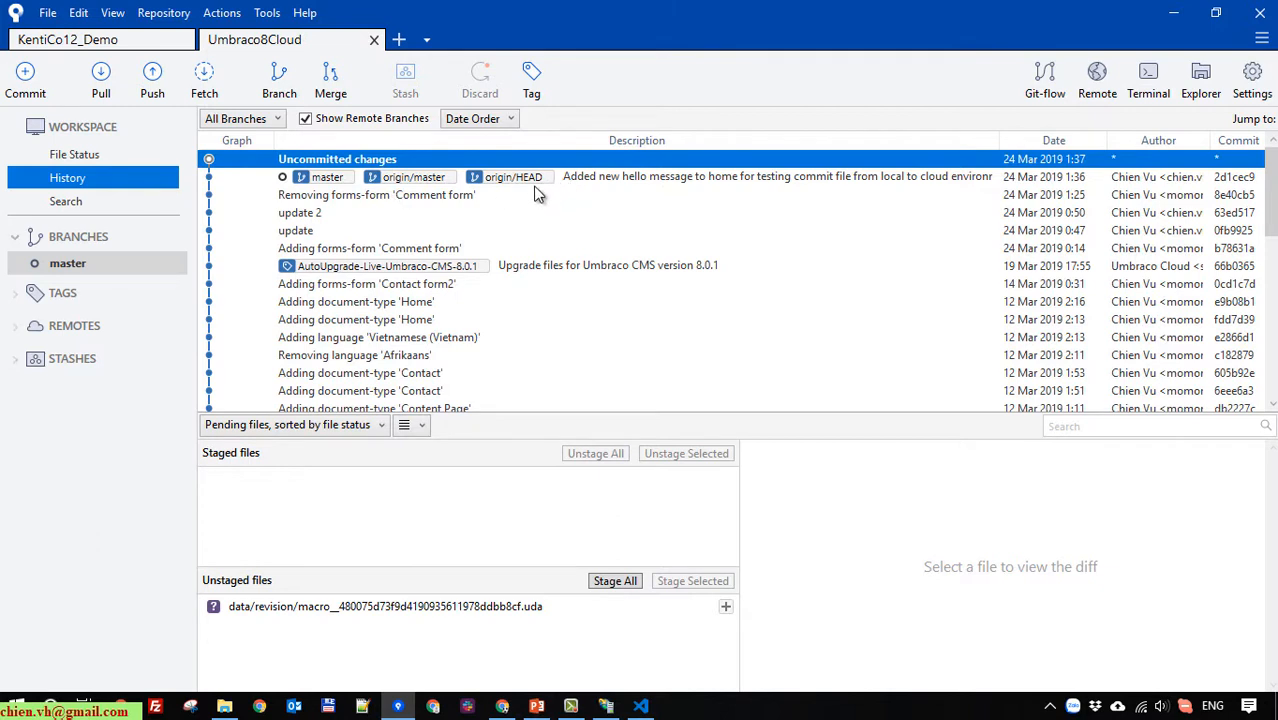
mouse_move(668, 188)
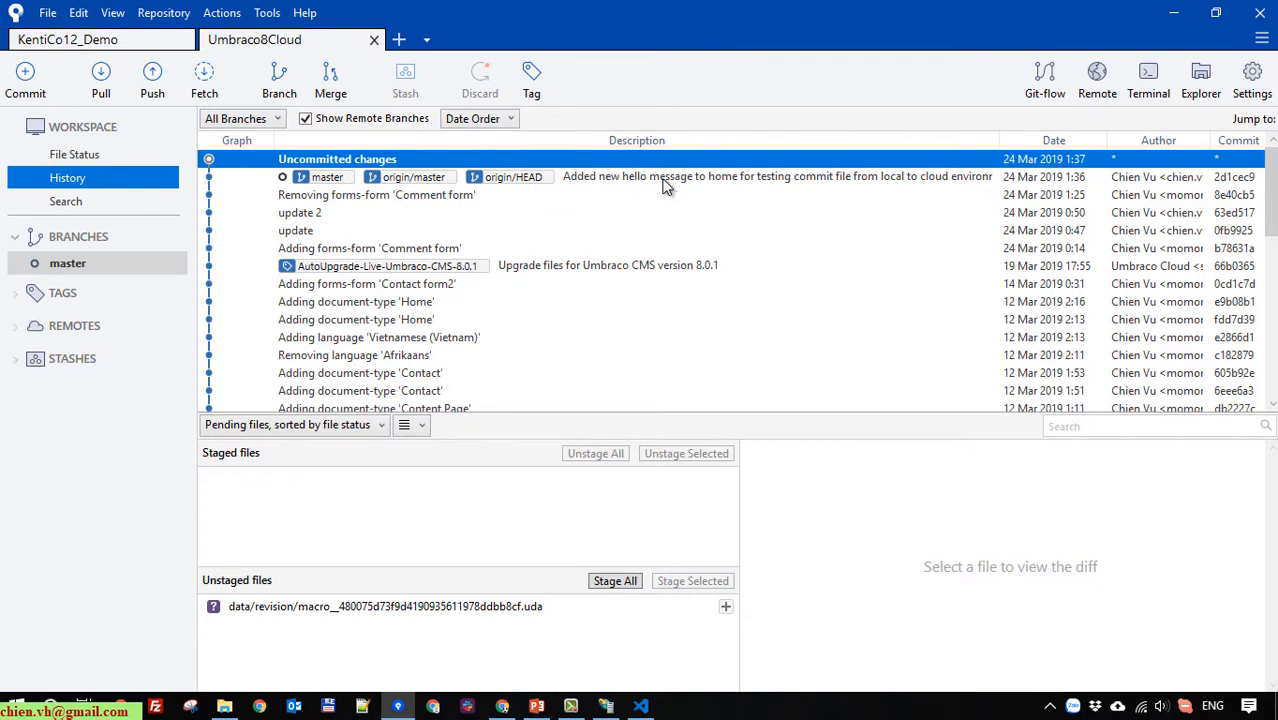
mouse_move(601, 188)
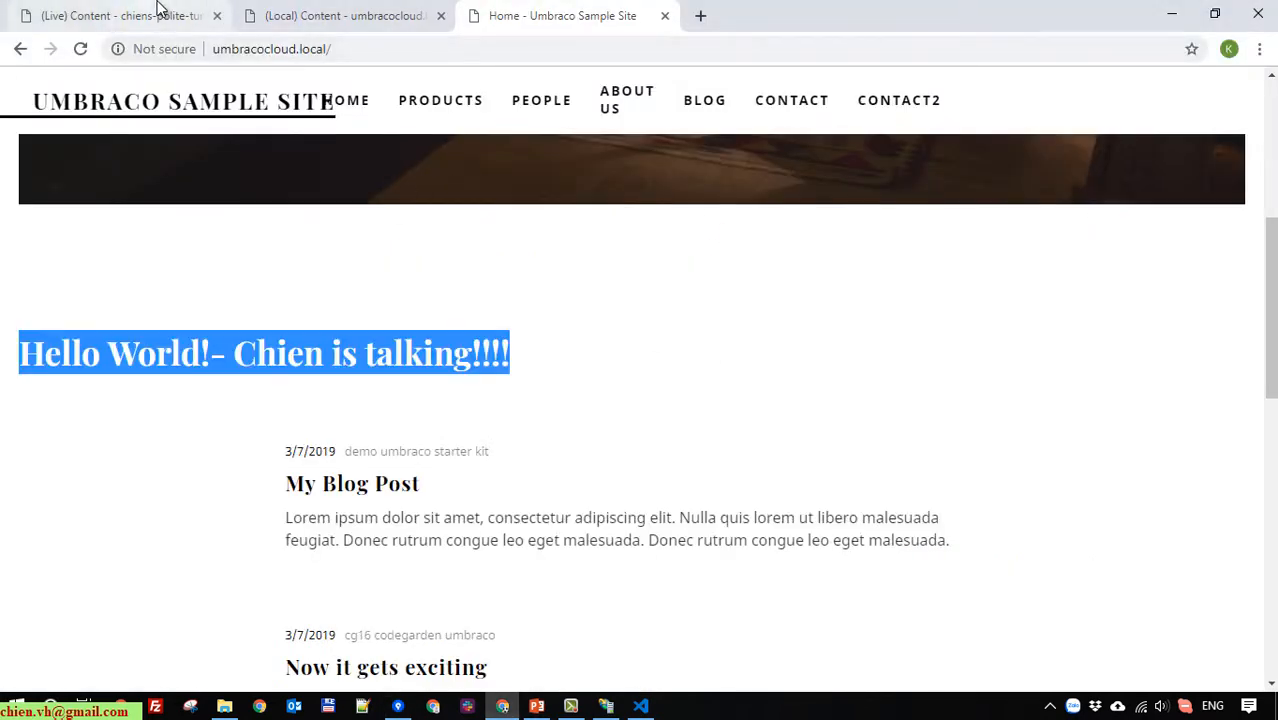
Open chiens-polite-turtle.s1.umbraco.io and scroll down to the 'Hello World!- Chien is talking!!!!' heading.
left_click(110, 15)
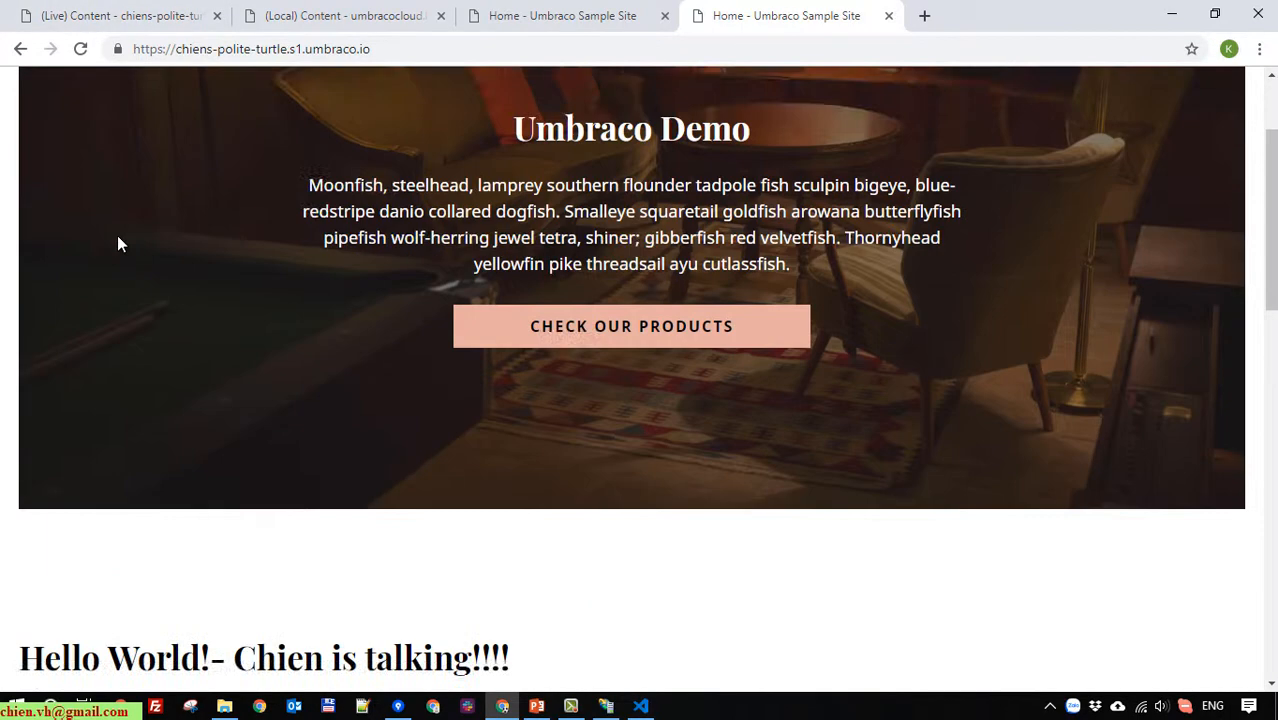
scroll("down", 3)
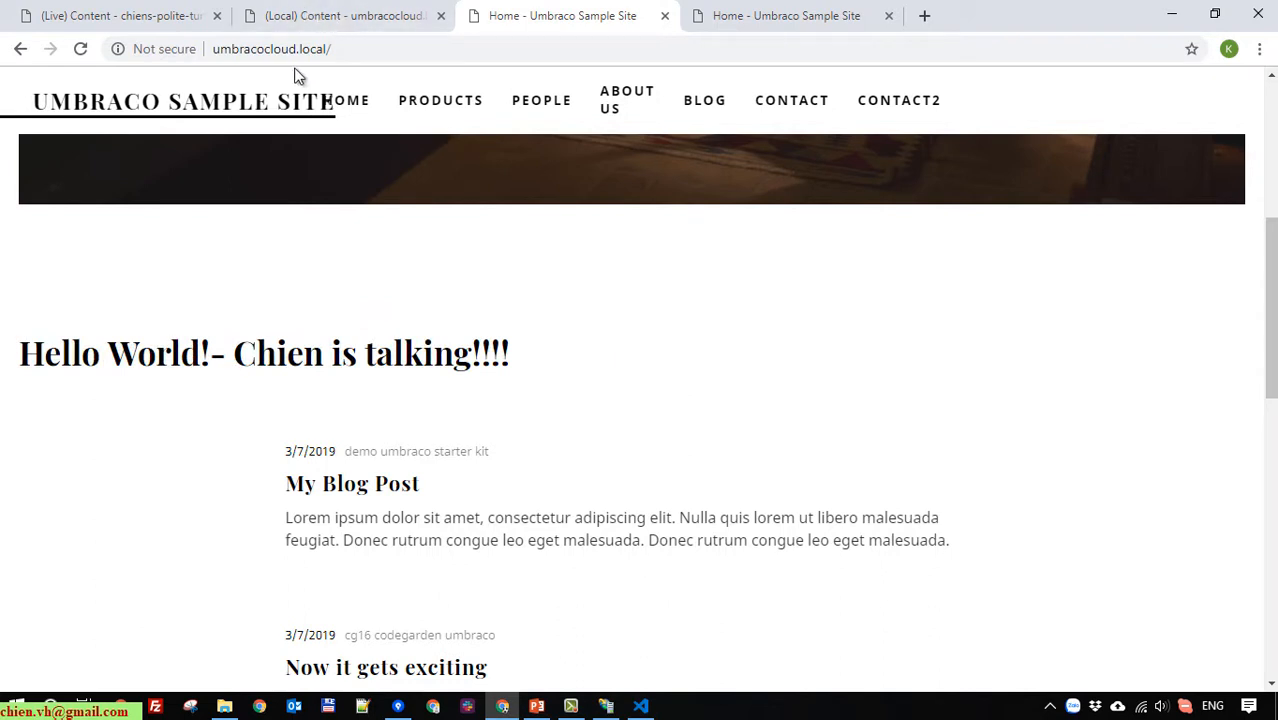
mouse_move(709, 242)
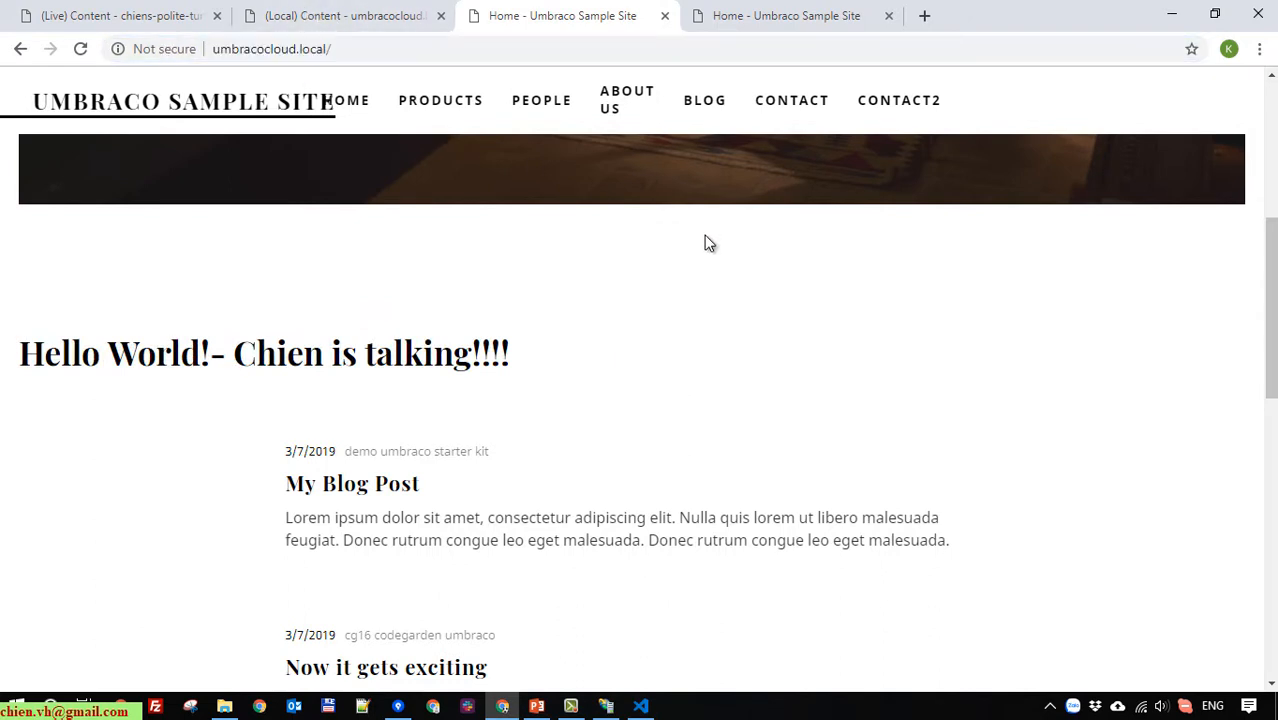
mouse_move(744, 257)
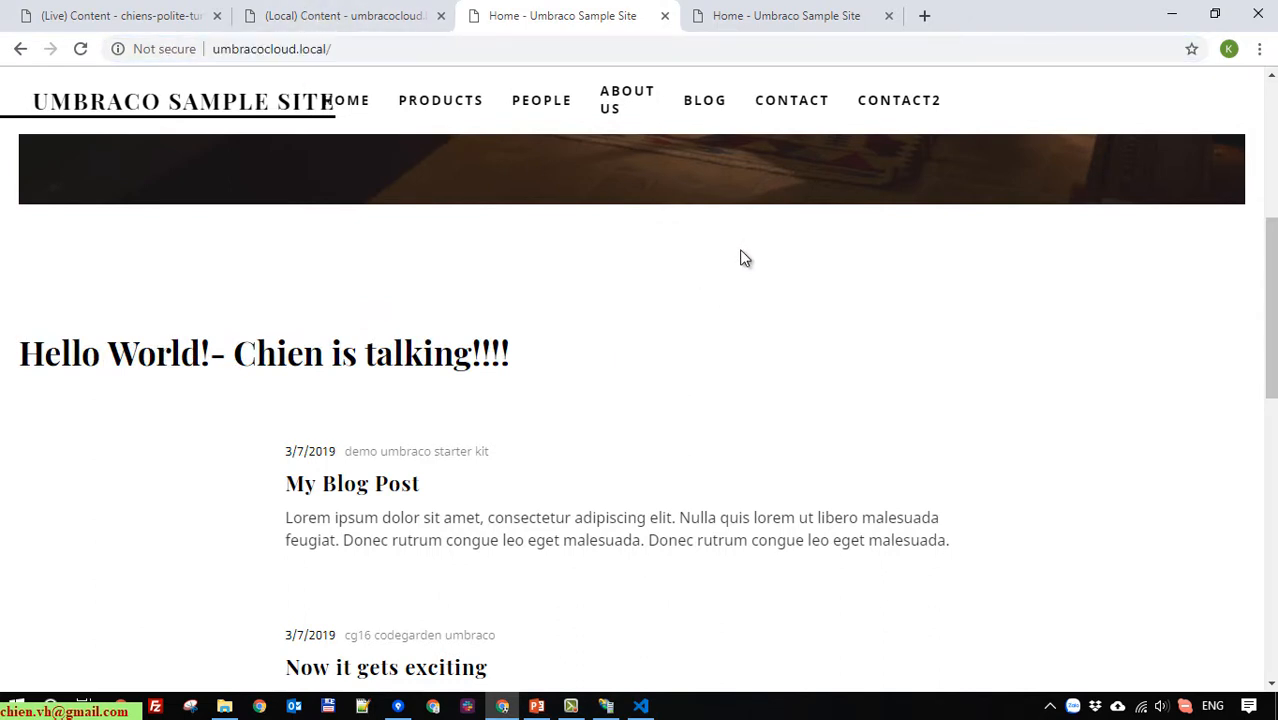
scroll("up", 3)
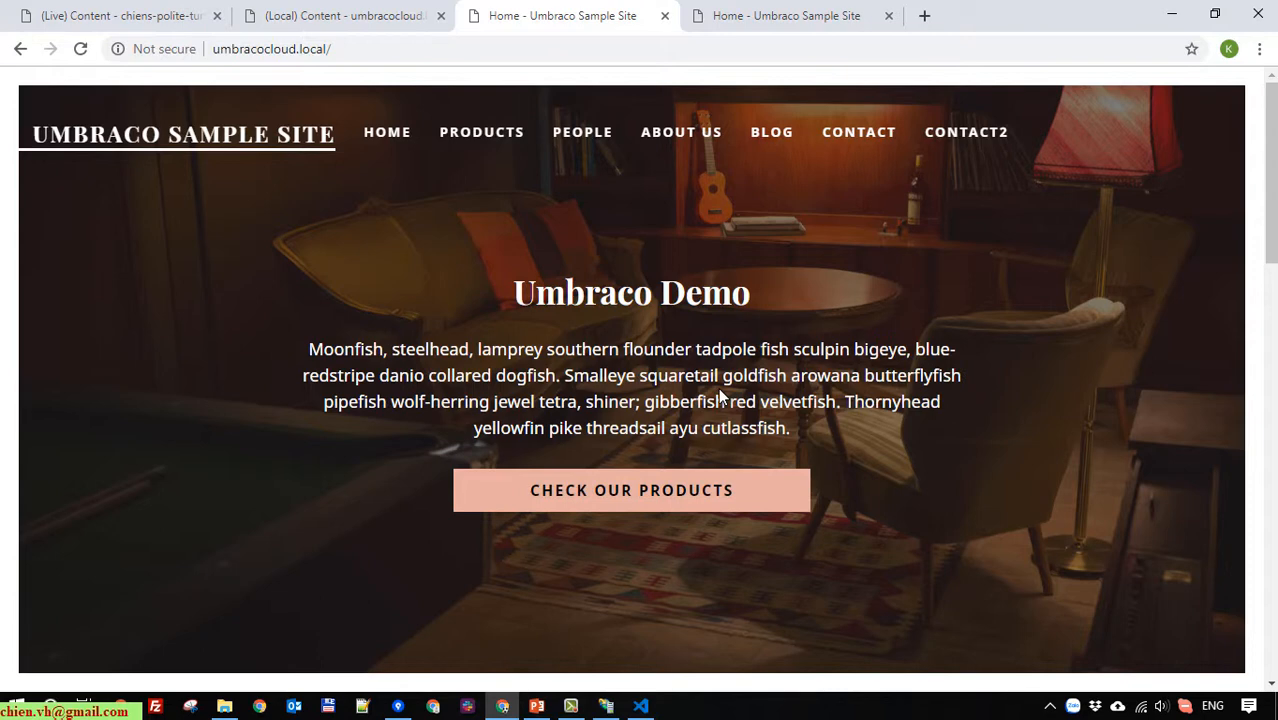
mouse_move(1080, 306)
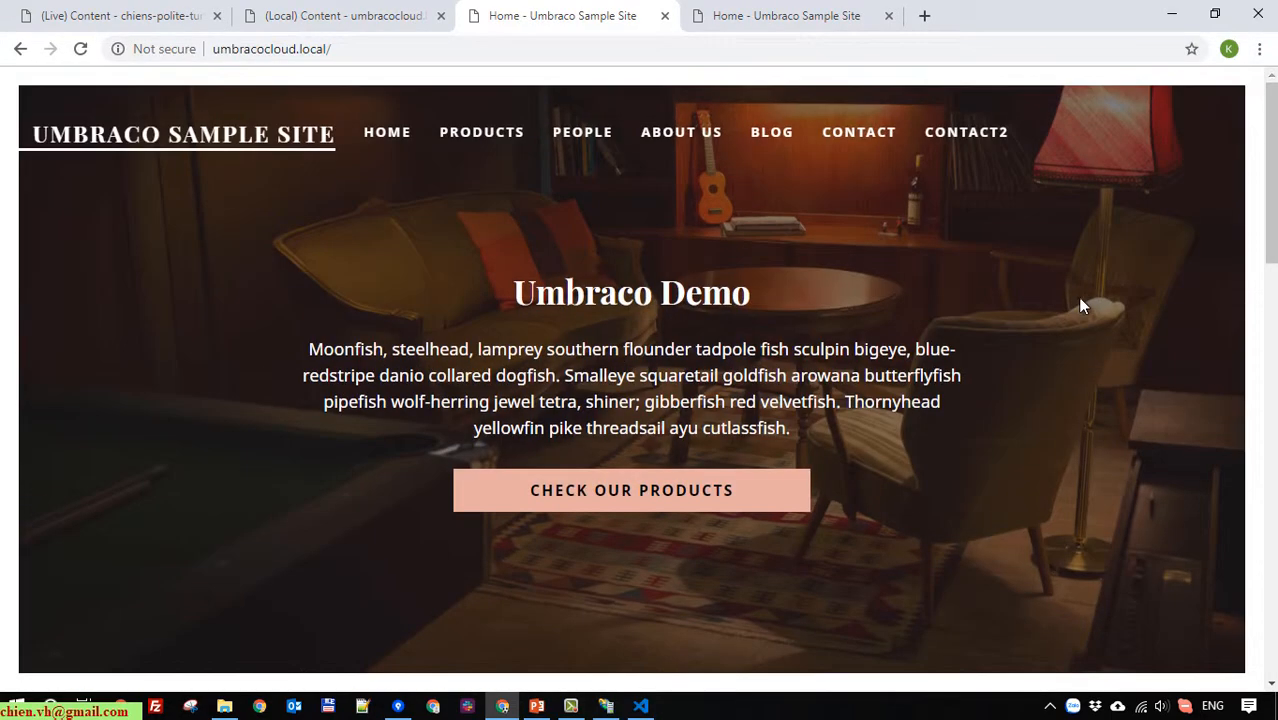